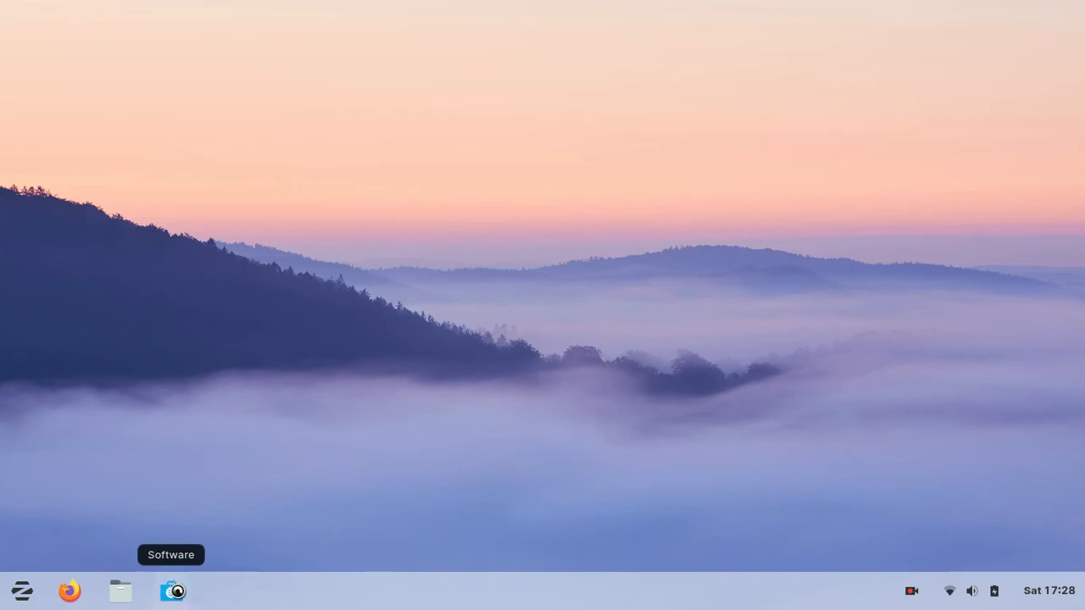
Launch Zorin OS Software from the panel, showing its browsable app categories
left_click(171, 590)
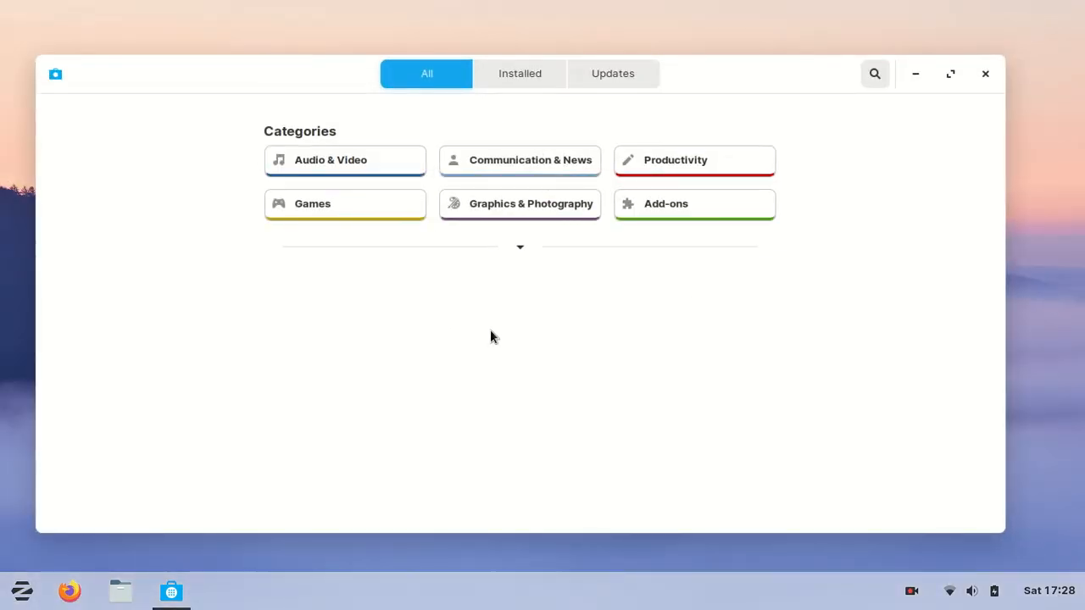
mouse_move(271, 178)
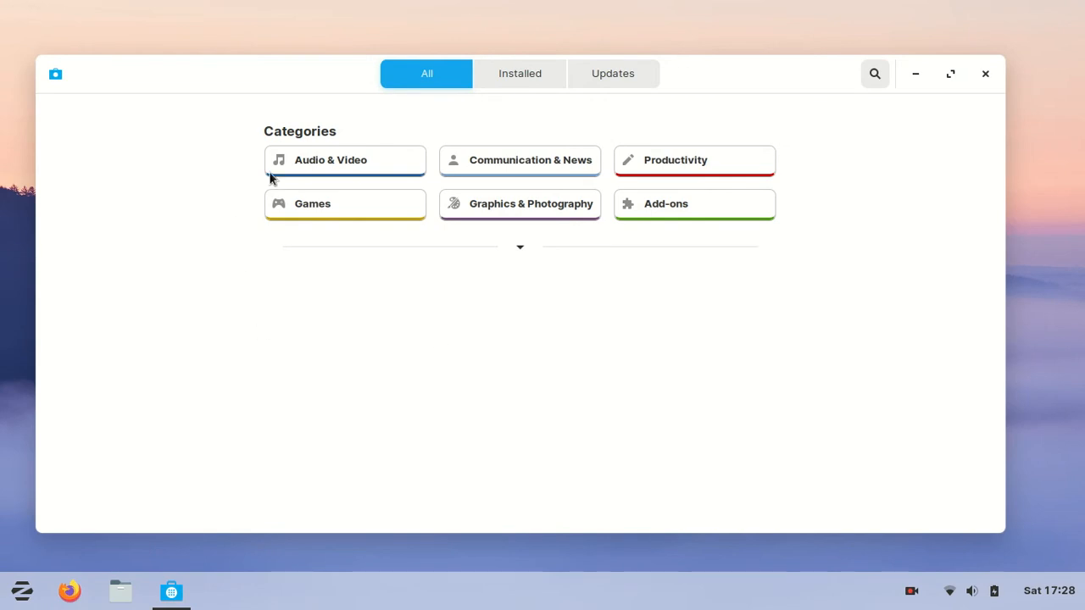
mouse_move(824, 224)
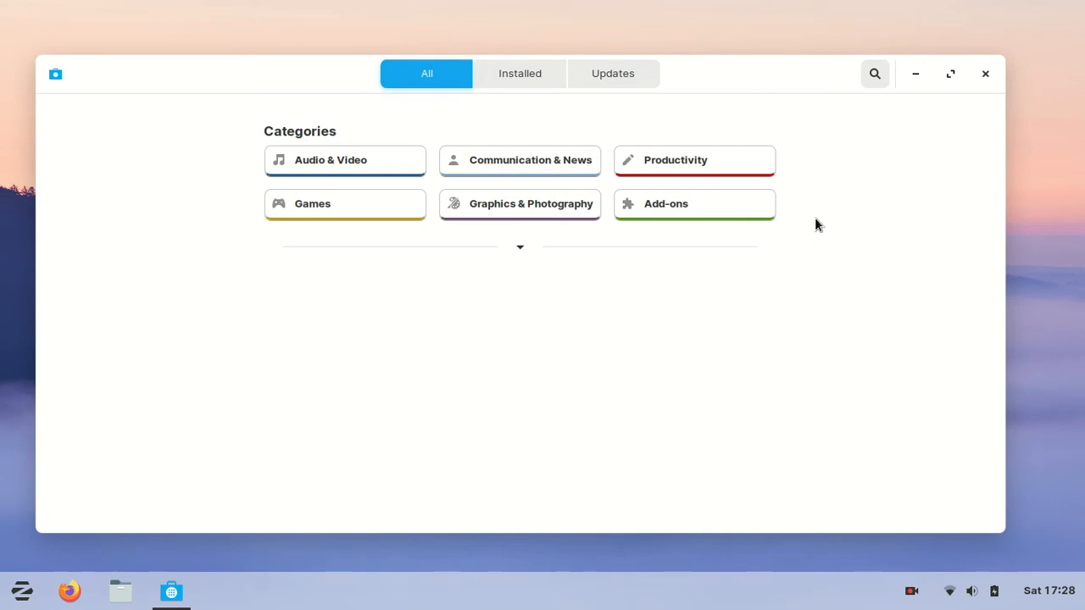
Launch Terminal via the Zorin menu (search 'ter') and enter sudo apt-get update at the prompt
left_click(20, 590)
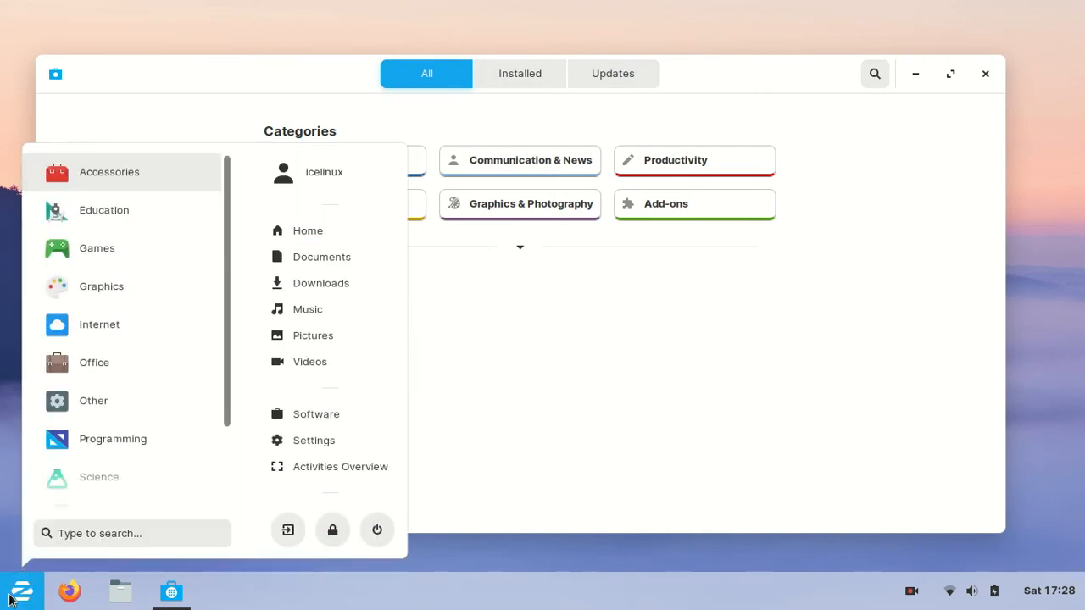
type("ter")
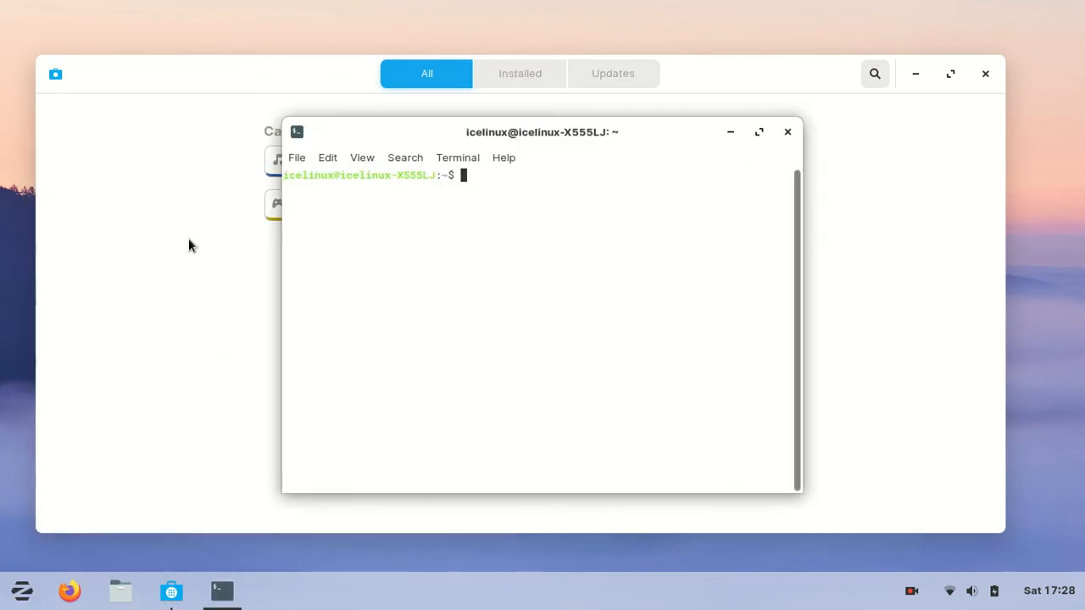
mouse_move(594, 327)
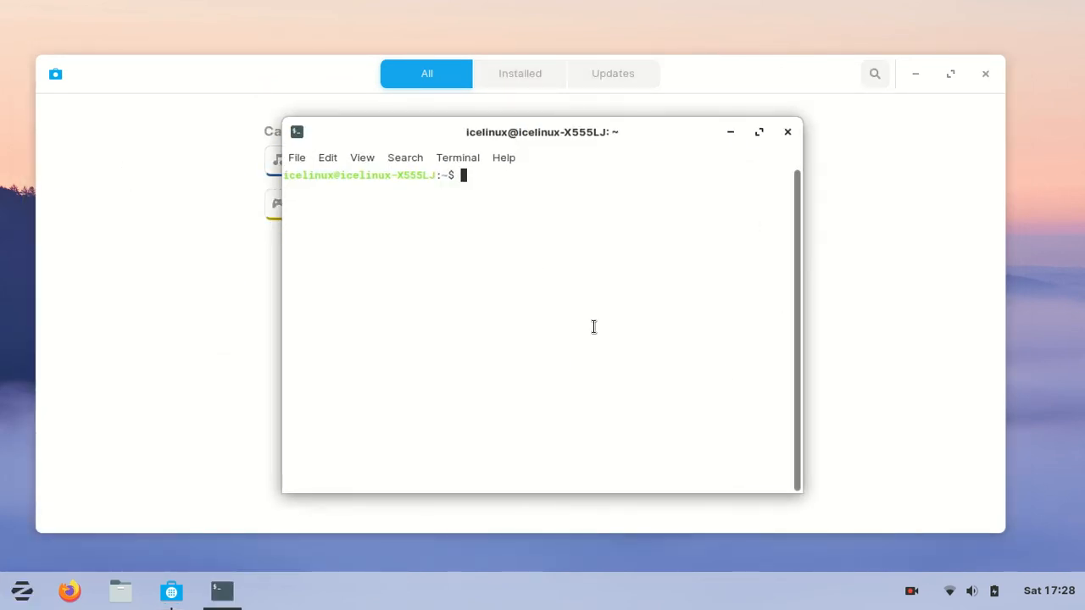
type("sudo")
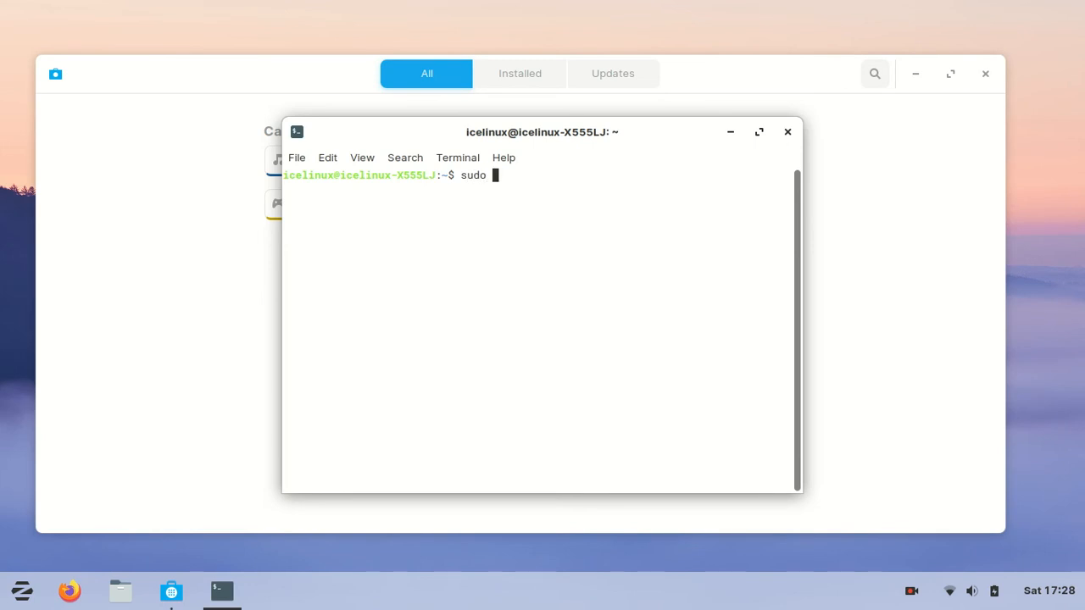
type("apt-get")
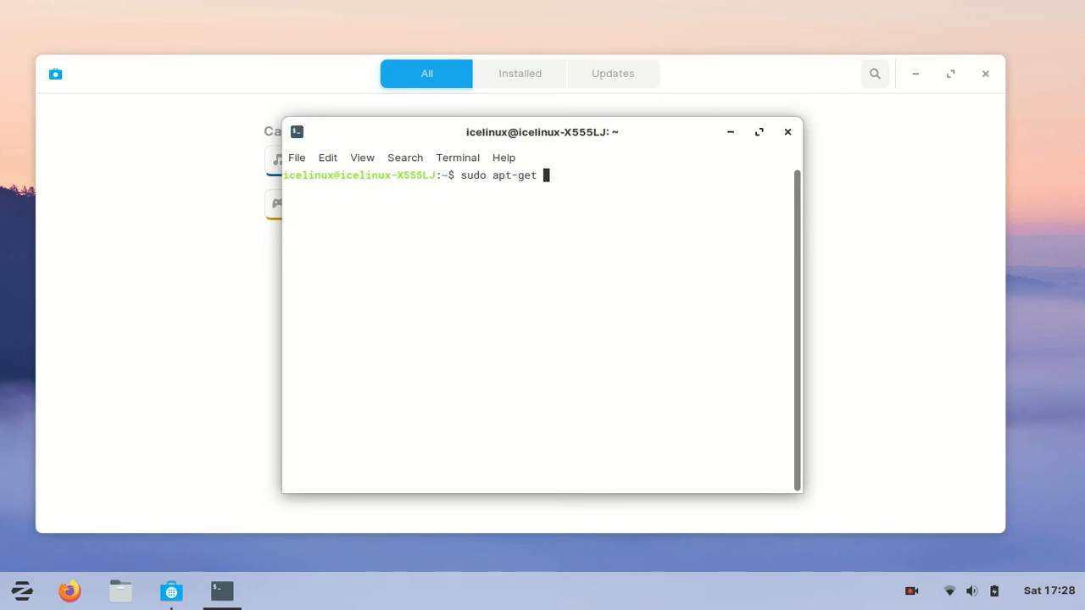
type("update")
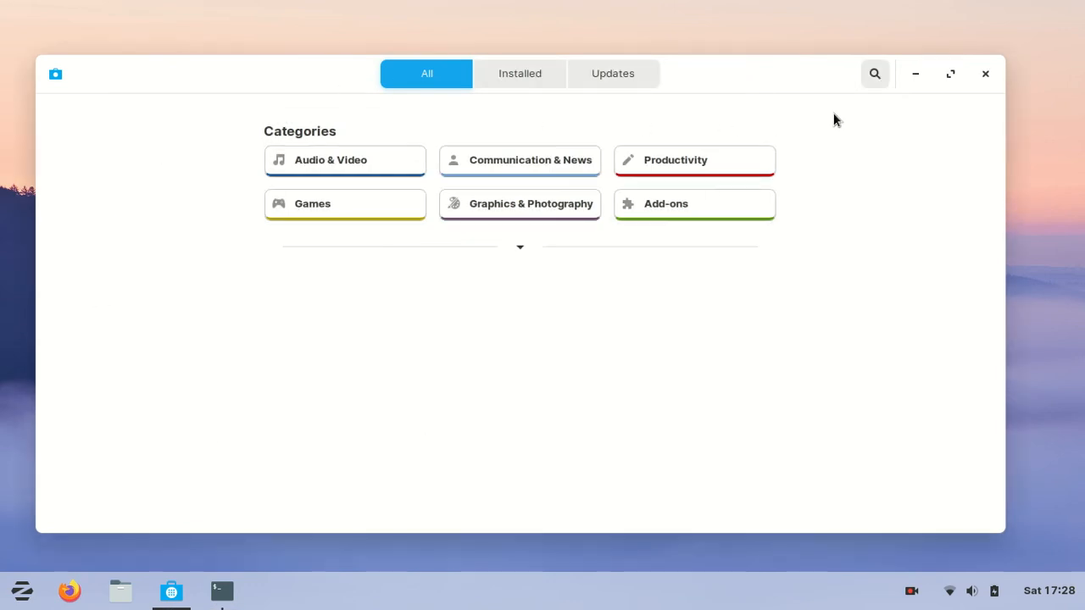
mouse_move(858, 259)
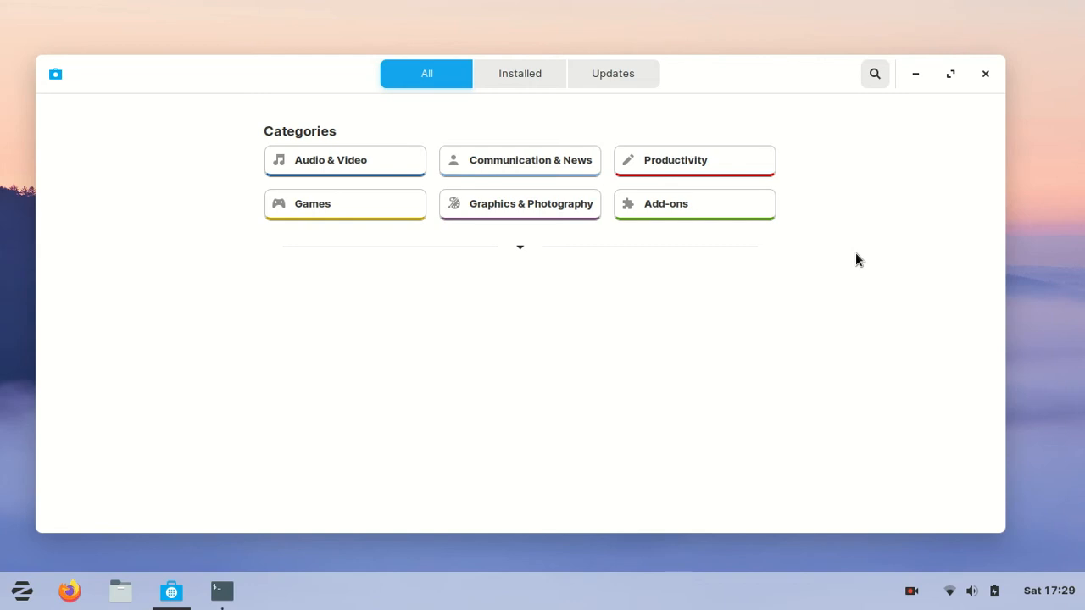
mouse_move(973, 100)
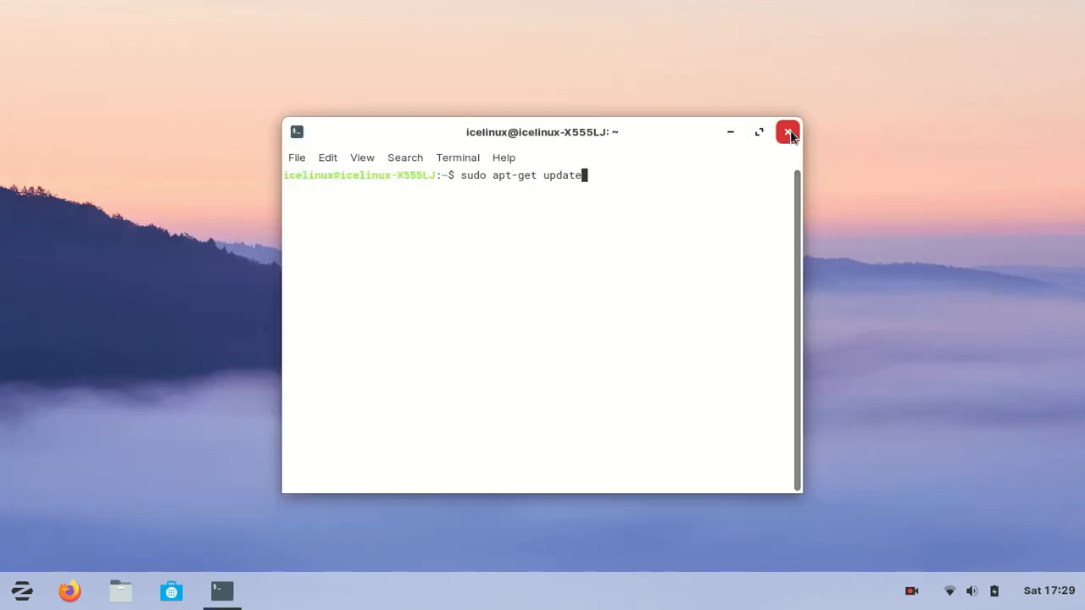
Close the terminal and browse the Zorin menu's Education category, returning to the category list
left_click(787, 132)
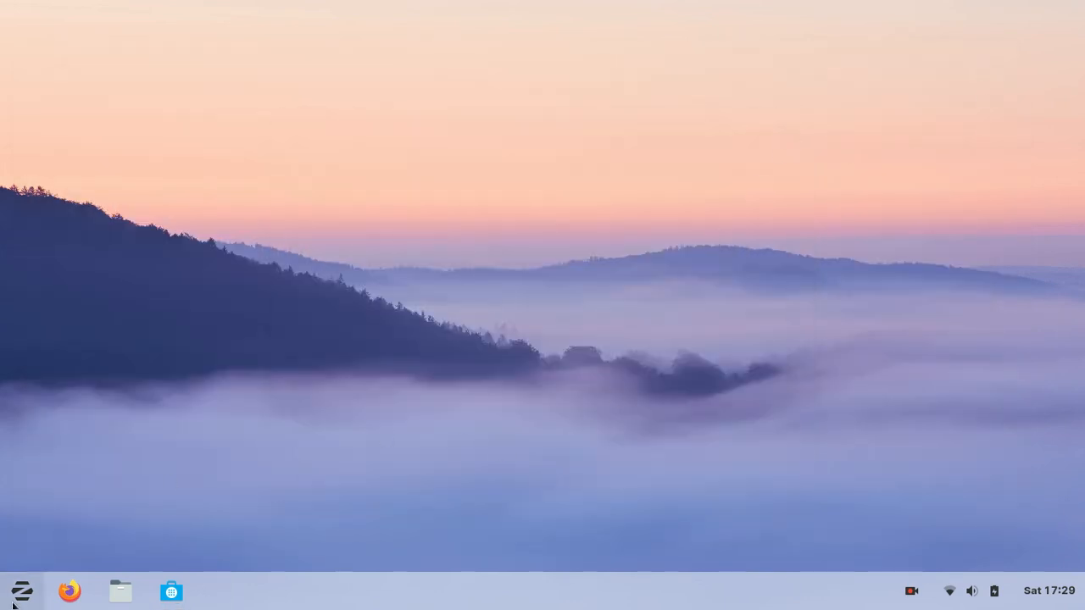
left_click(20, 590)
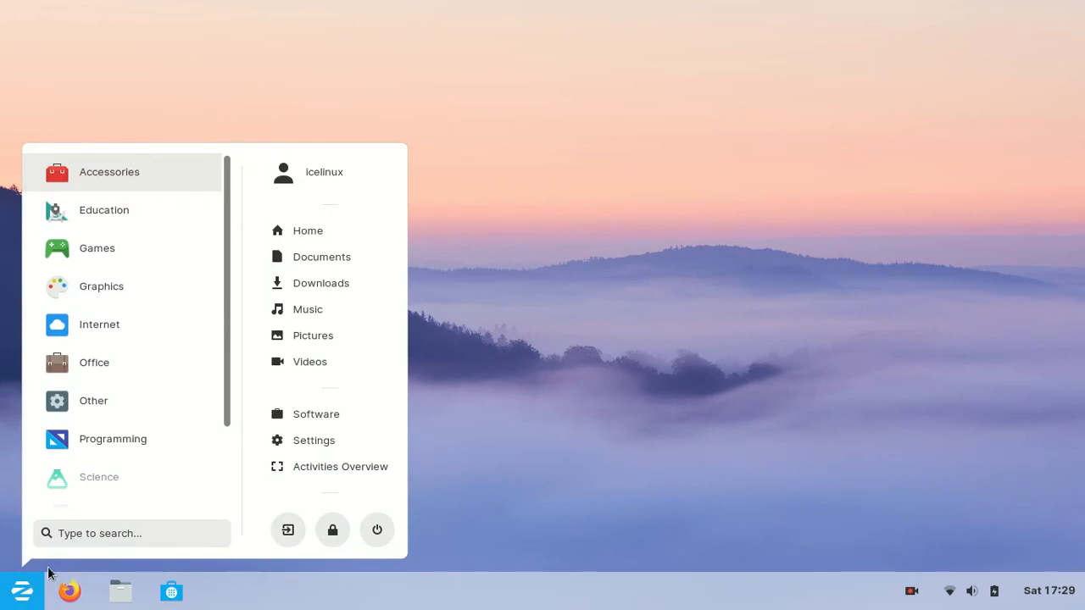
mouse_move(190, 210)
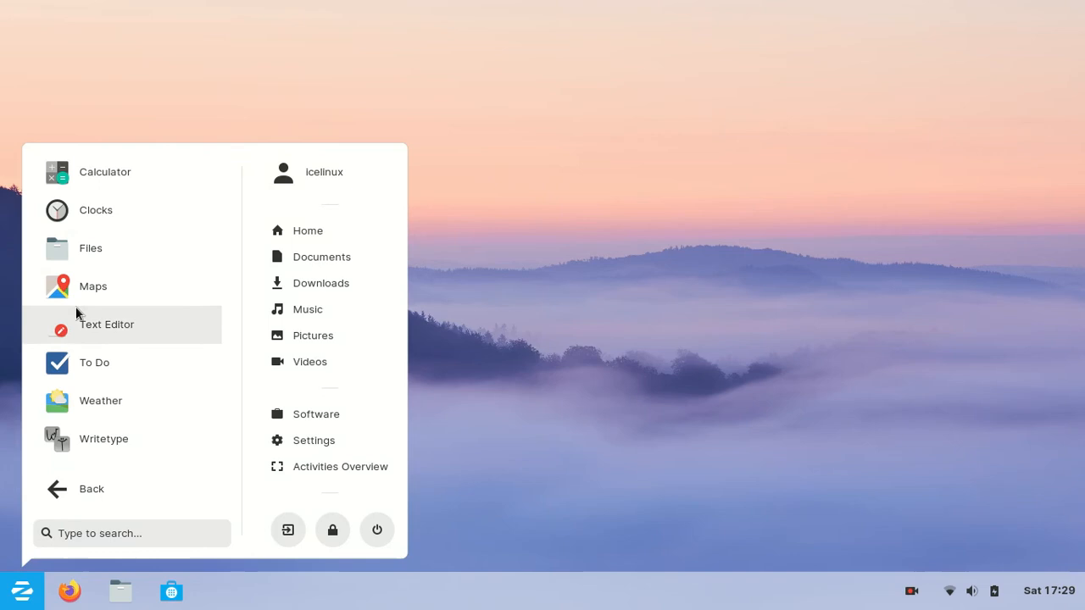
mouse_move(169, 363)
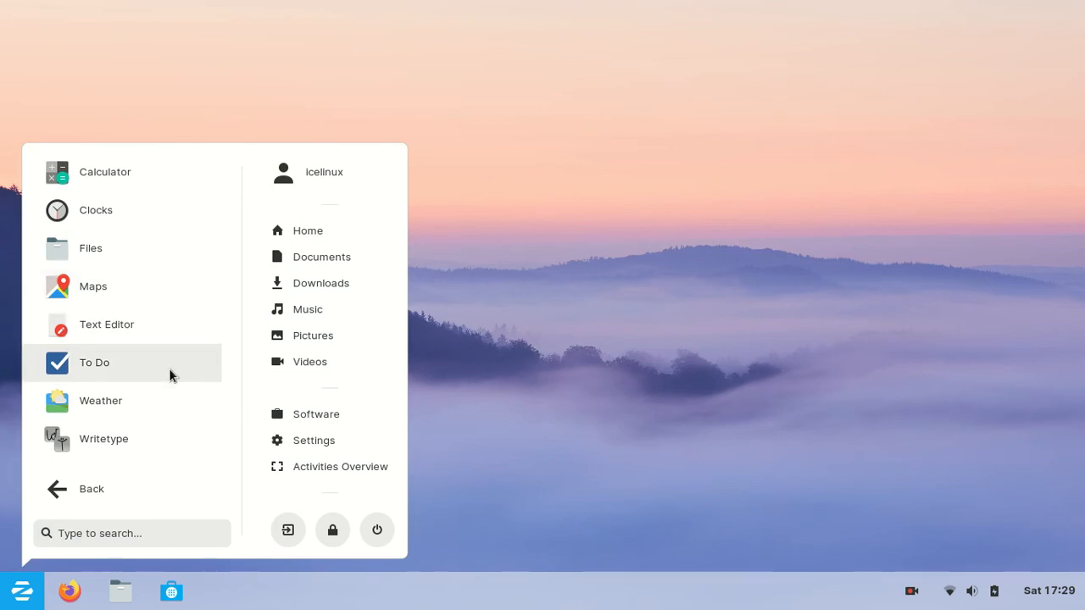
mouse_move(82, 379)
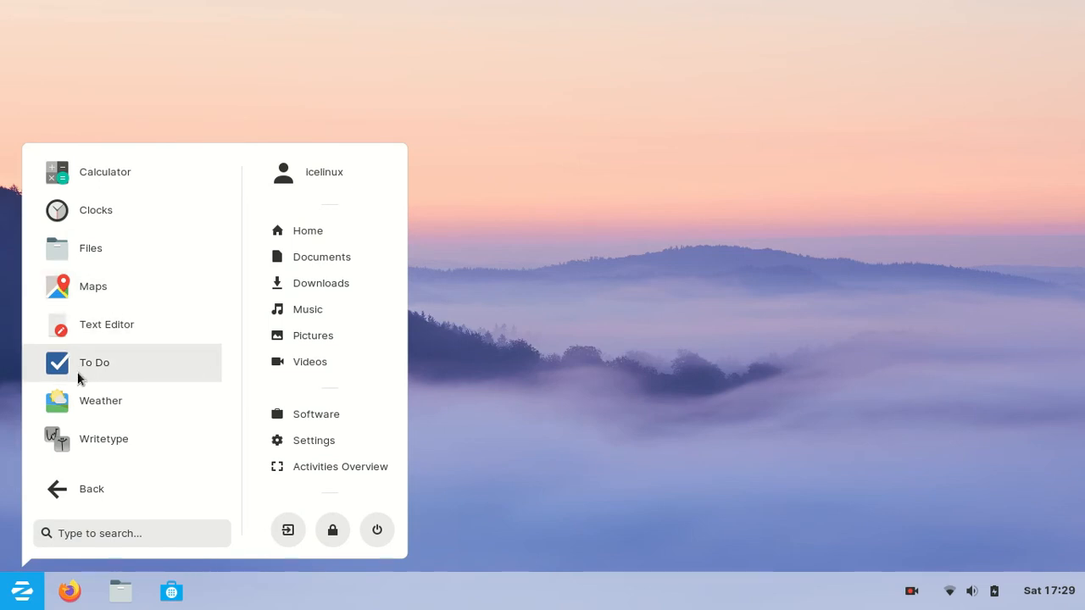
mouse_move(81, 415)
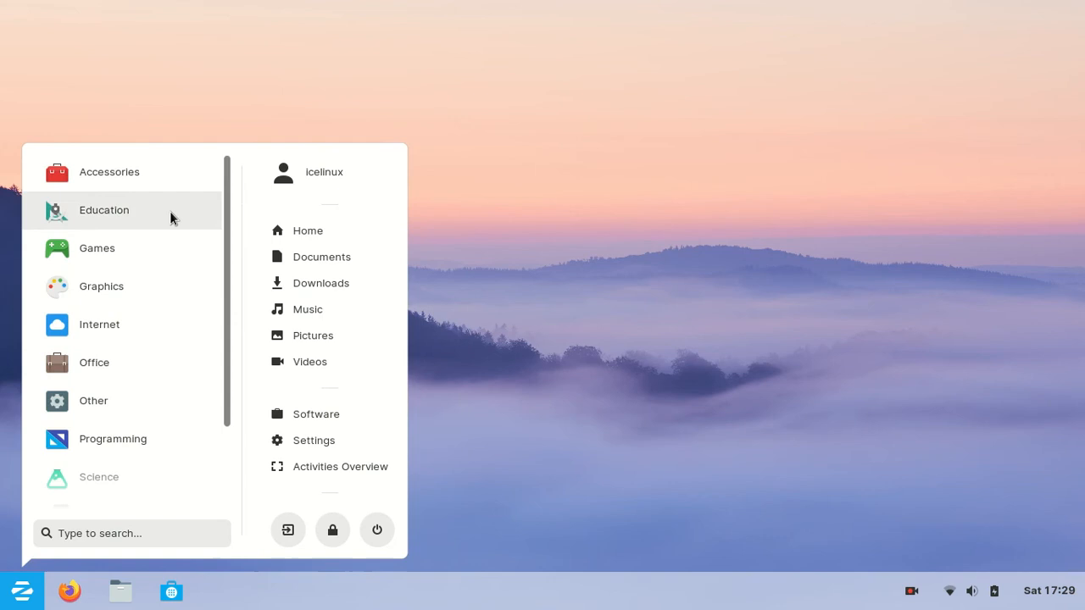
left_click(104, 210)
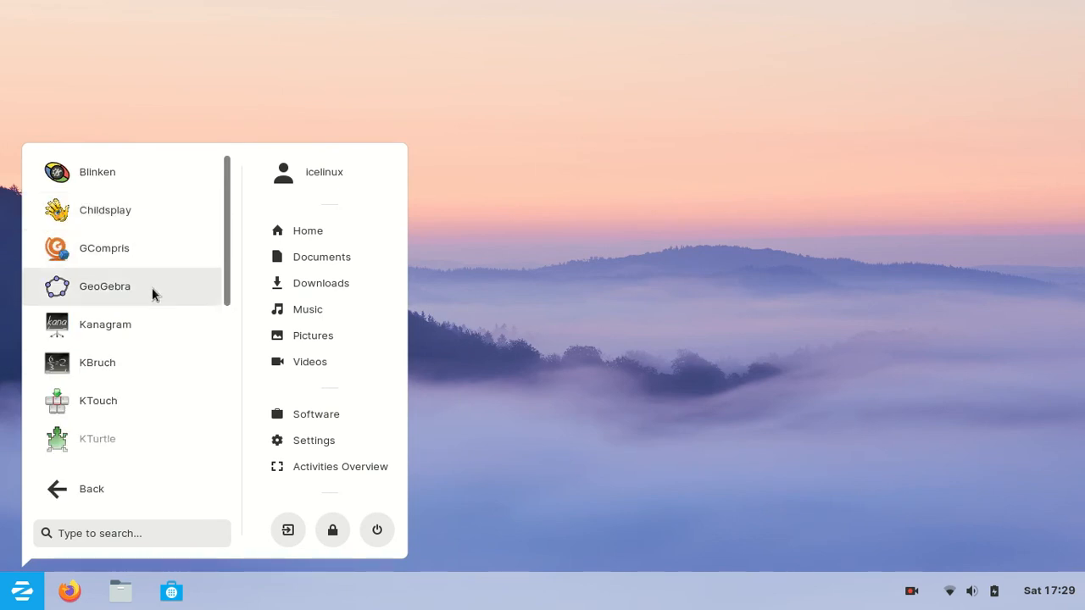
scroll("down", 3)
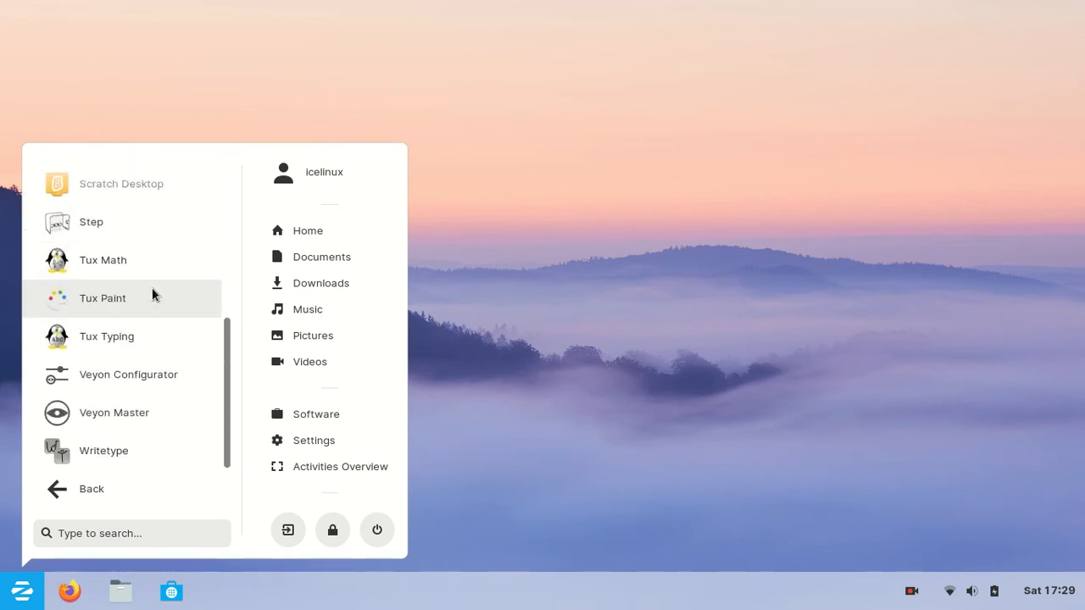
mouse_move(132, 502)
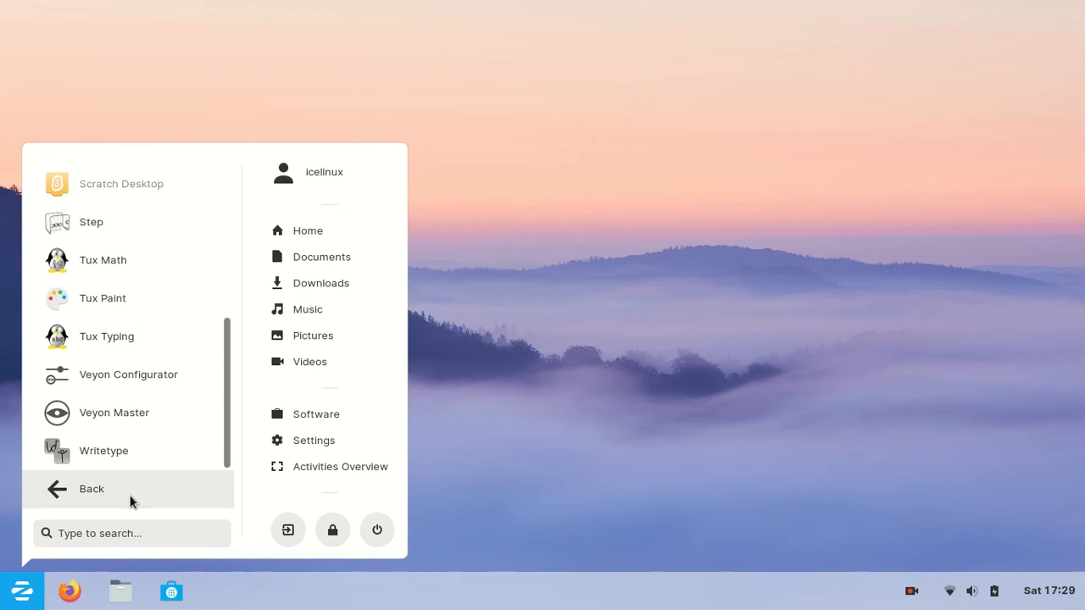
left_click(91, 489)
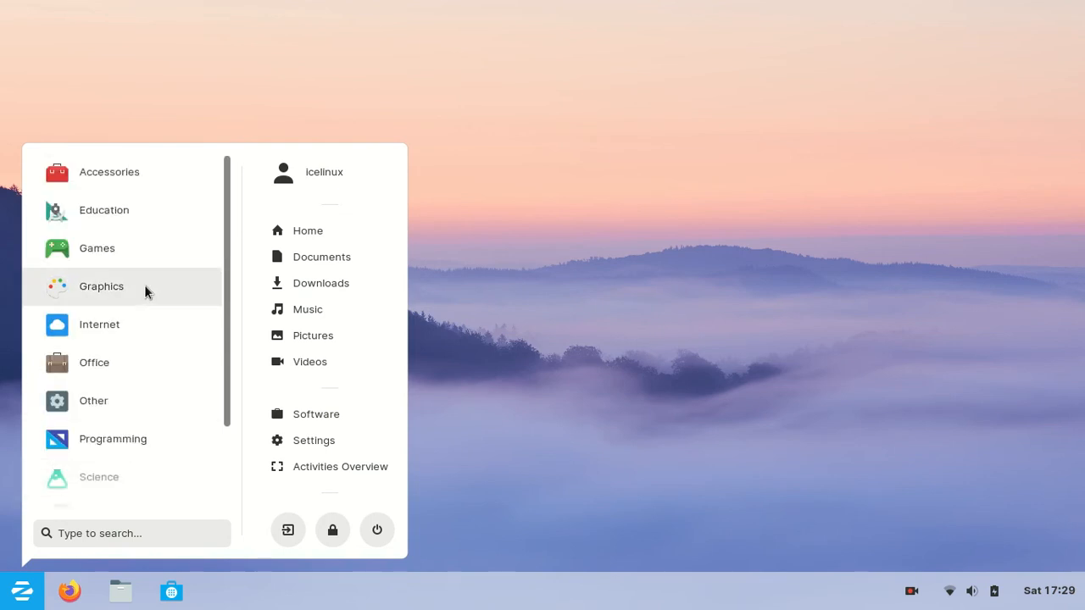
Browse the Graphics apps, then the Sound & Video apps in the Zorin menu
left_click(102, 284)
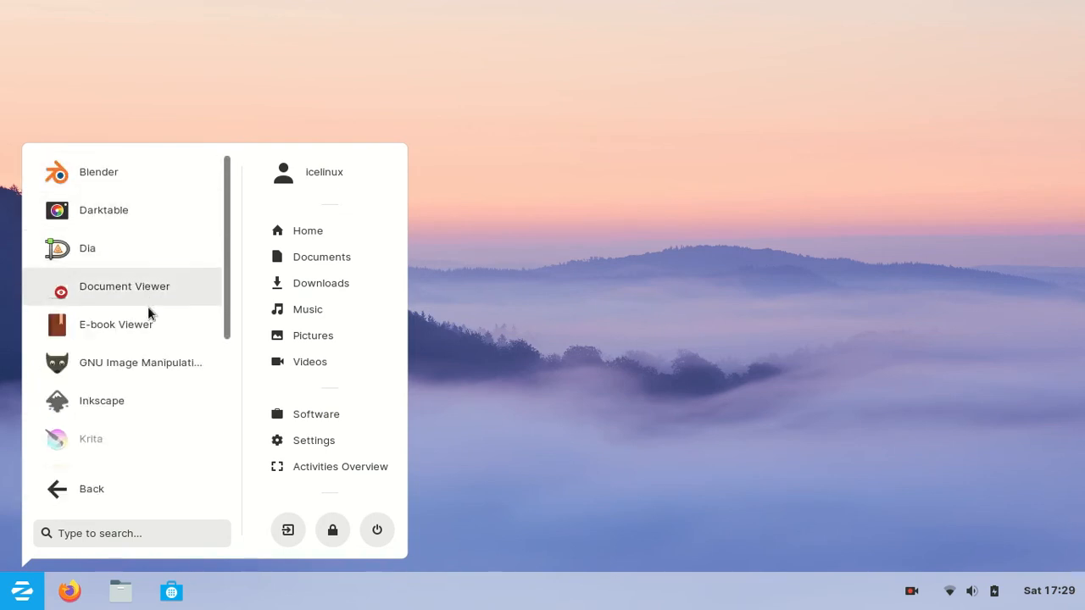
scroll("down", 3)
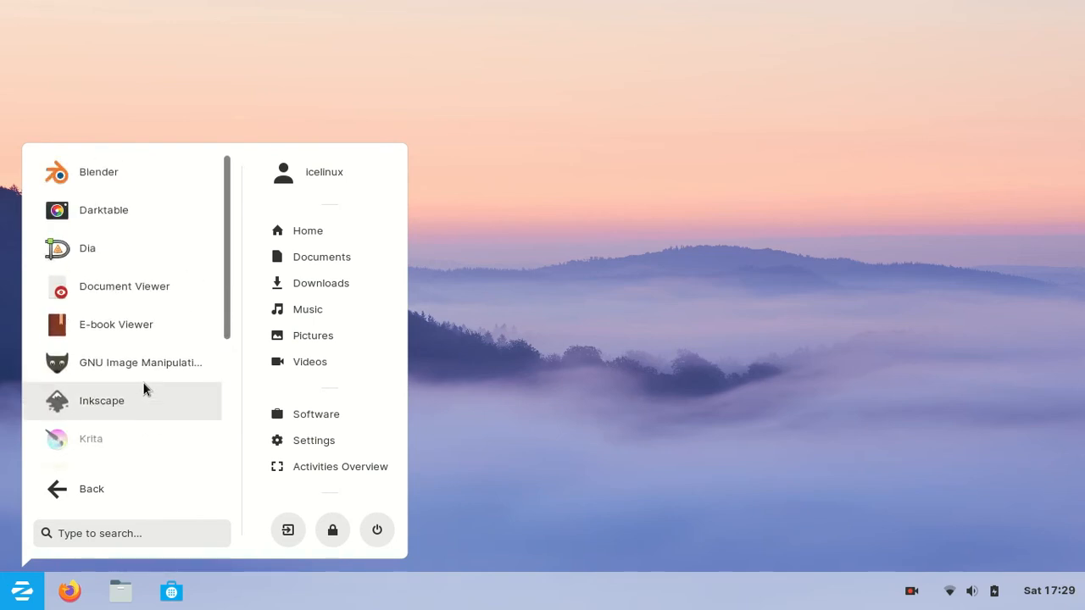
mouse_move(92, 488)
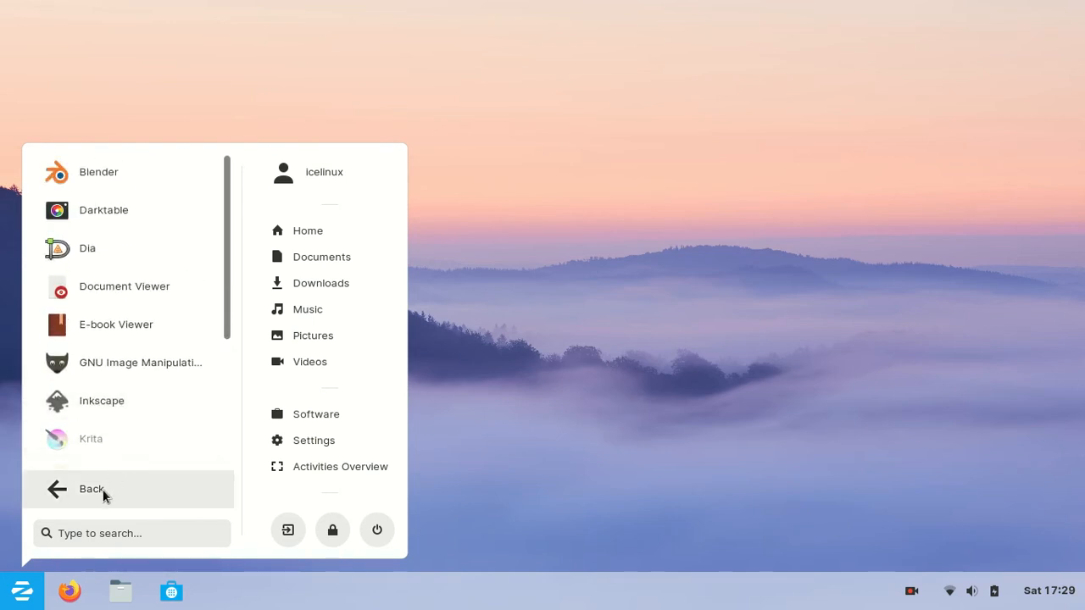
left_click(91, 489)
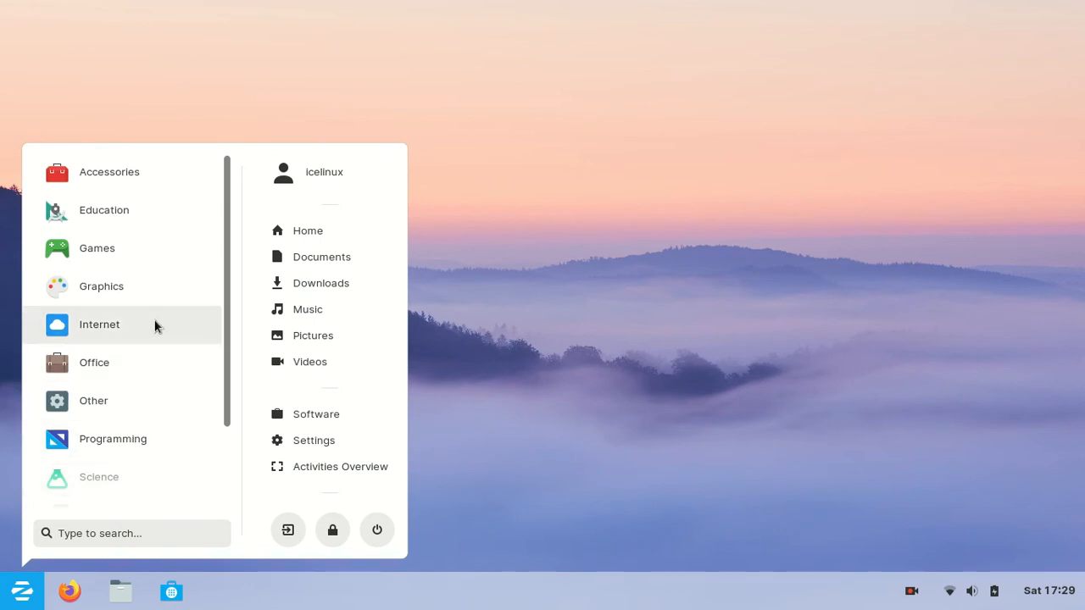
scroll("down", 3)
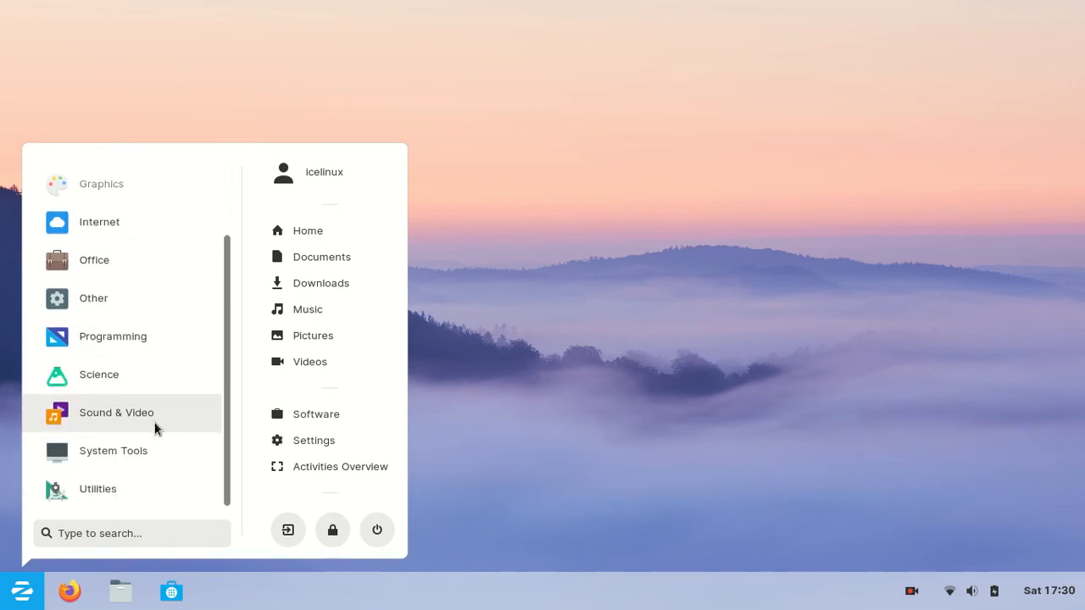
mouse_move(178, 417)
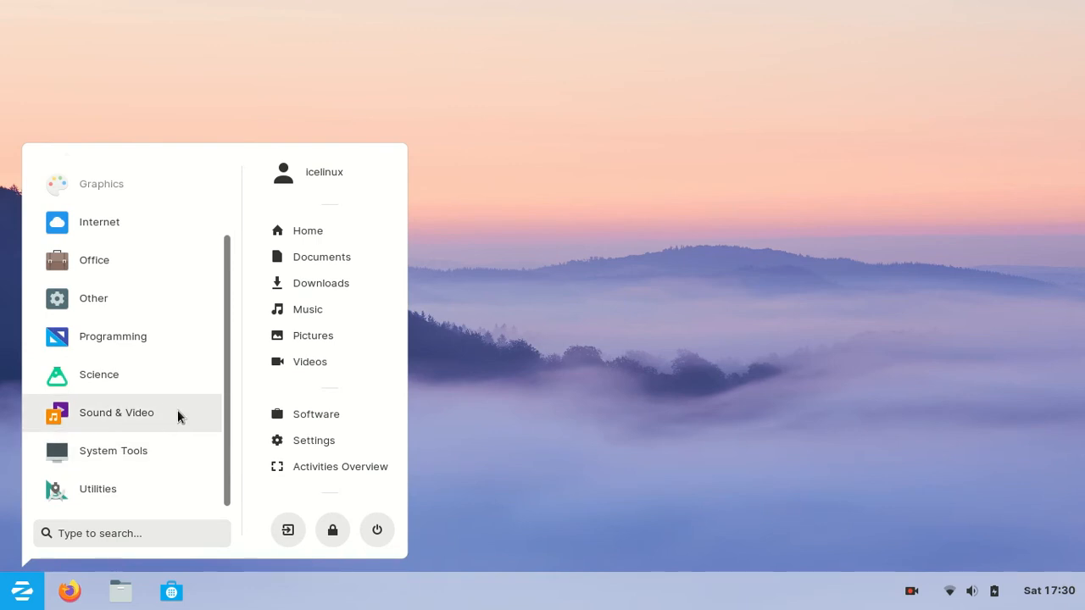
mouse_move(166, 421)
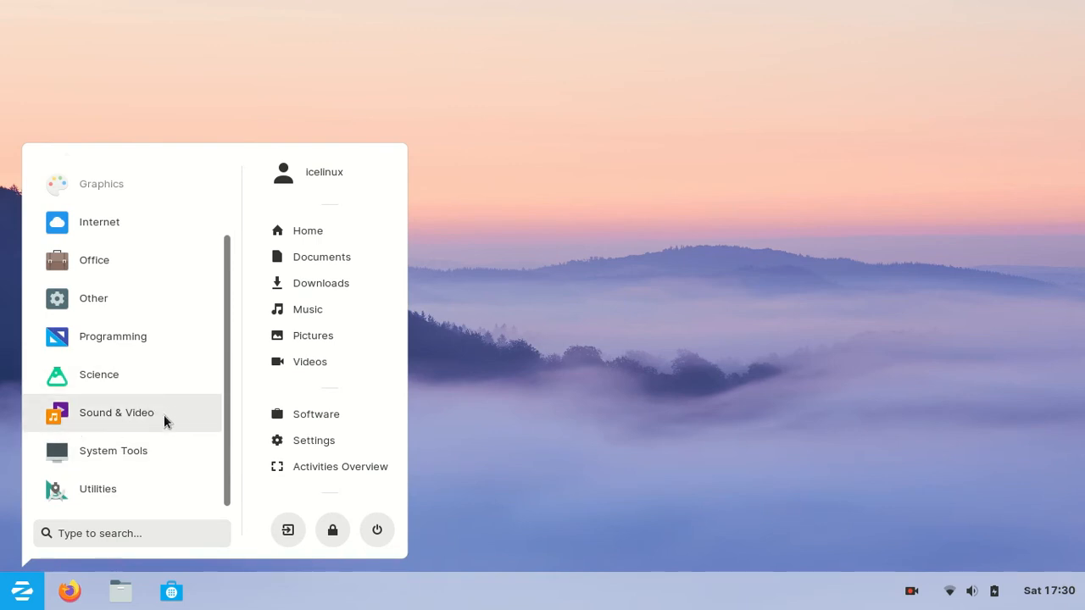
left_click(115, 414)
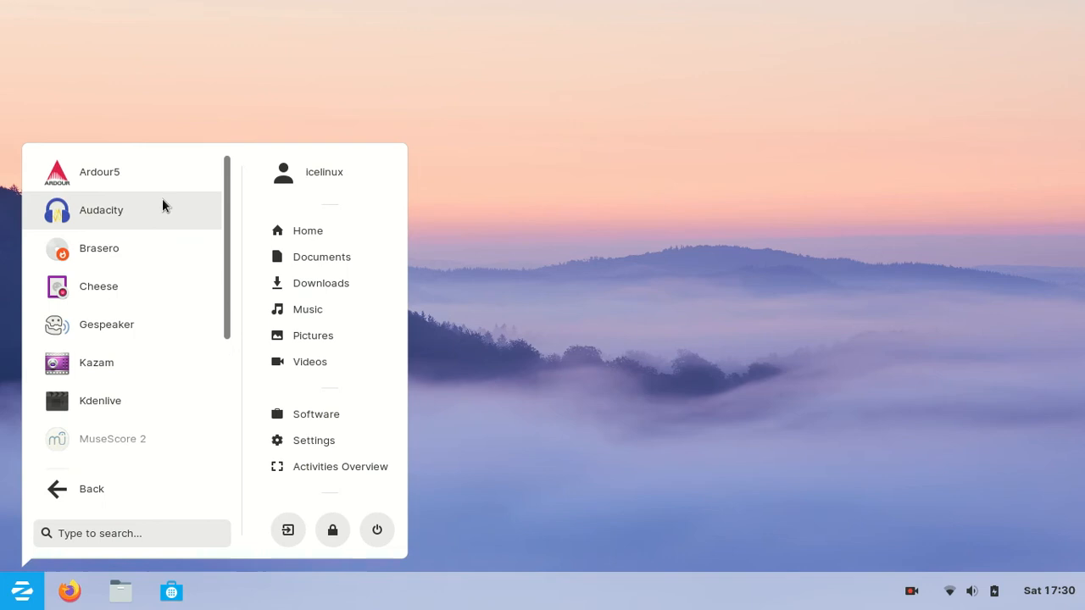
scroll("down", 3)
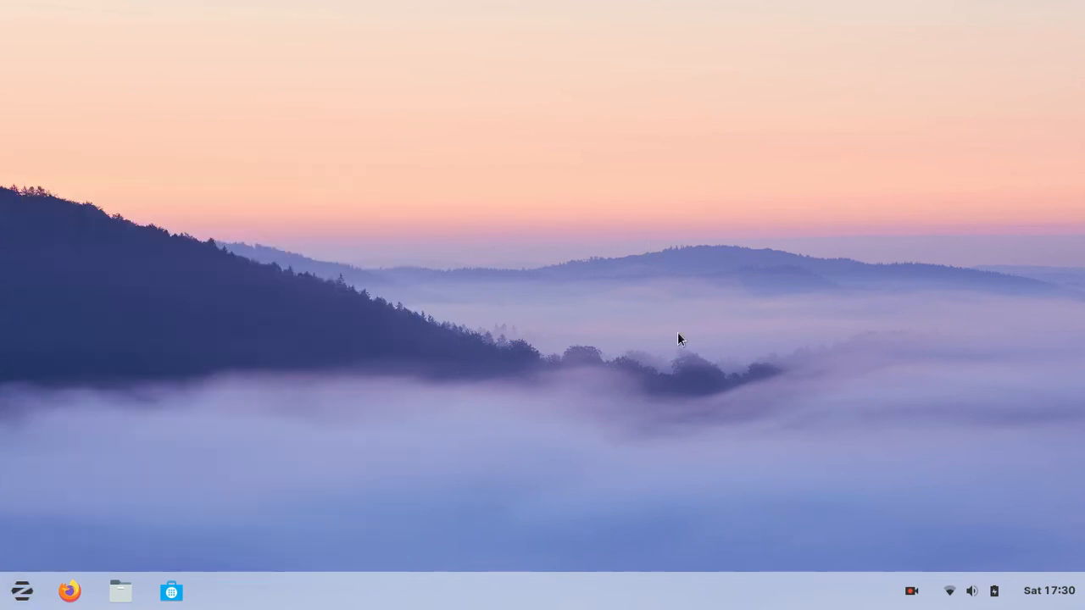
mouse_move(540, 592)
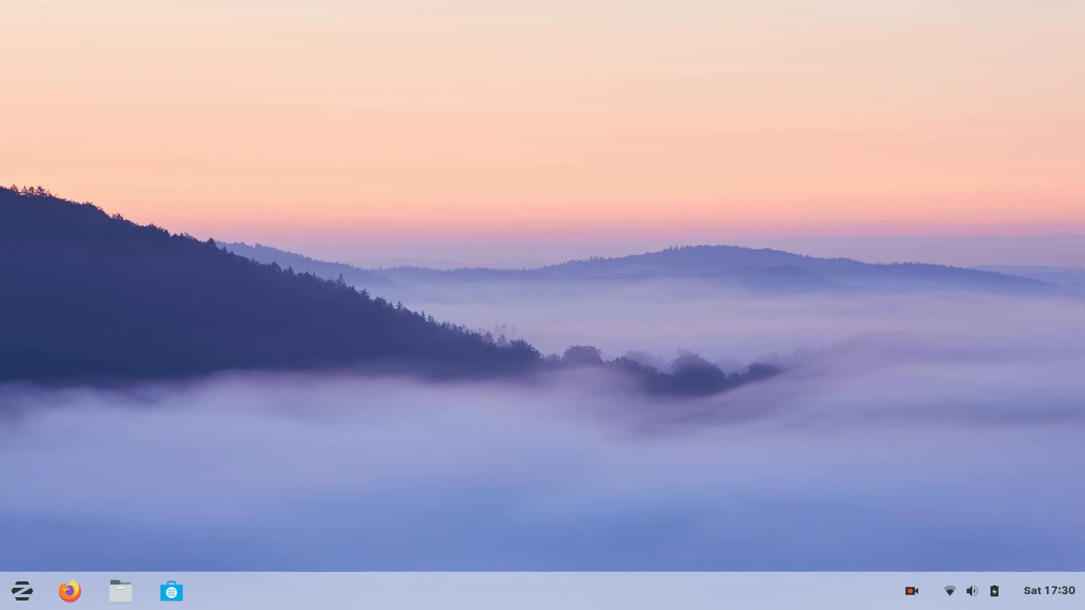
mouse_move(711, 580)
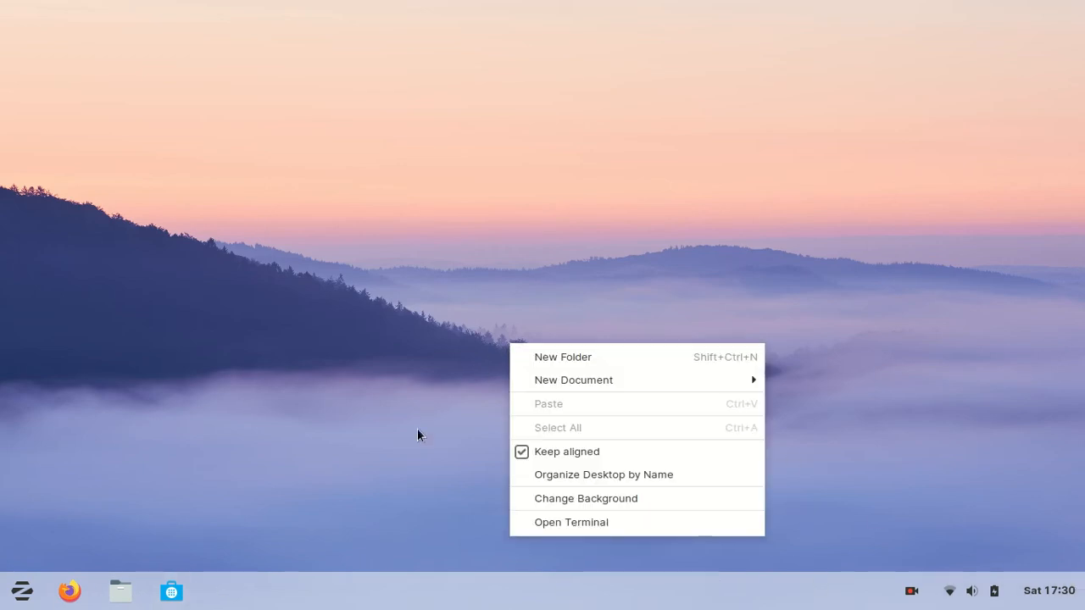
mouse_move(603, 499)
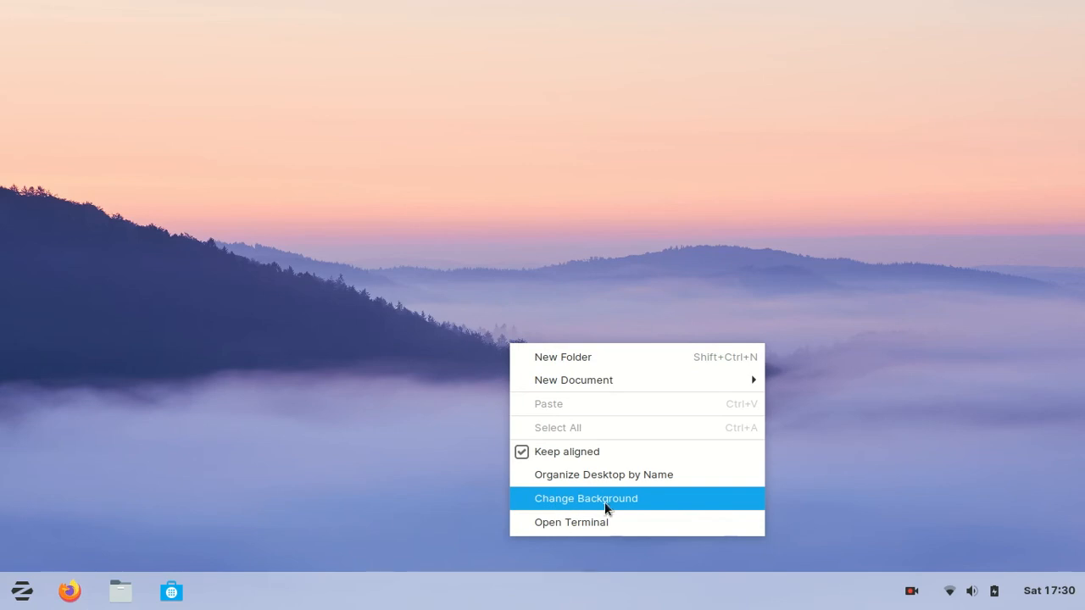
From the desktop's background settings, reach Zorin Appearance and choose the centred-dock layout
left_click(586, 499)
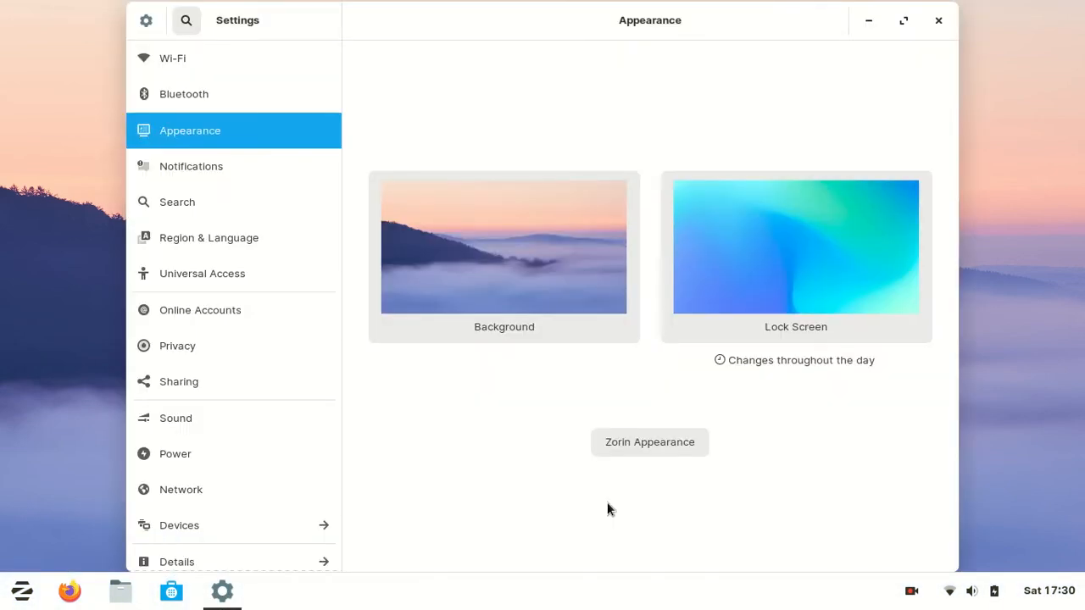
mouse_move(700, 436)
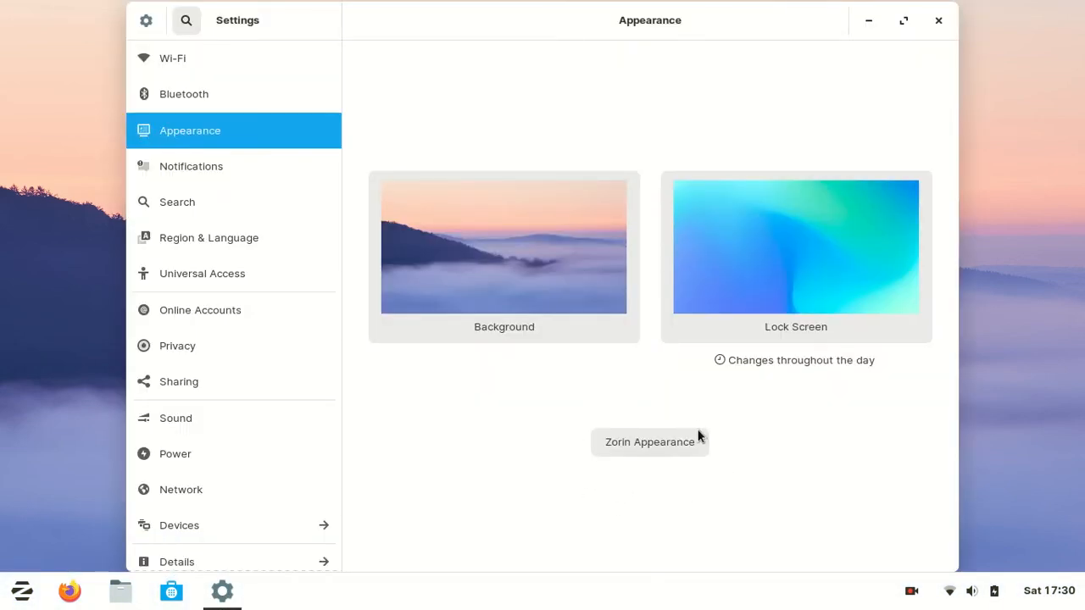
left_click(650, 441)
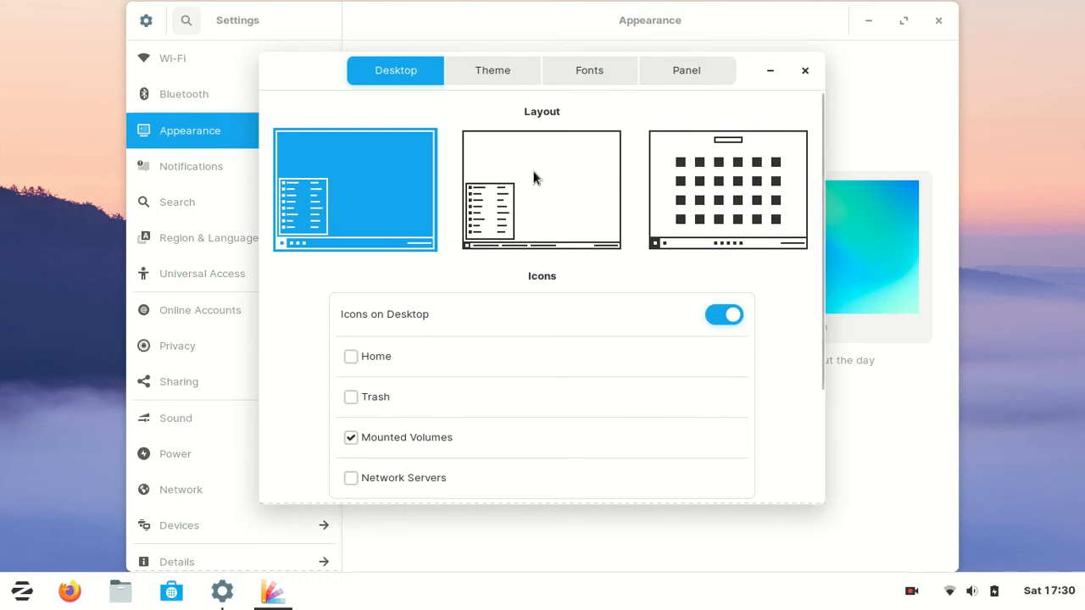
left_click(543, 190)
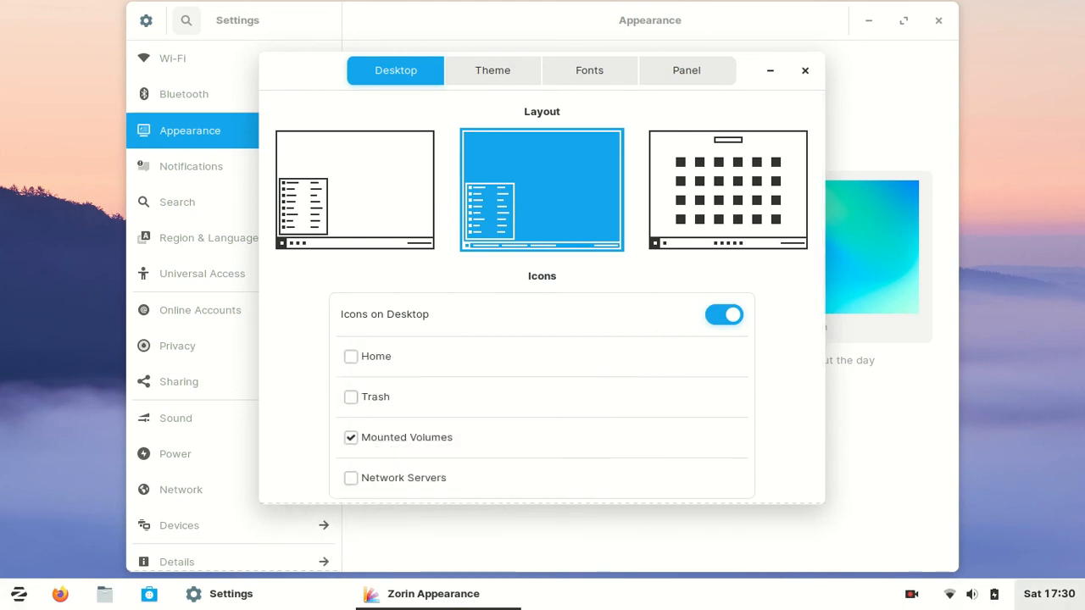
left_click(726, 188)
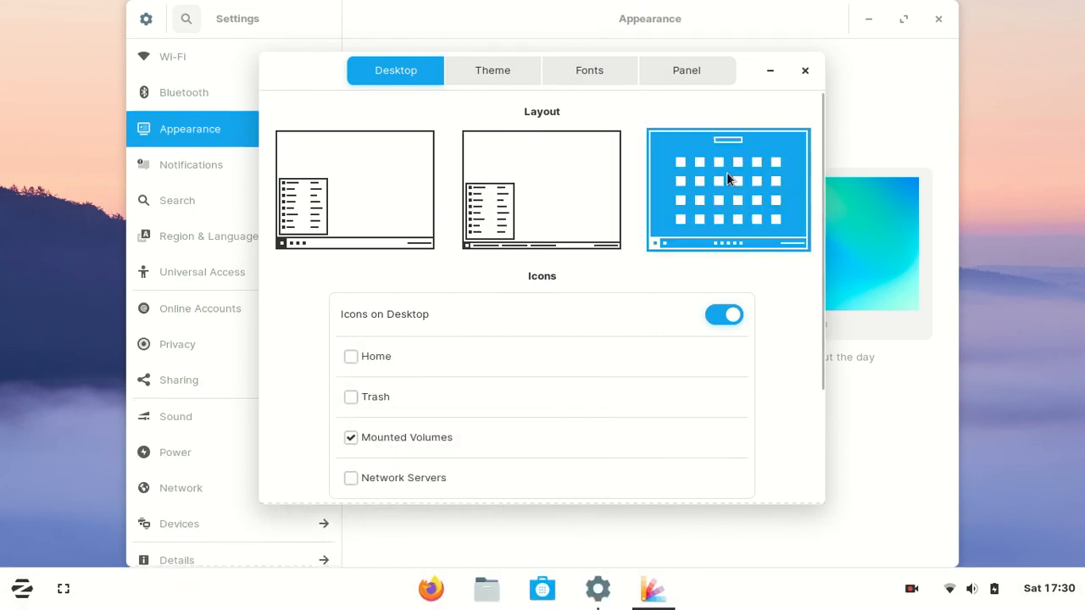
mouse_move(746, 200)
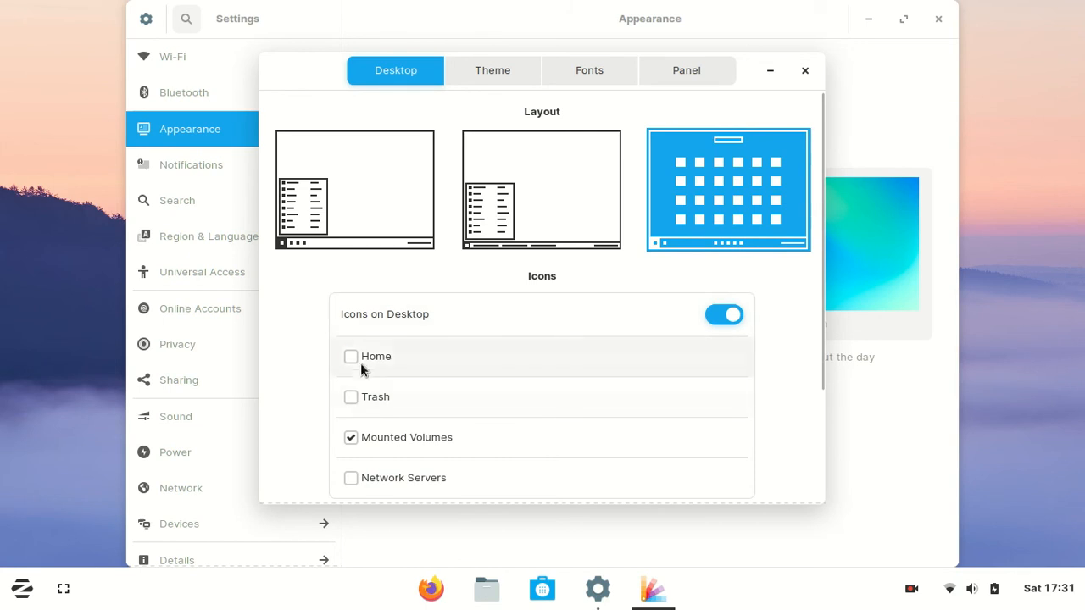
Show Home and Trash icons on the desktop and try titlebar buttons on the left, then back right
left_click(351, 356)
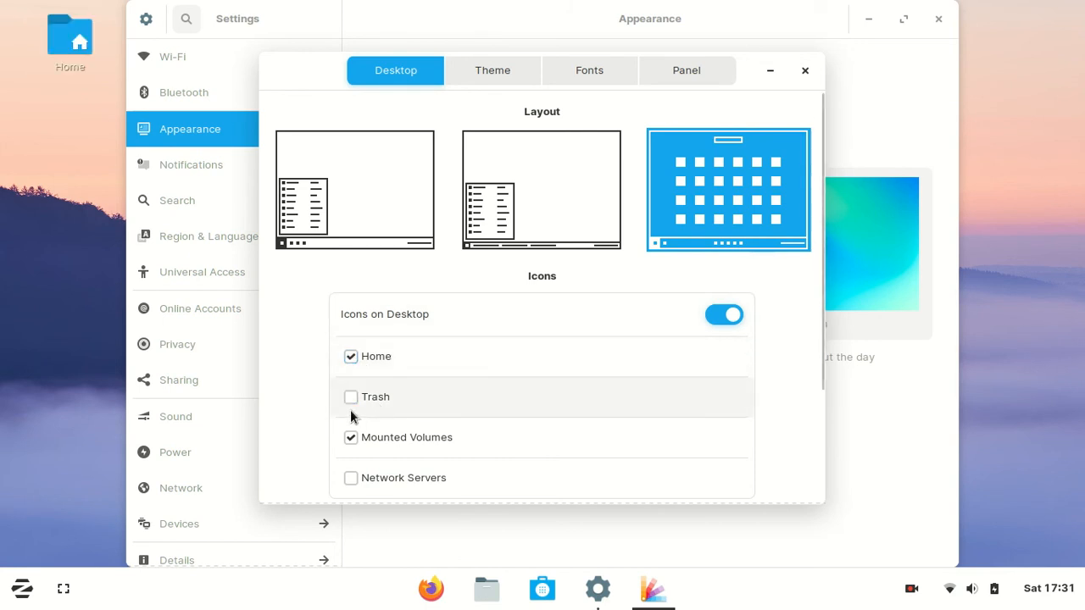
left_click(351, 397)
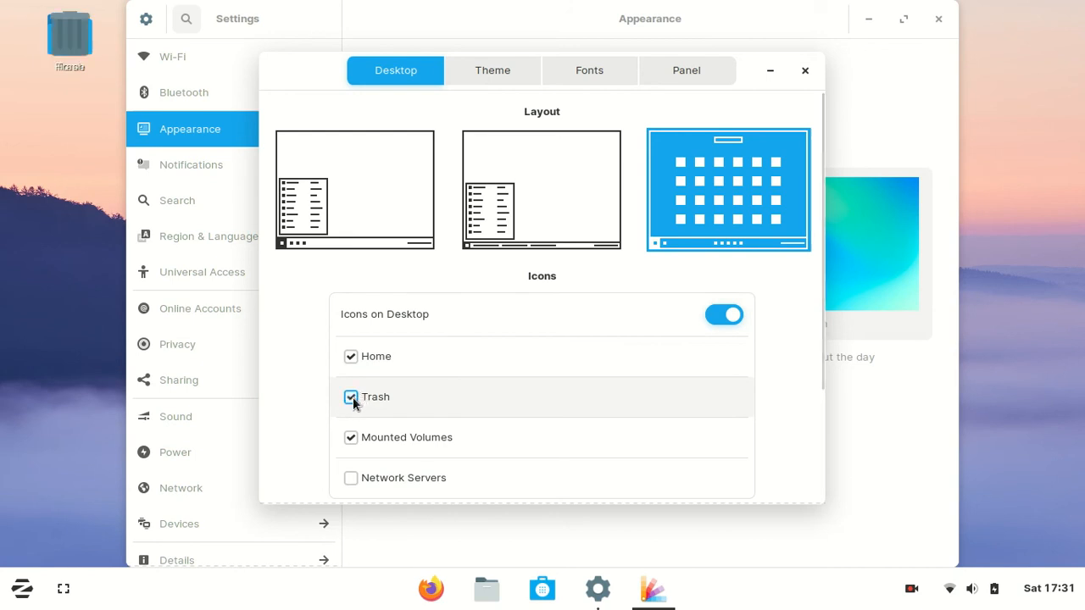
left_click(351, 397)
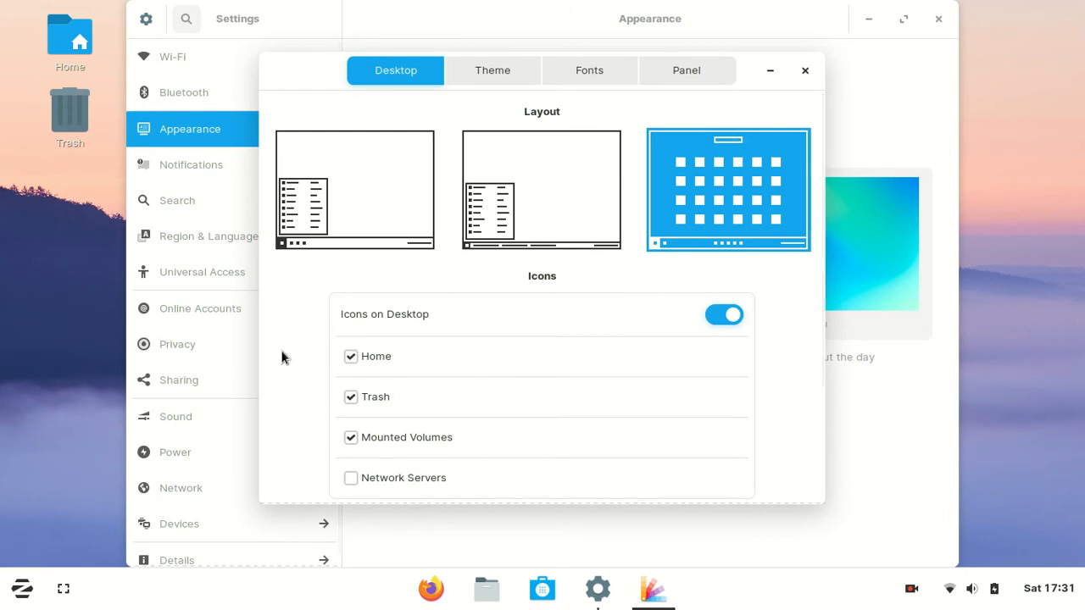
scroll("down", 3)
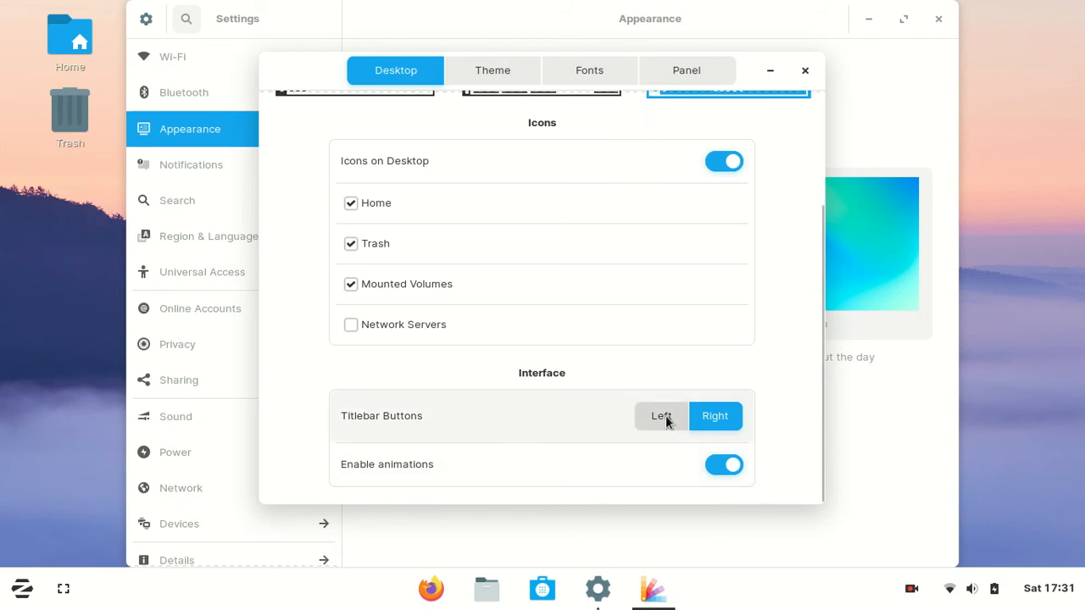
left_click(661, 415)
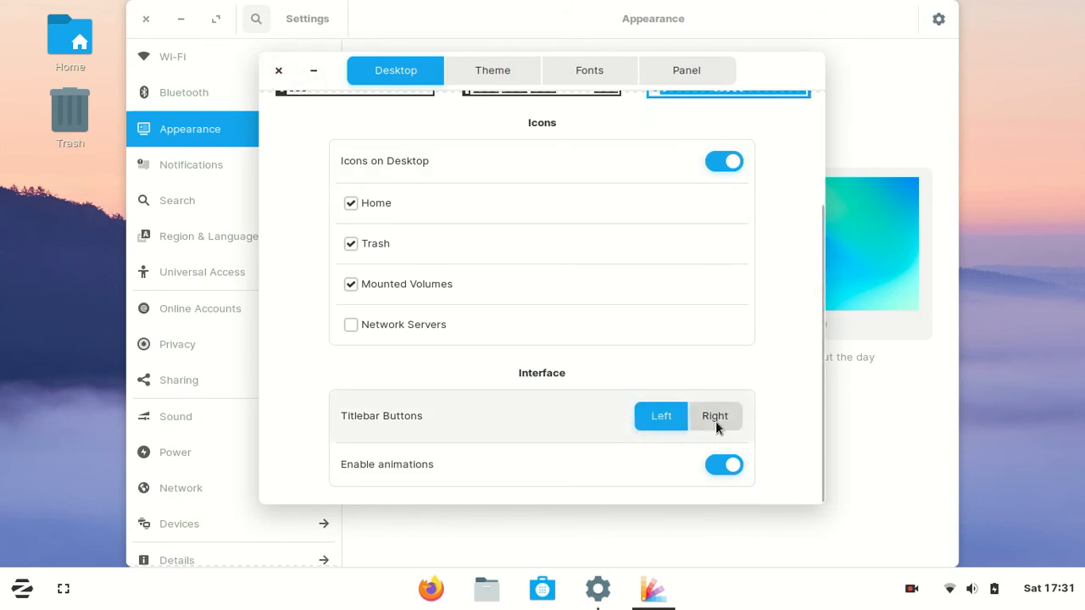
left_click(715, 416)
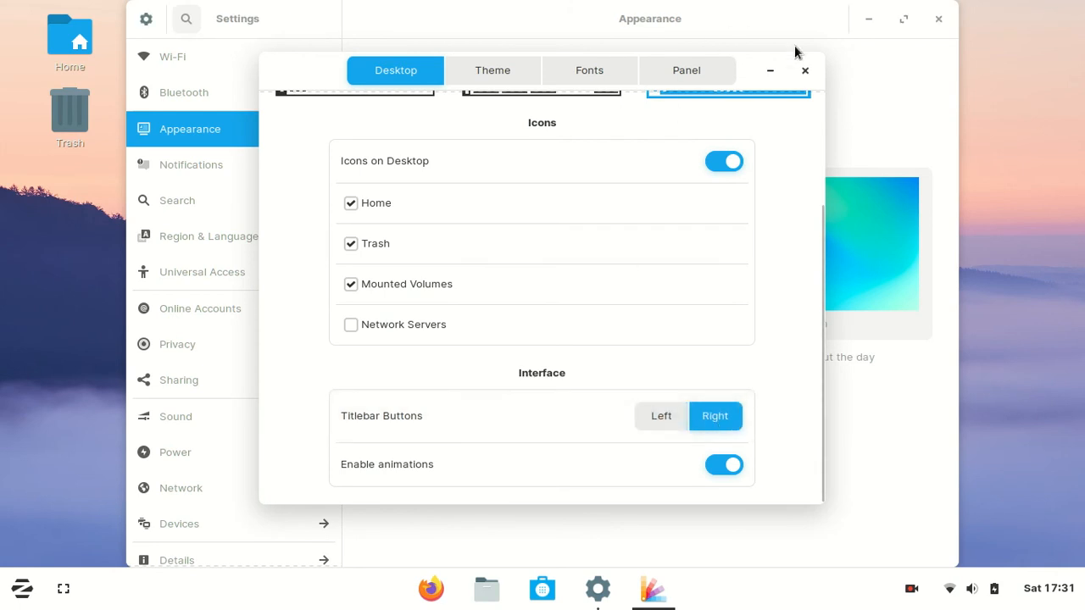
mouse_move(522, 380)
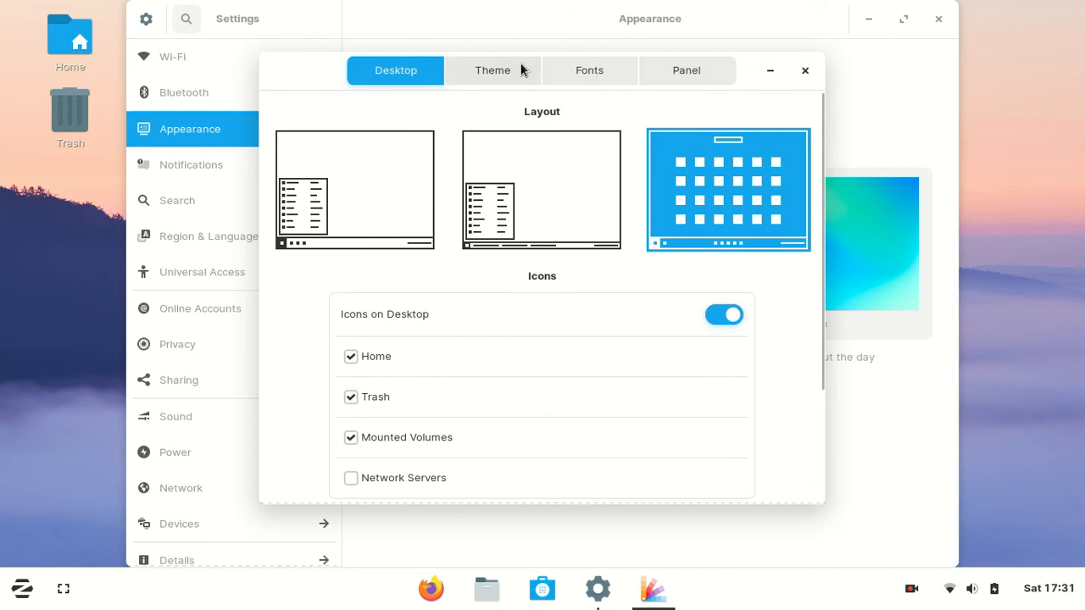
Try the dark and scheduled theme styles, then return to the light style
left_click(492, 72)
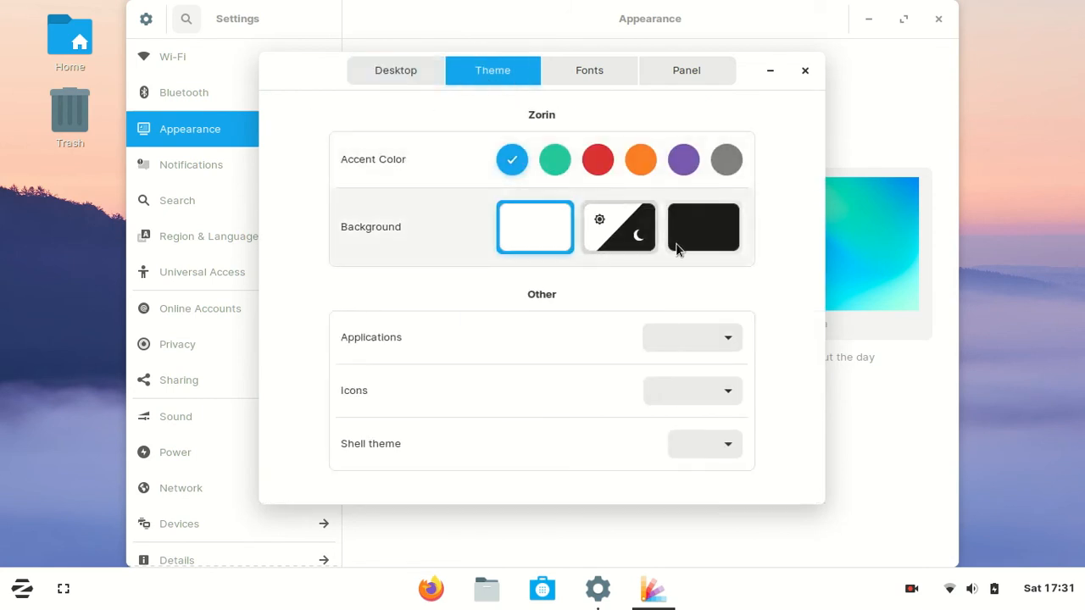
left_click(704, 227)
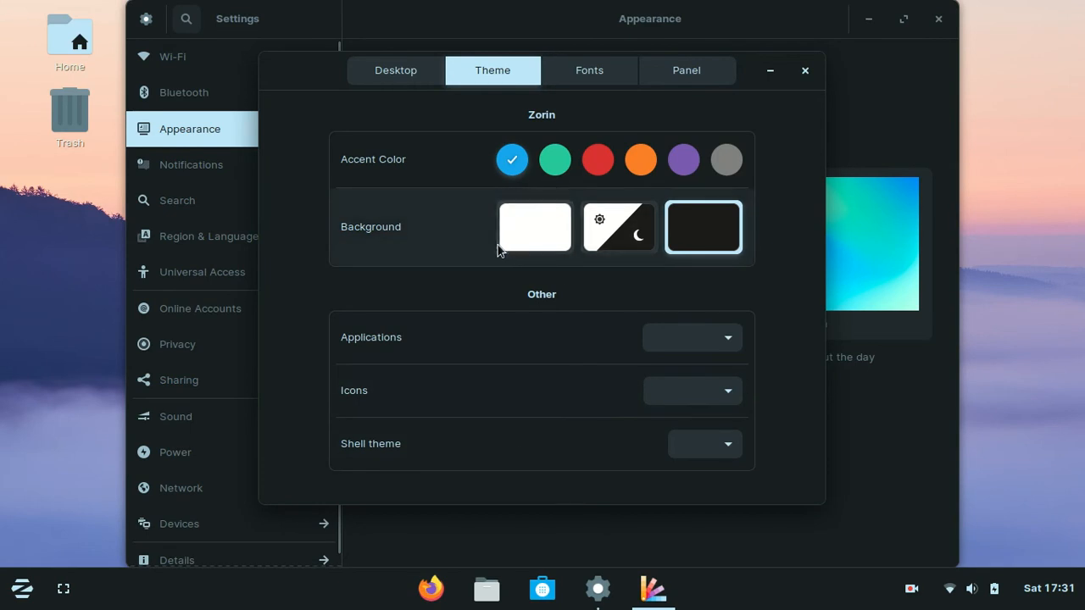
left_click(619, 228)
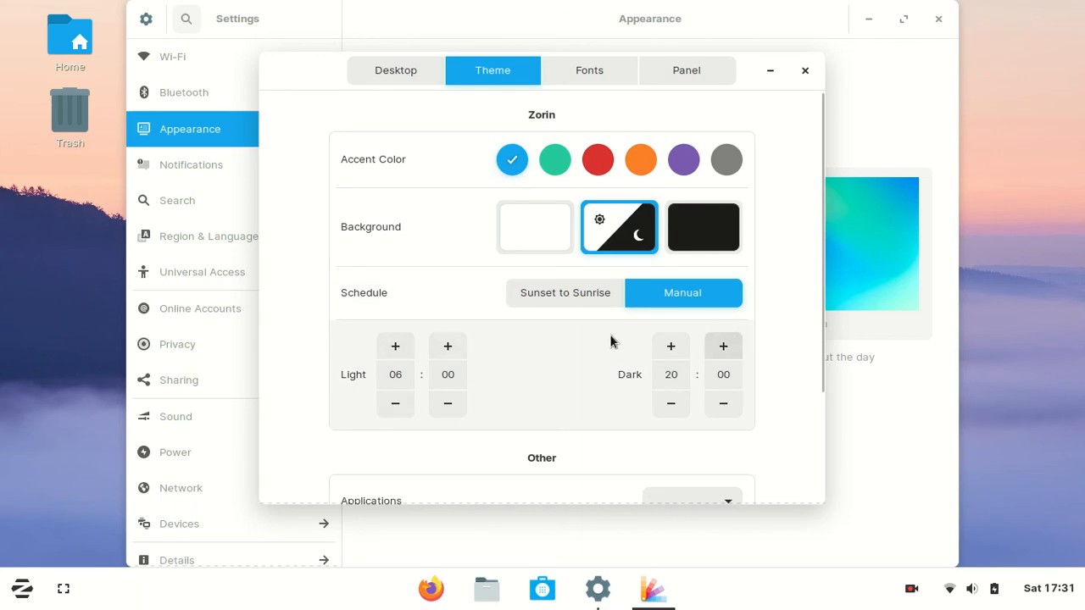
left_click(534, 227)
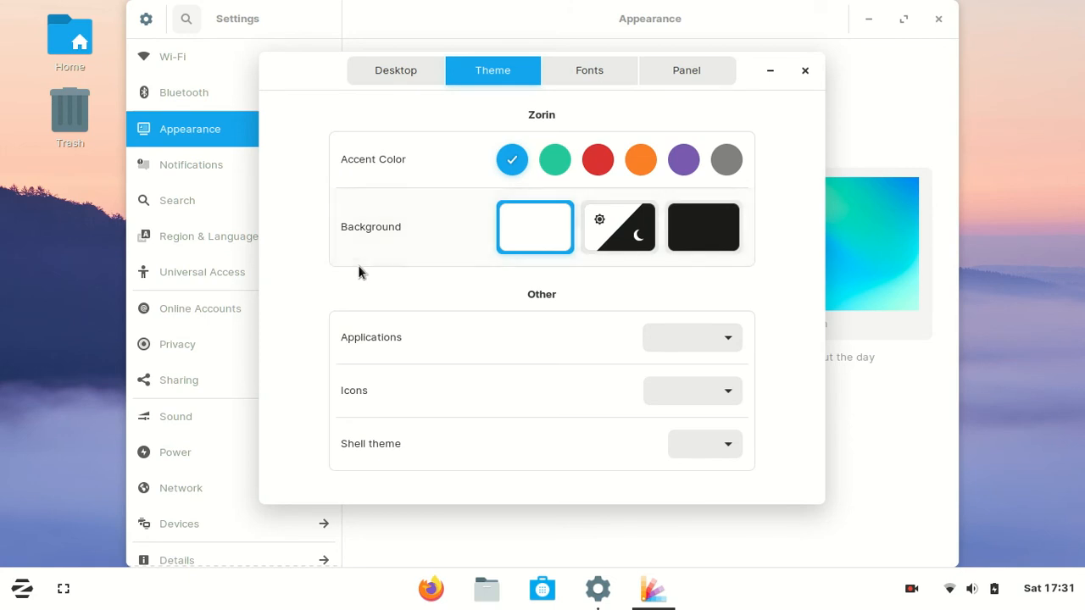
mouse_move(473, 181)
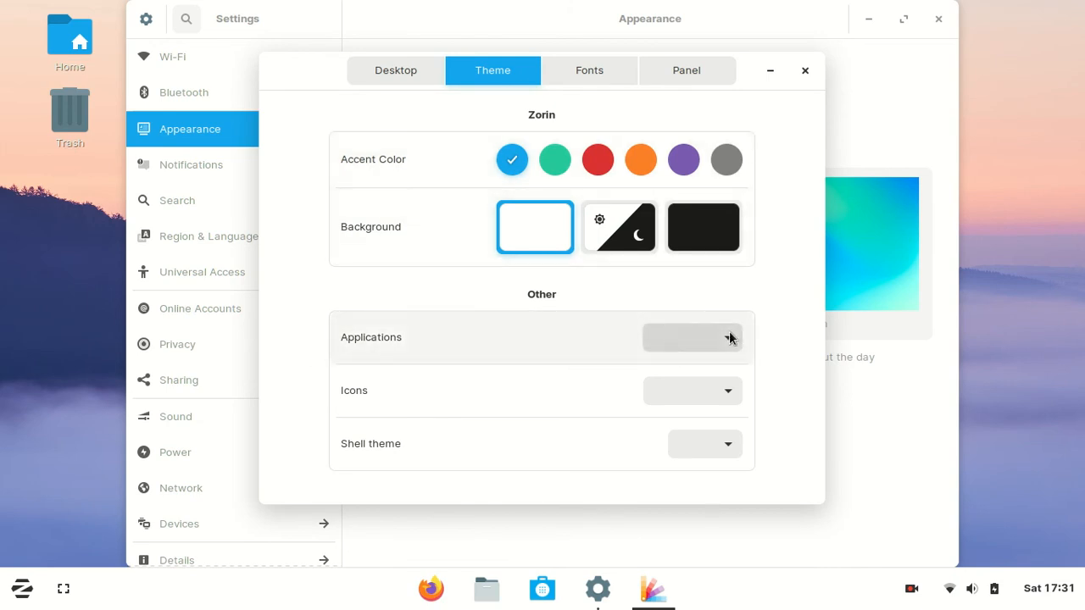
Try the Adwaita and HighContrast application themes, then set applications to Zorin-95
left_click(692, 337)
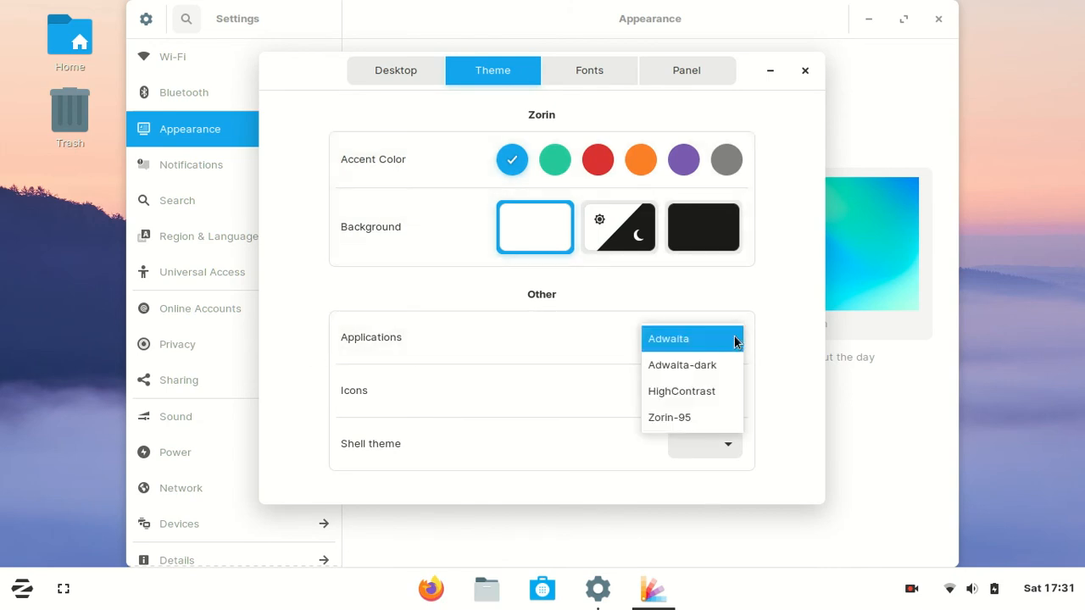
left_click(668, 339)
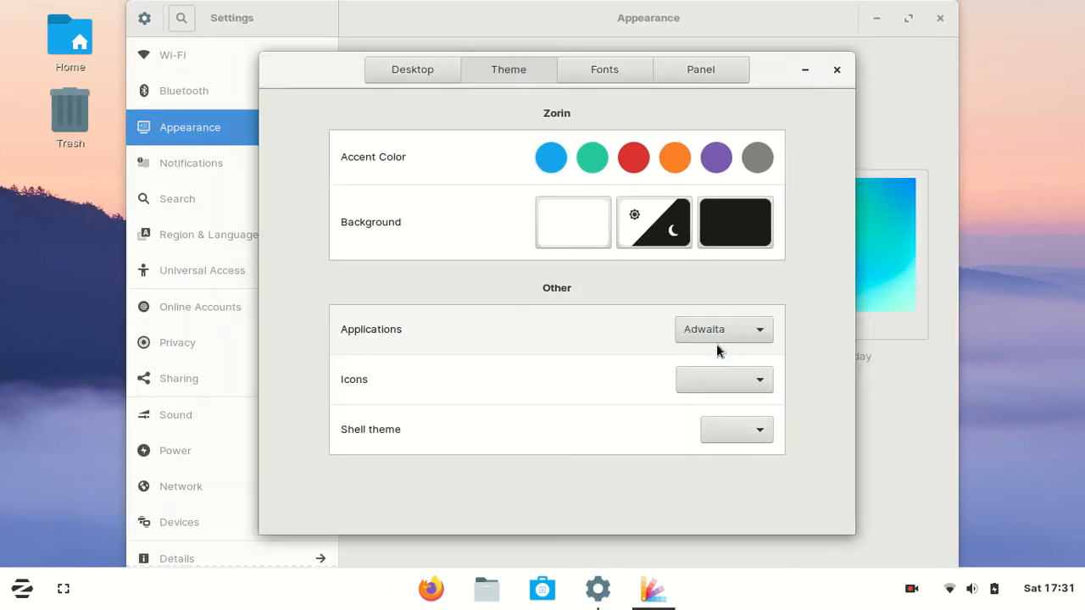
mouse_move(704, 100)
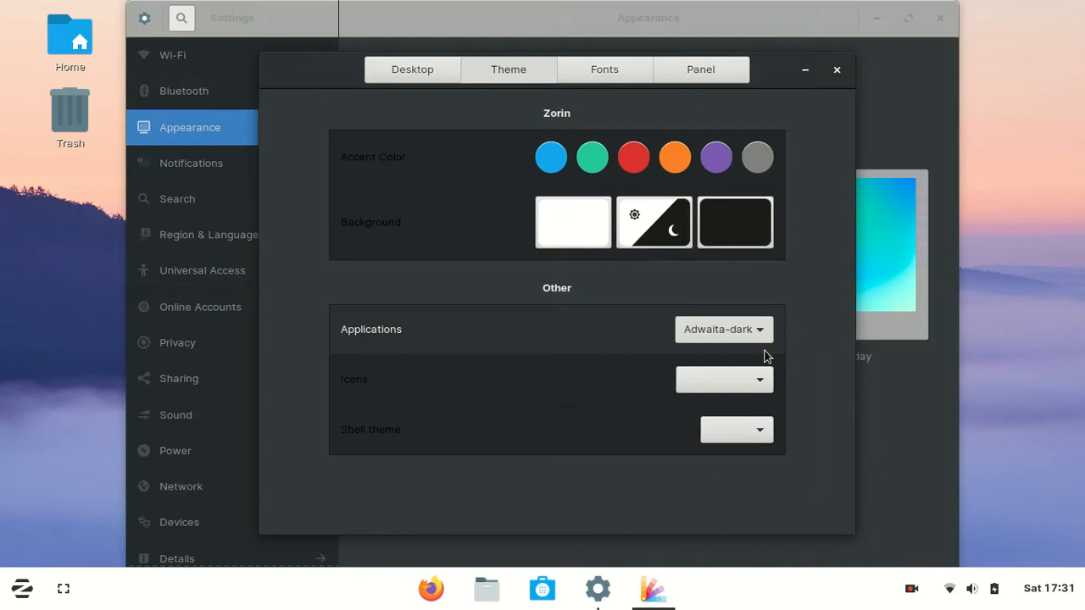
left_click(722, 329)
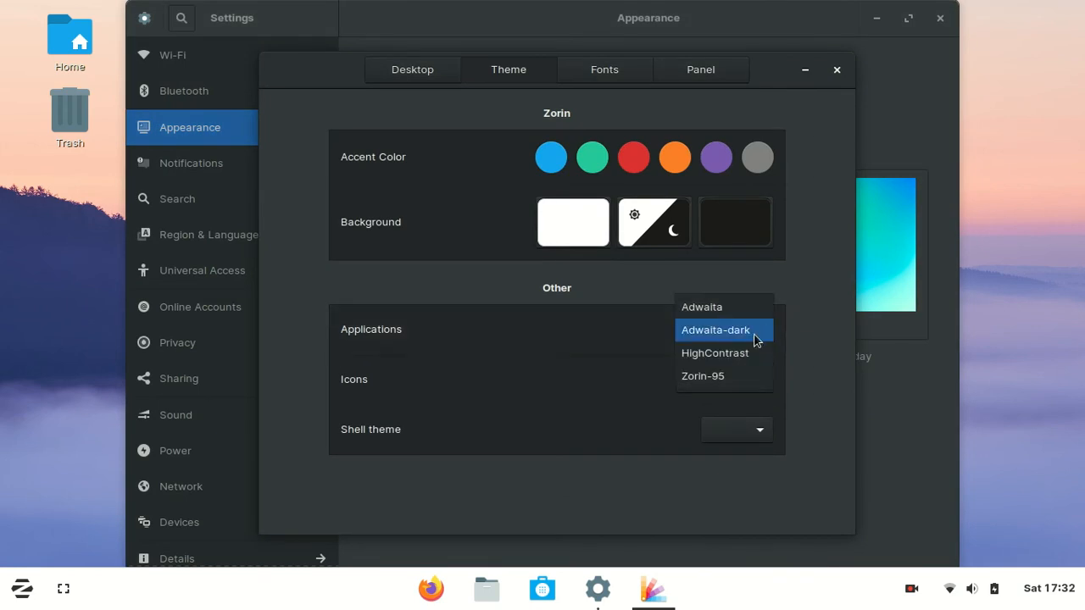
left_click(716, 353)
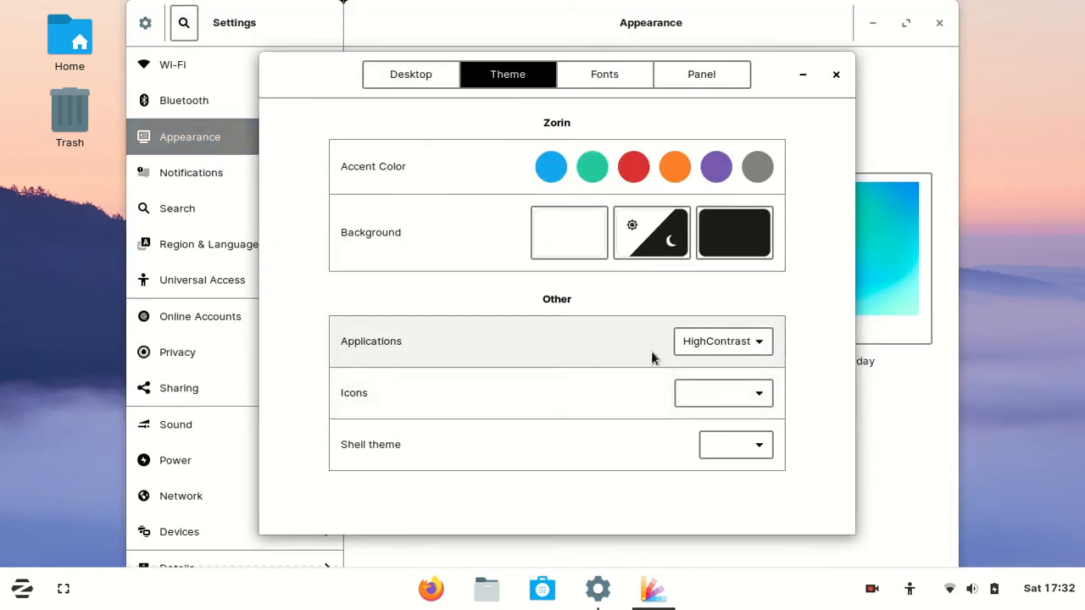
left_click(722, 340)
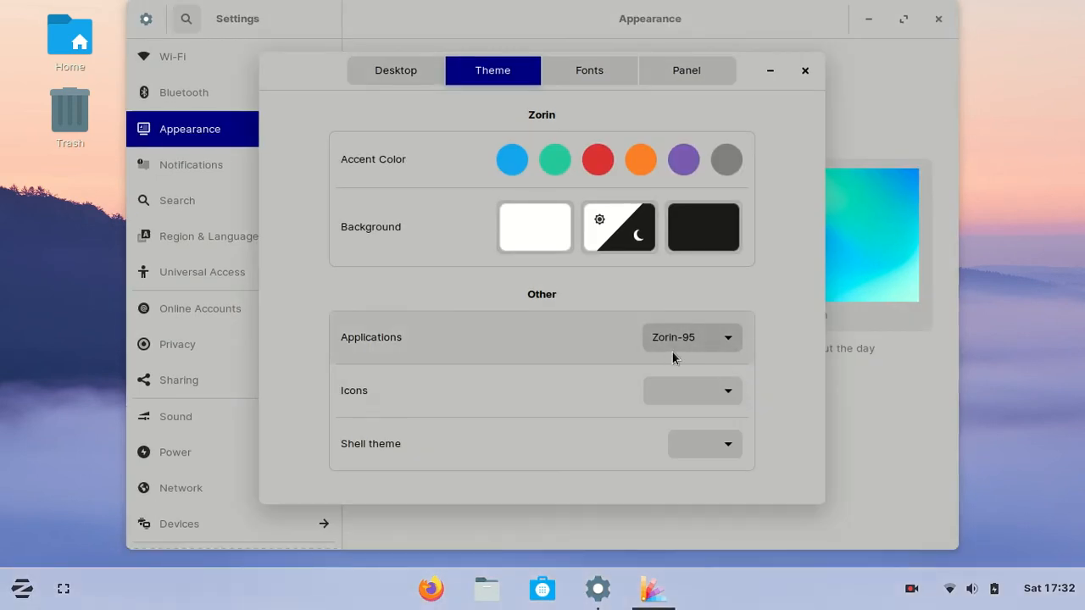
mouse_move(685, 370)
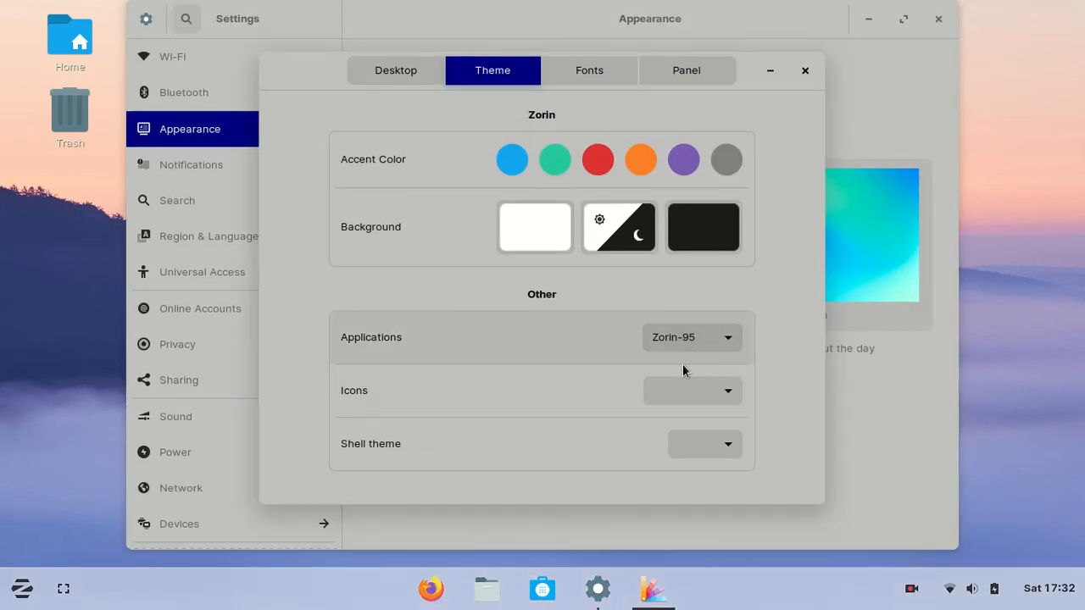
Try the Oxygen icon theme, then set icons and shell theme to Zorin-95
left_click(704, 390)
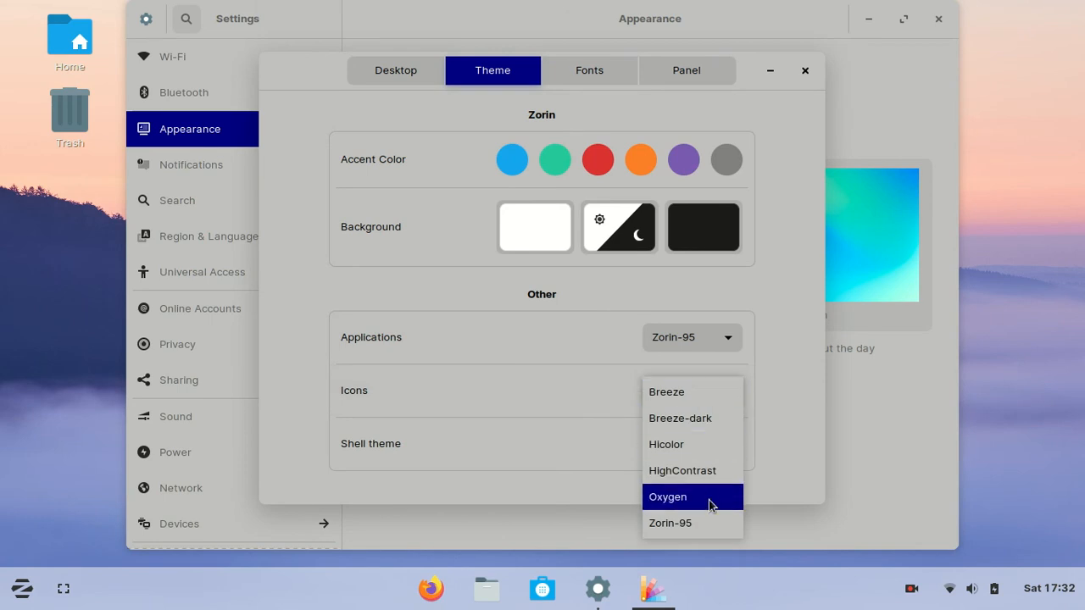
left_click(668, 497)
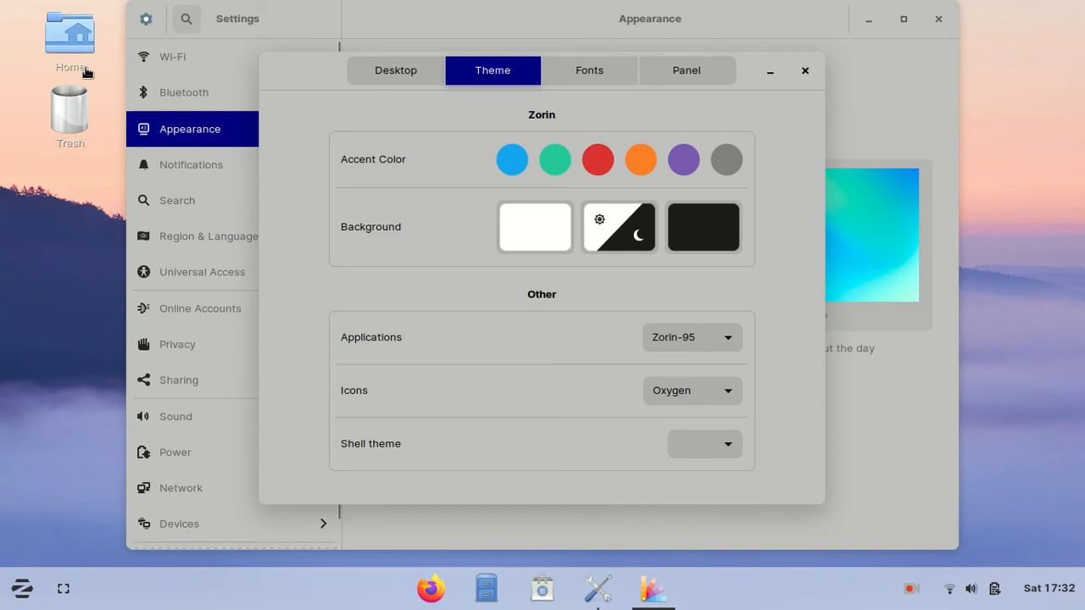
left_click(704, 444)
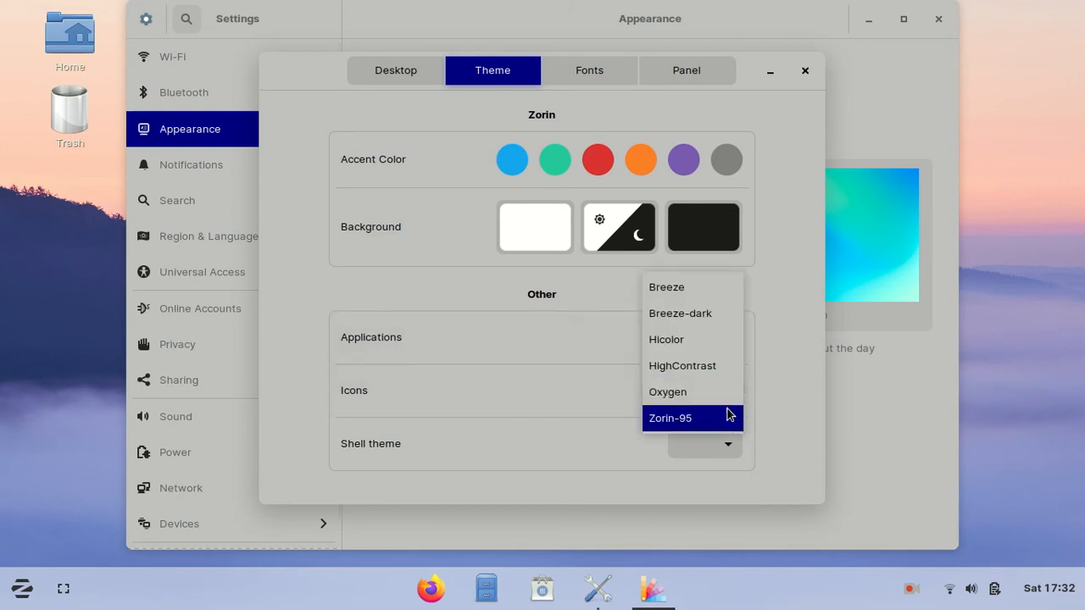
left_click(670, 417)
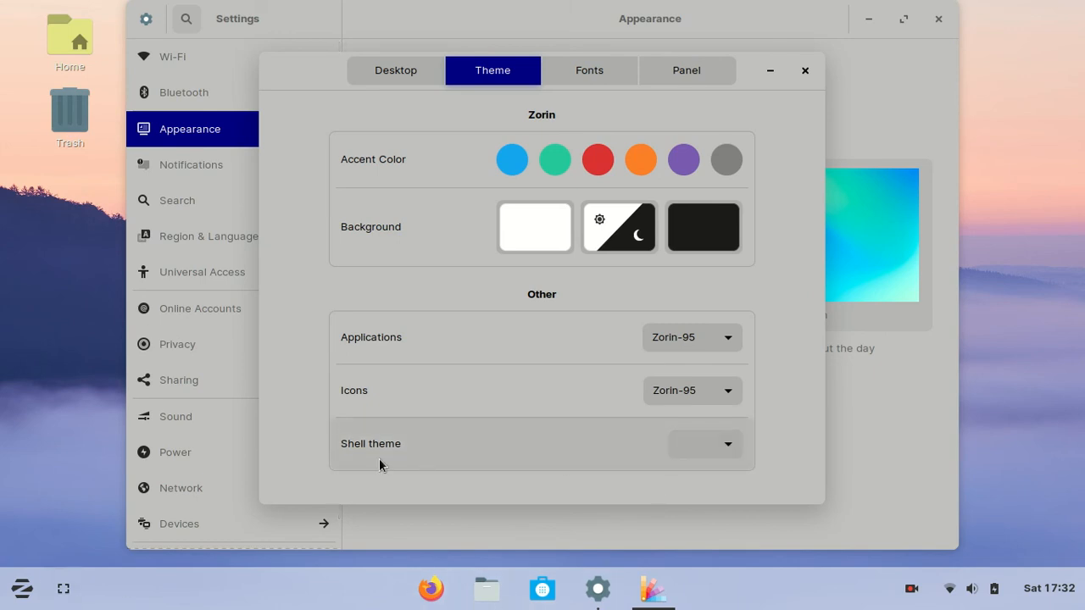
left_click(704, 444)
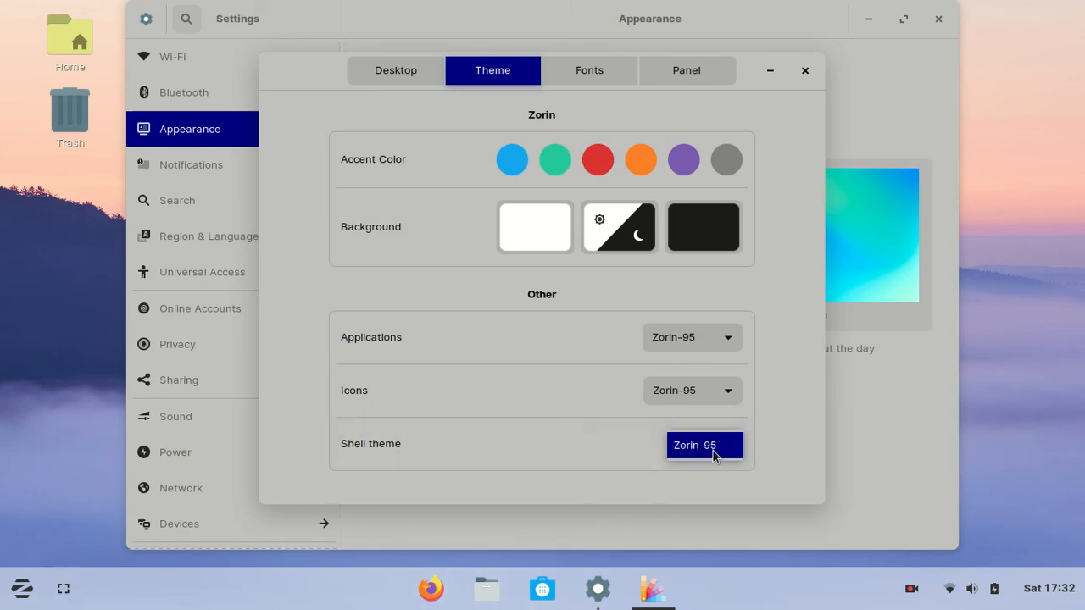
Reaffirm the light style with applications, icons and shell all on Zorin-95
left_click(534, 228)
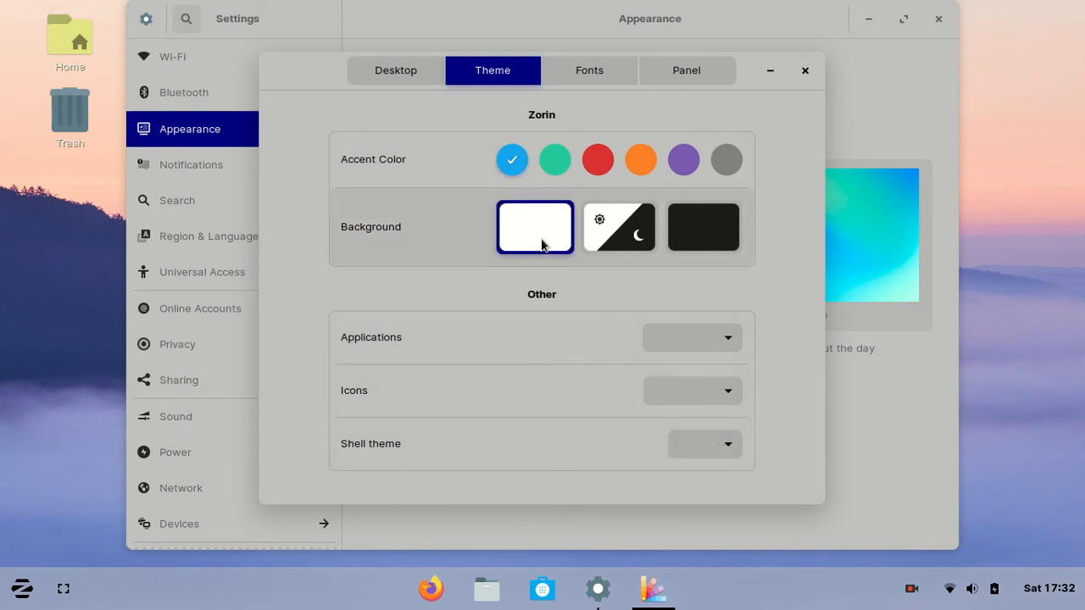
left_click(692, 338)
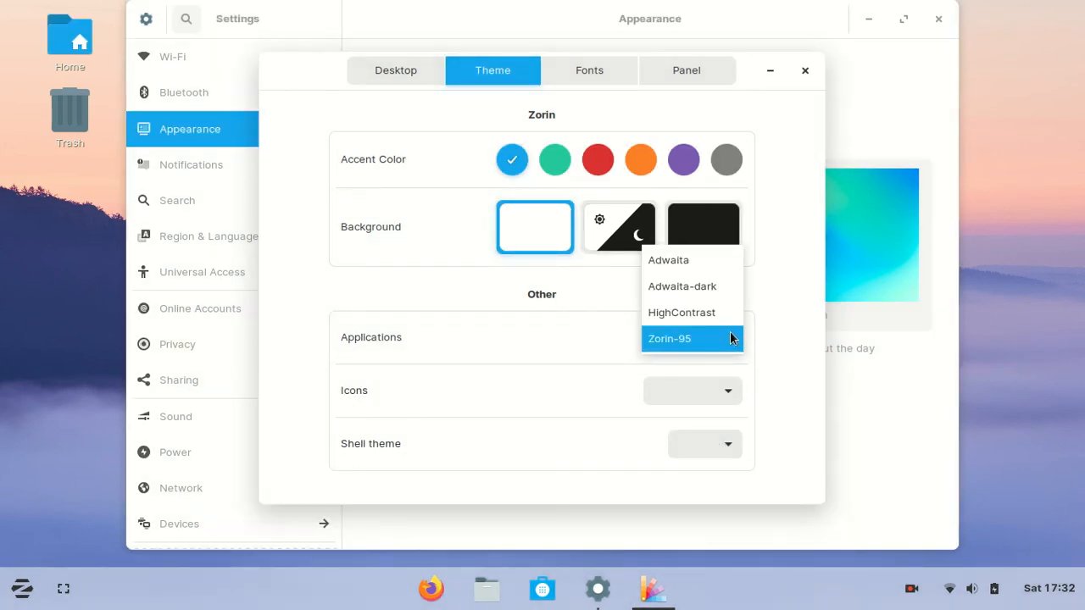
left_click(668, 339)
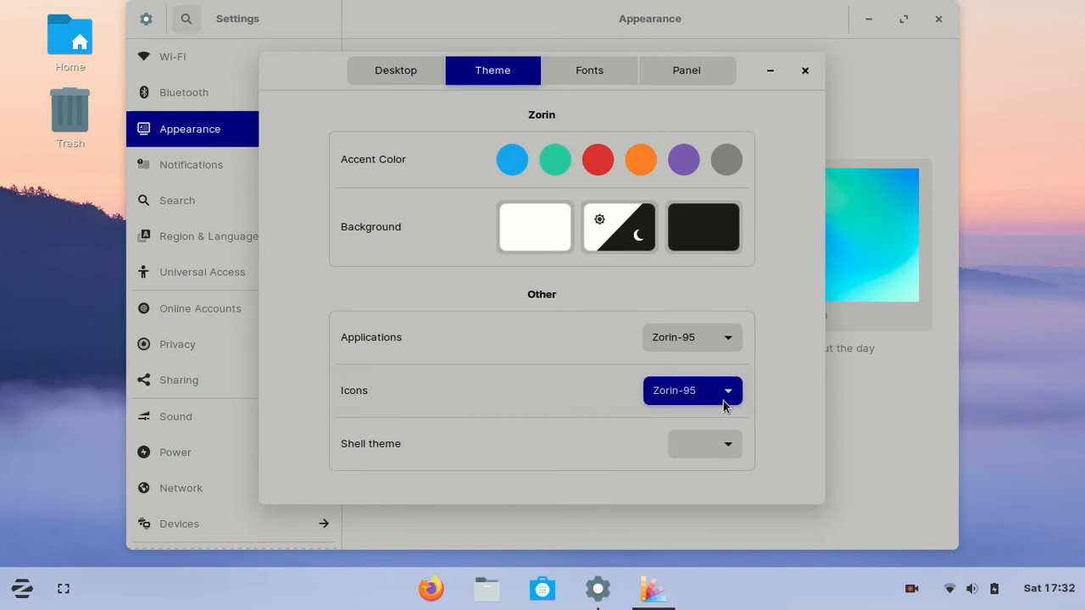
left_click(704, 444)
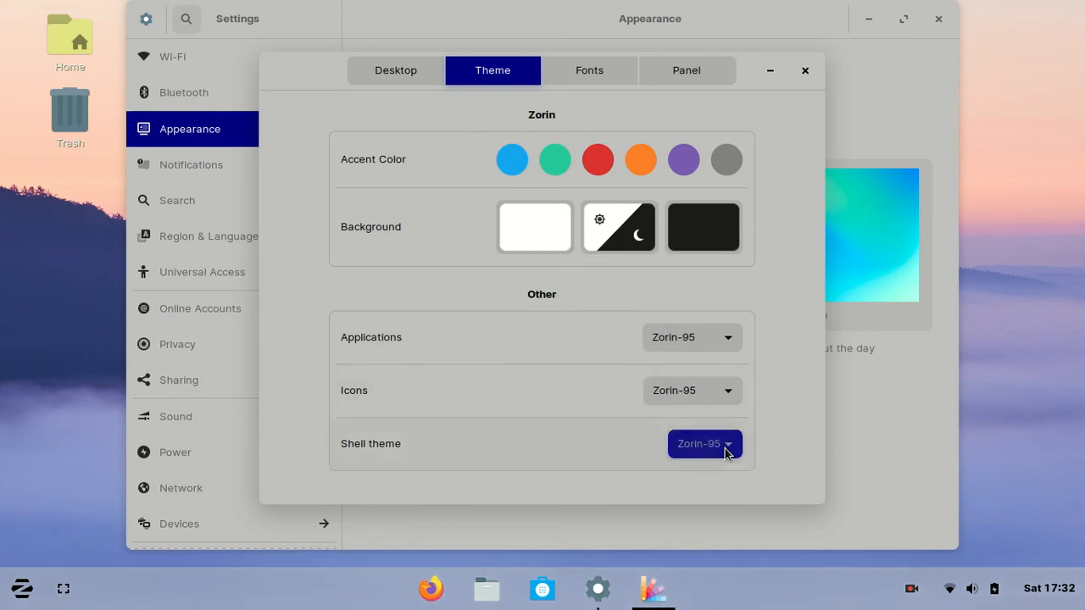
In Panel settings, try the panel at the top and smaller heights, restoring bottom position and size
left_click(590, 71)
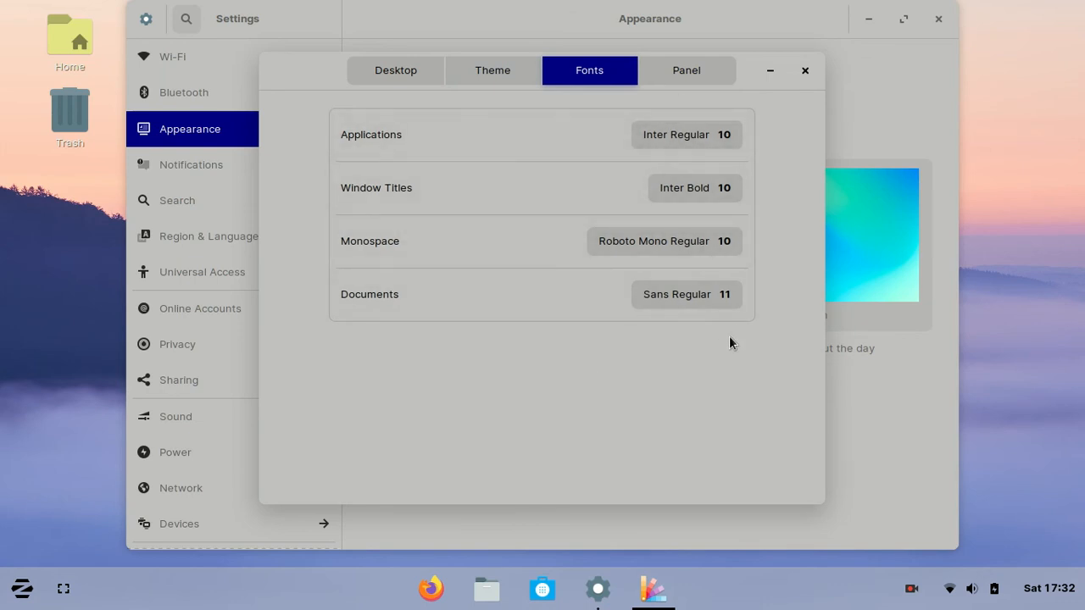
left_click(687, 71)
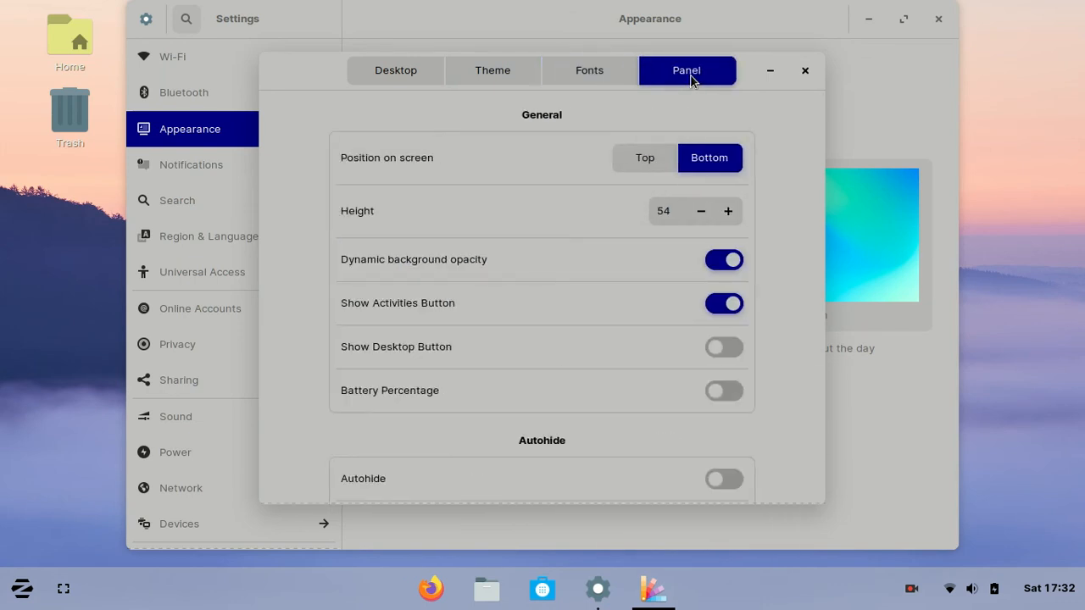
left_click(644, 157)
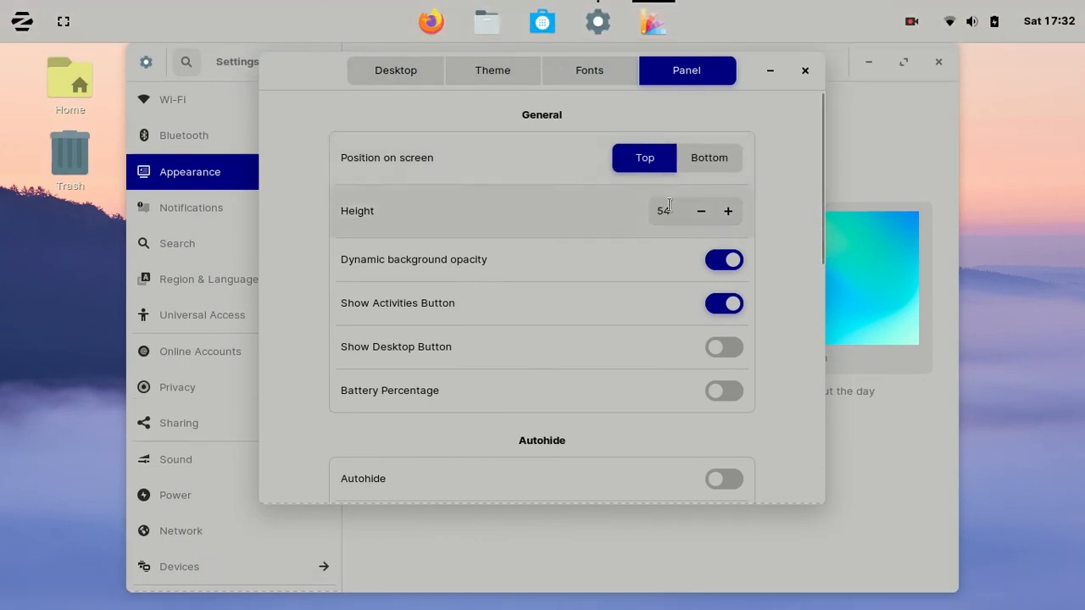
left_click(709, 158)
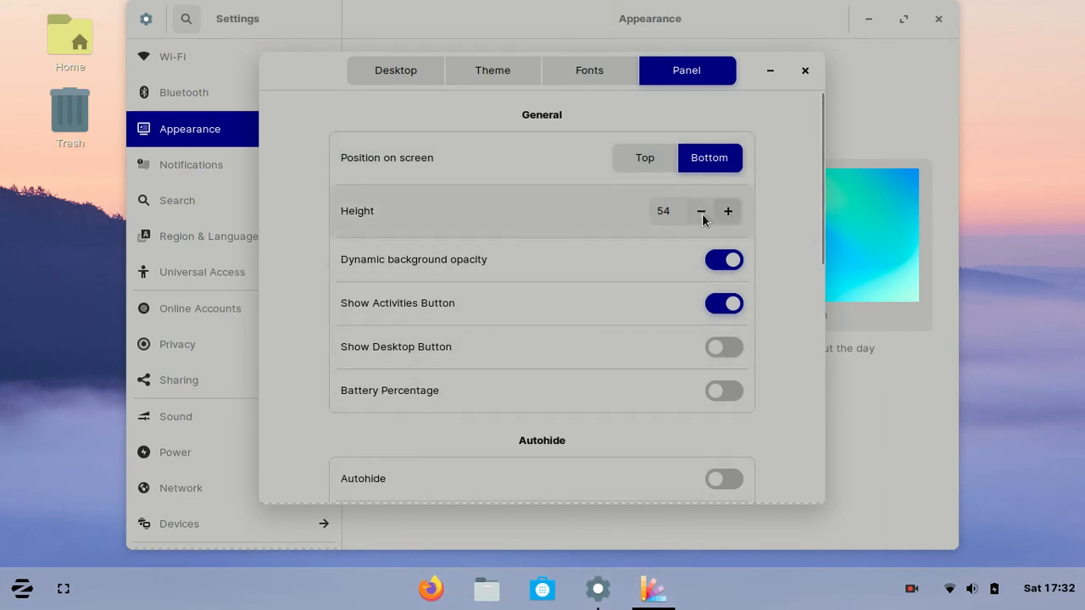
left_click(702, 210)
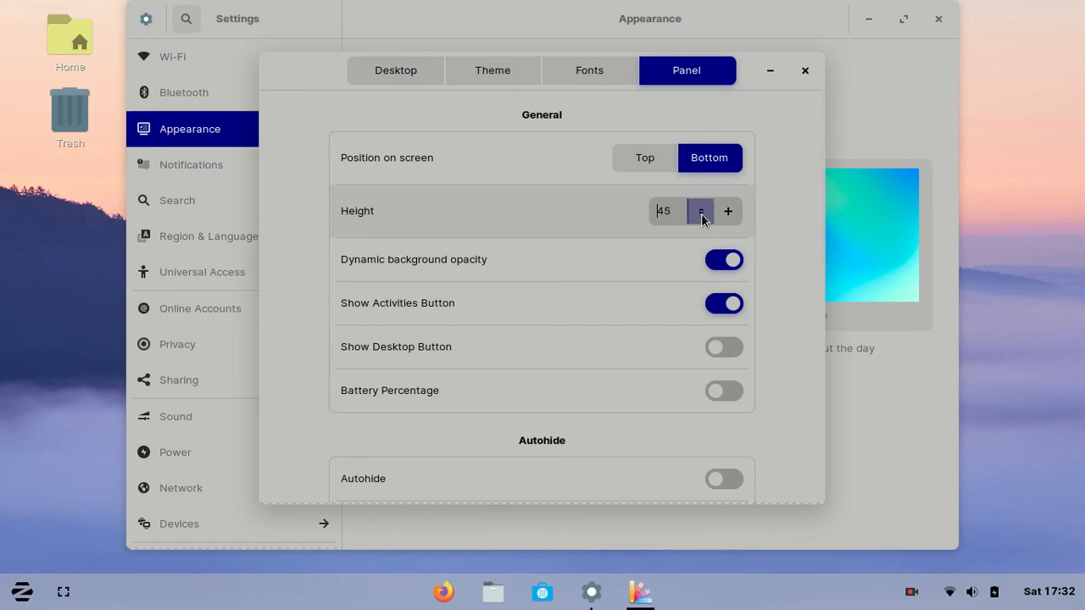
left_click(701, 210)
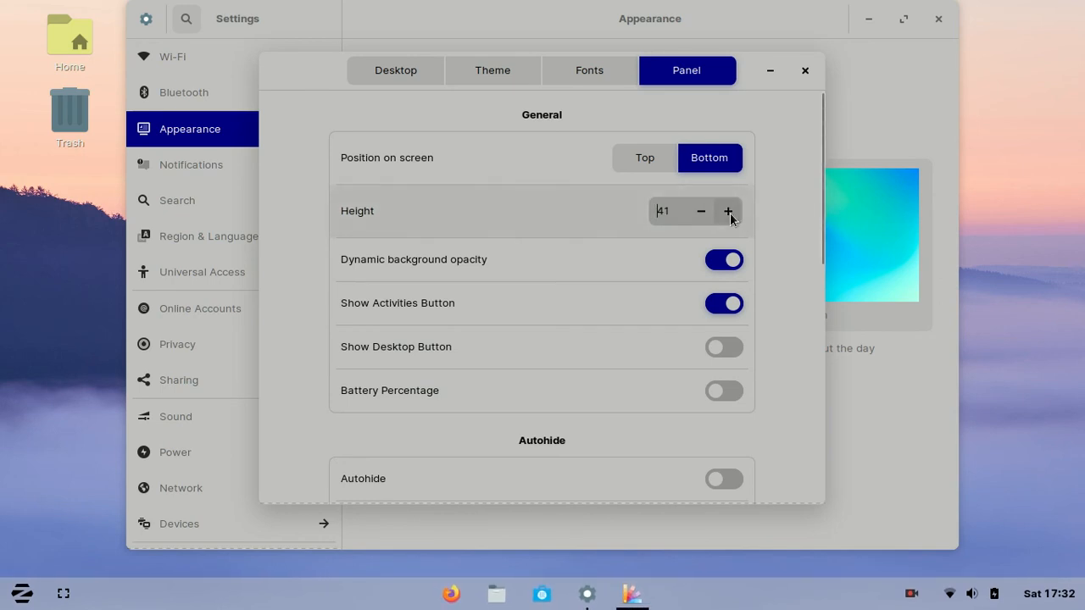
left_click(727, 210)
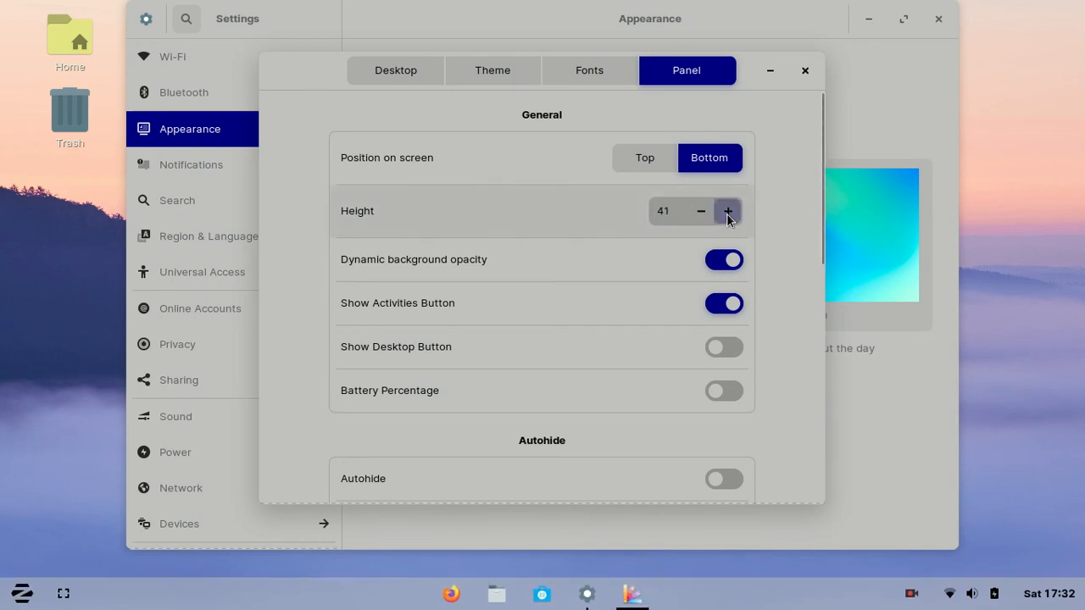
left_click(727, 210)
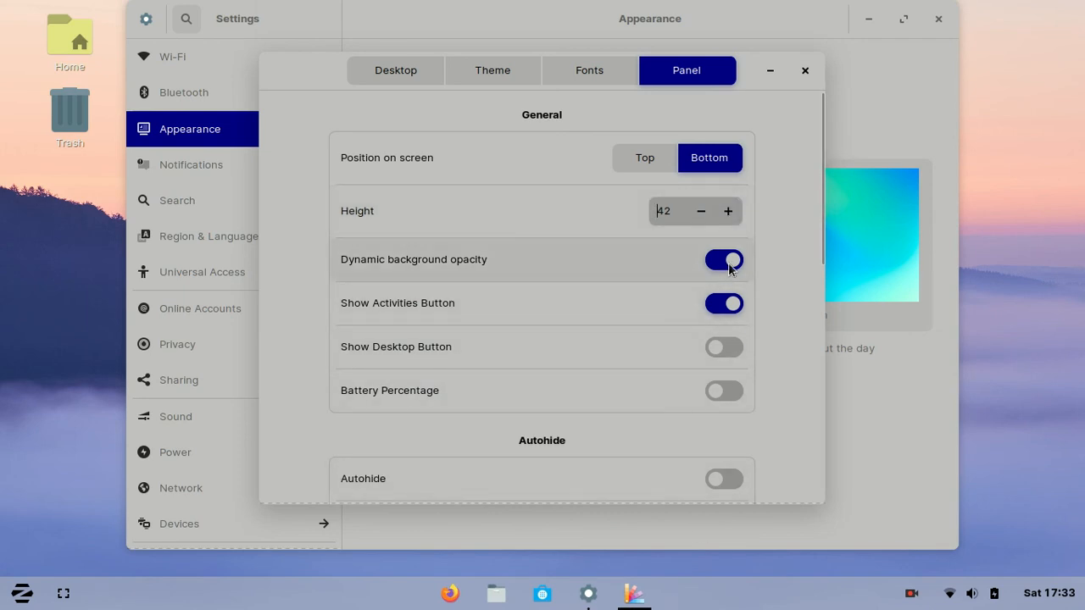
Toggle dynamic opacity, the show-desktop button and panel autohide on and off, and show battery percentage
left_click(723, 260)
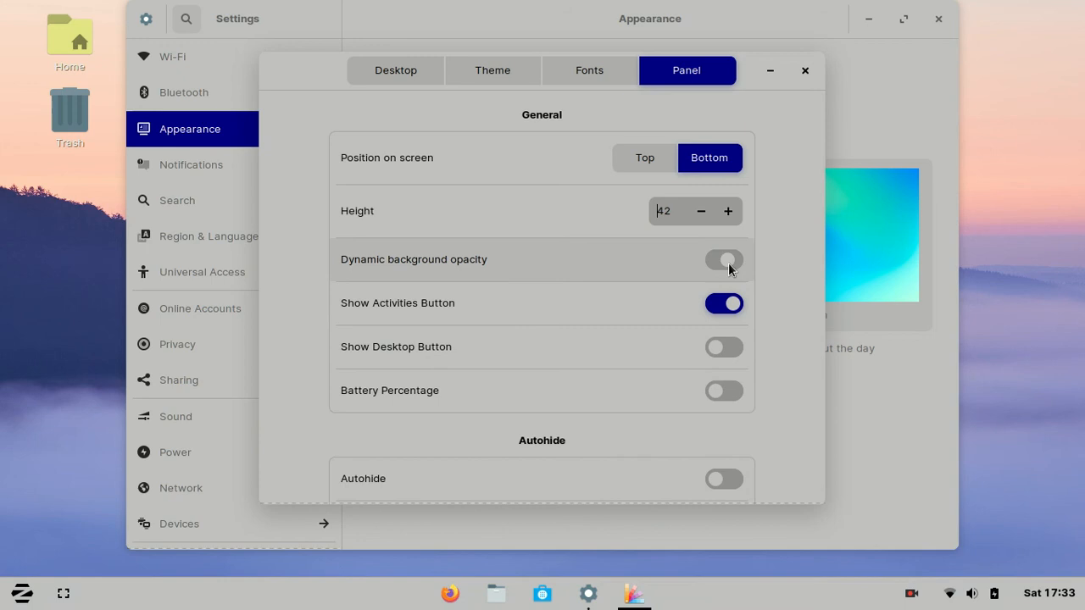
left_click(724, 259)
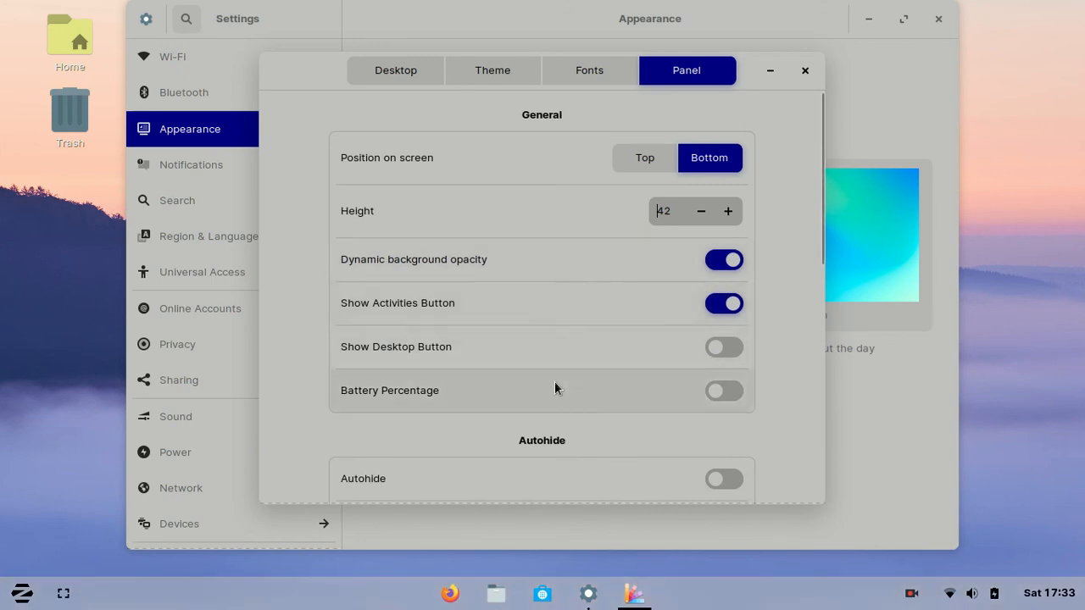
left_click(724, 346)
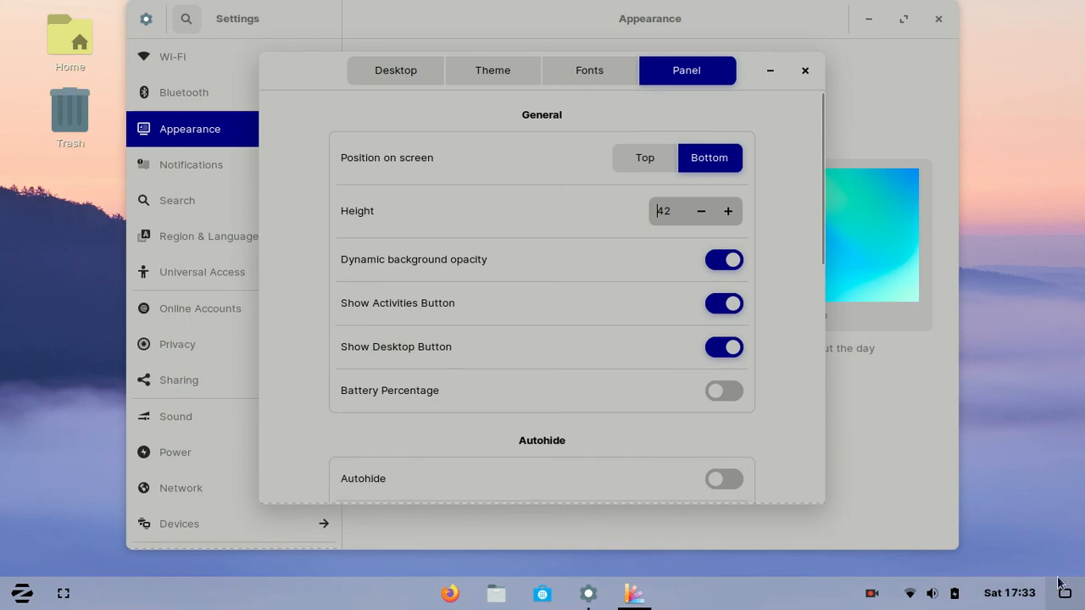
left_click(723, 346)
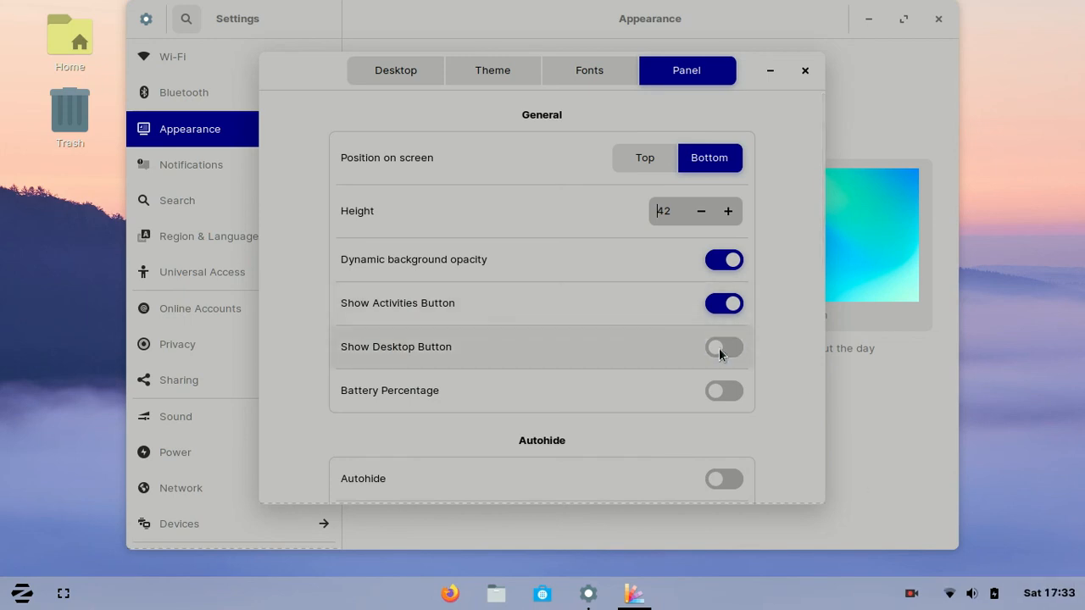
left_click(724, 390)
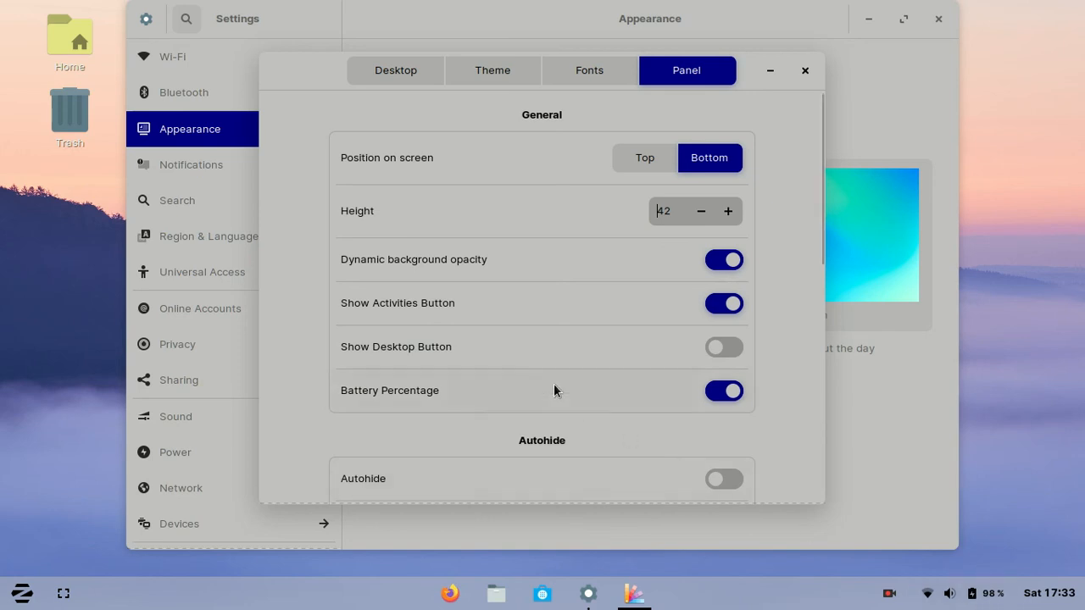
scroll("down", 3)
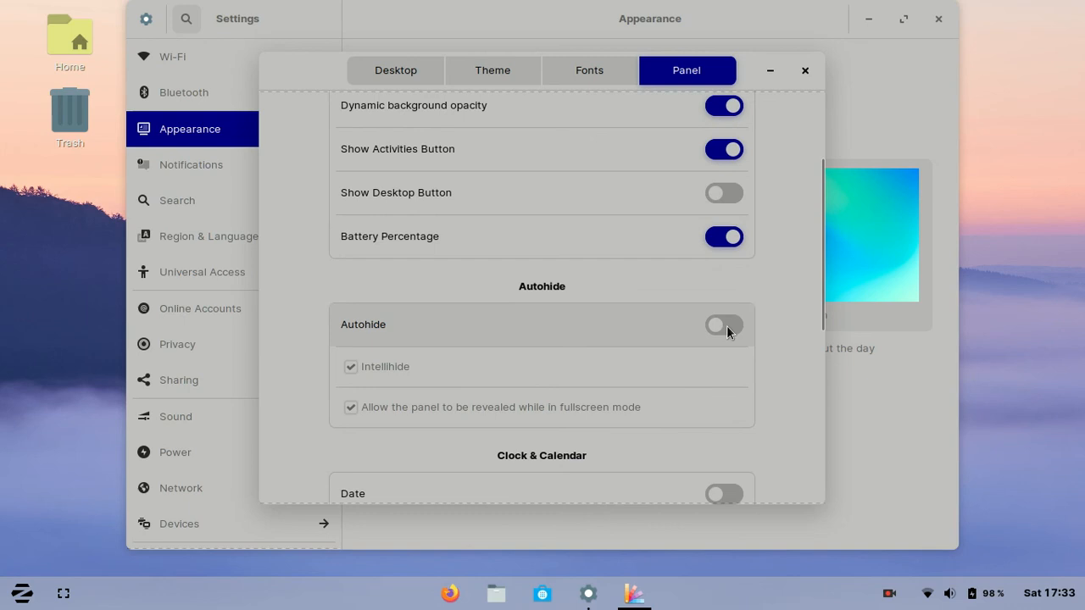
left_click(723, 325)
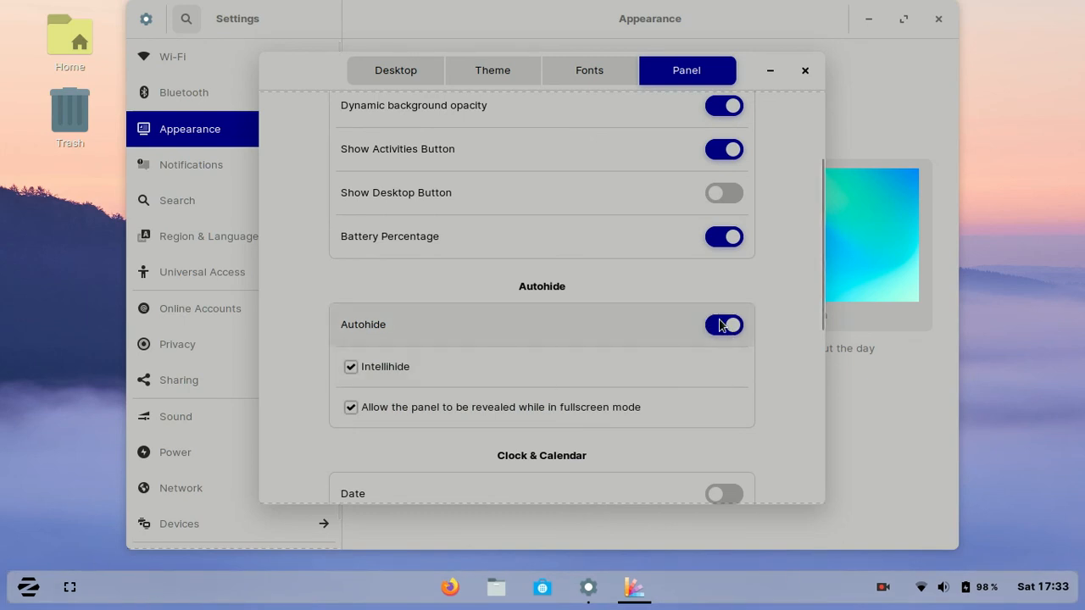
left_click(722, 326)
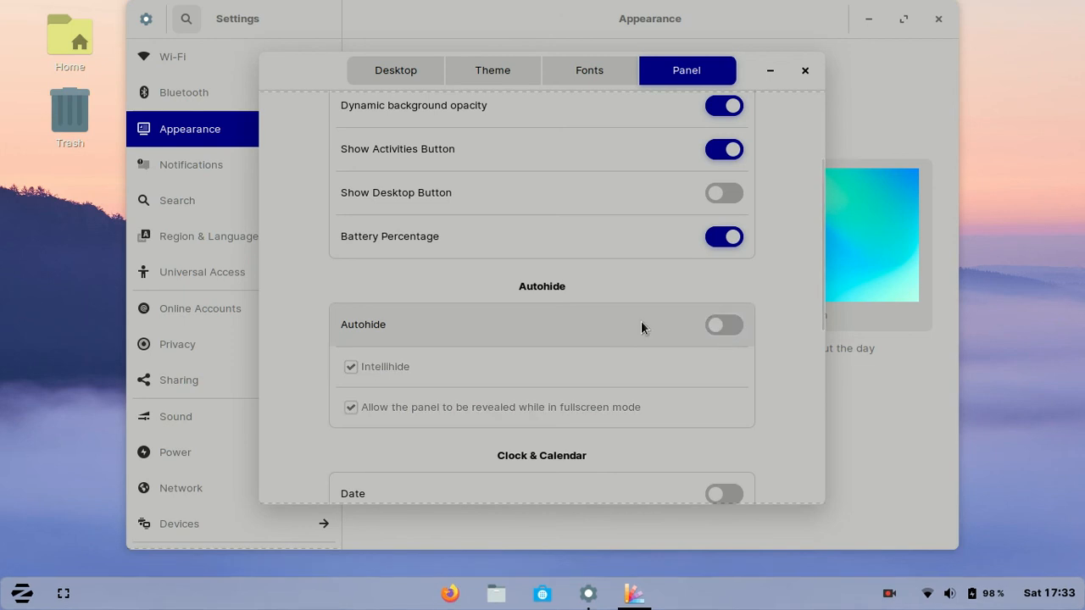
Try the taskbar on the left then back to centre, and lock then unlock the taskbar
scroll("down", 3)
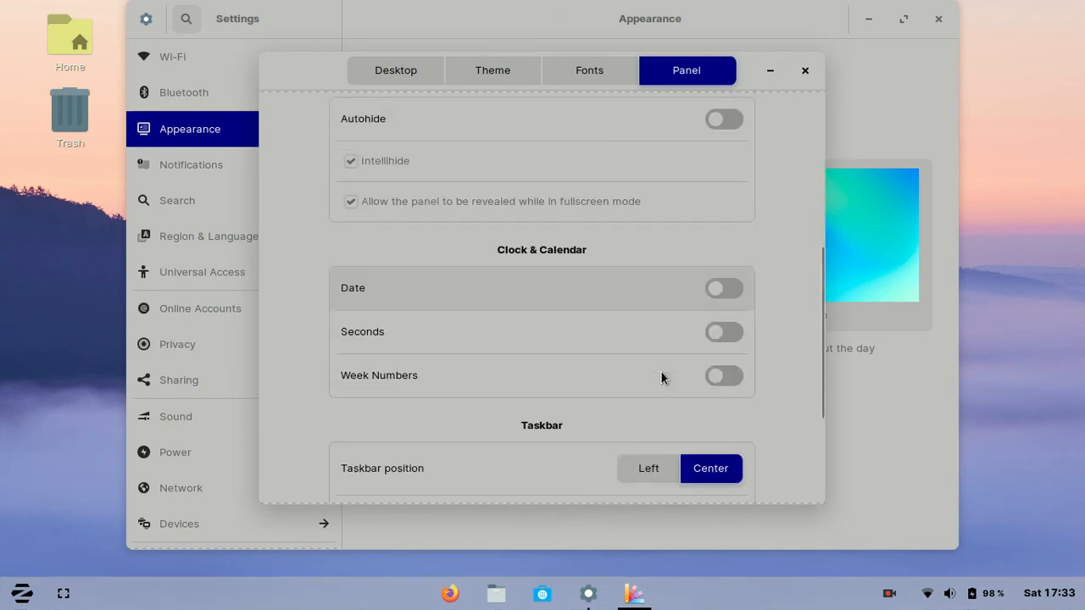
mouse_move(573, 267)
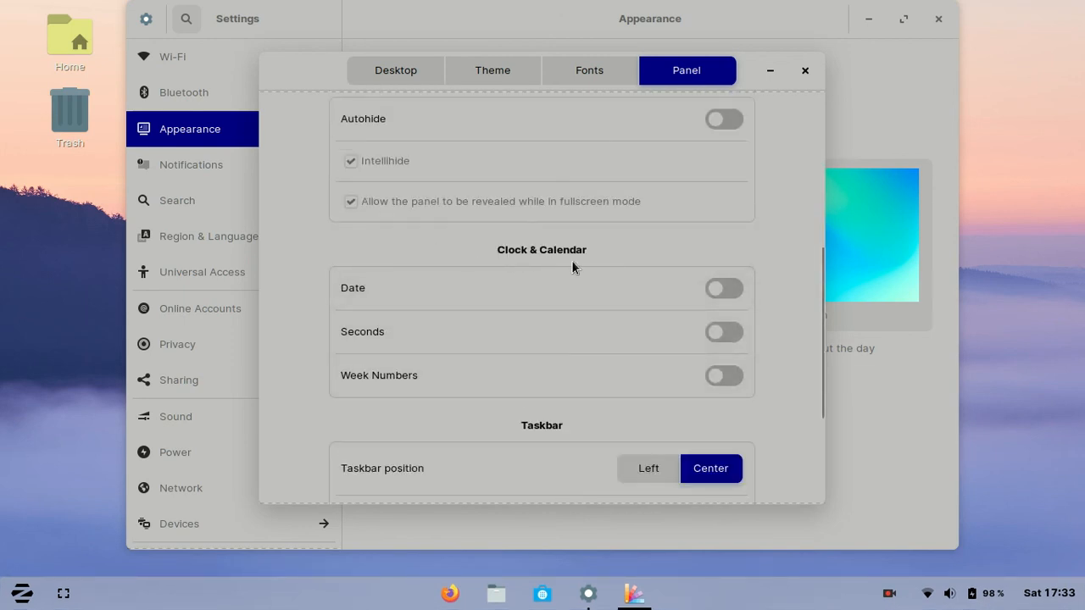
scroll("down", 3)
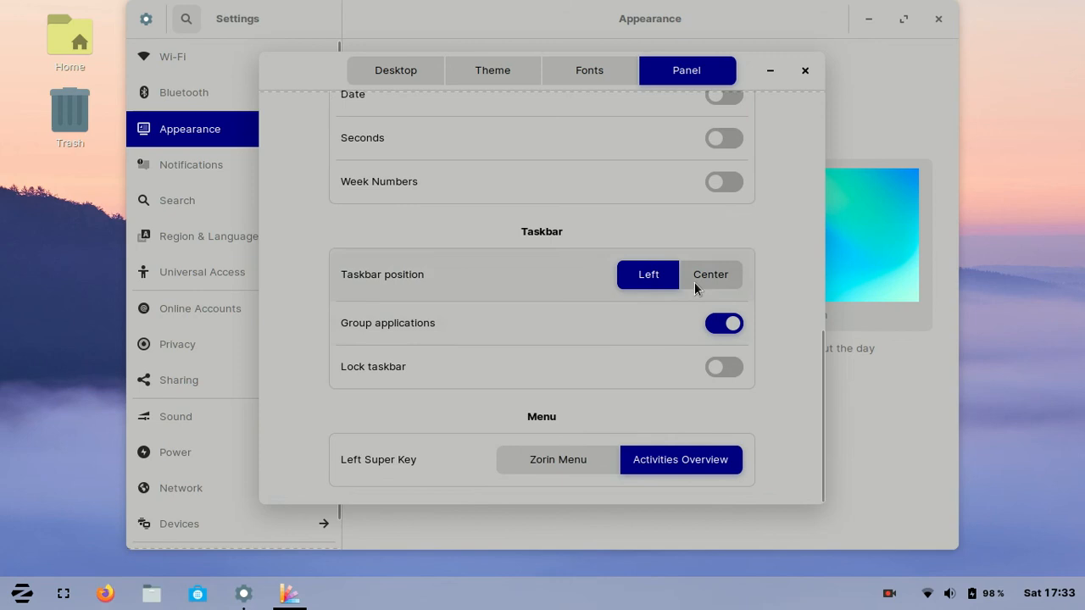
left_click(710, 275)
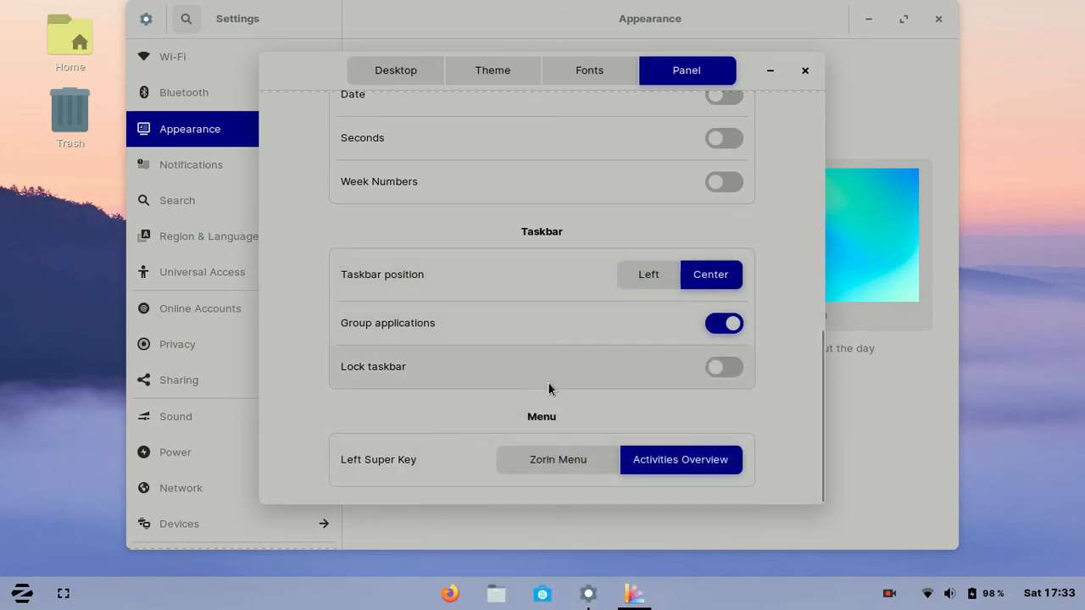
left_click(724, 366)
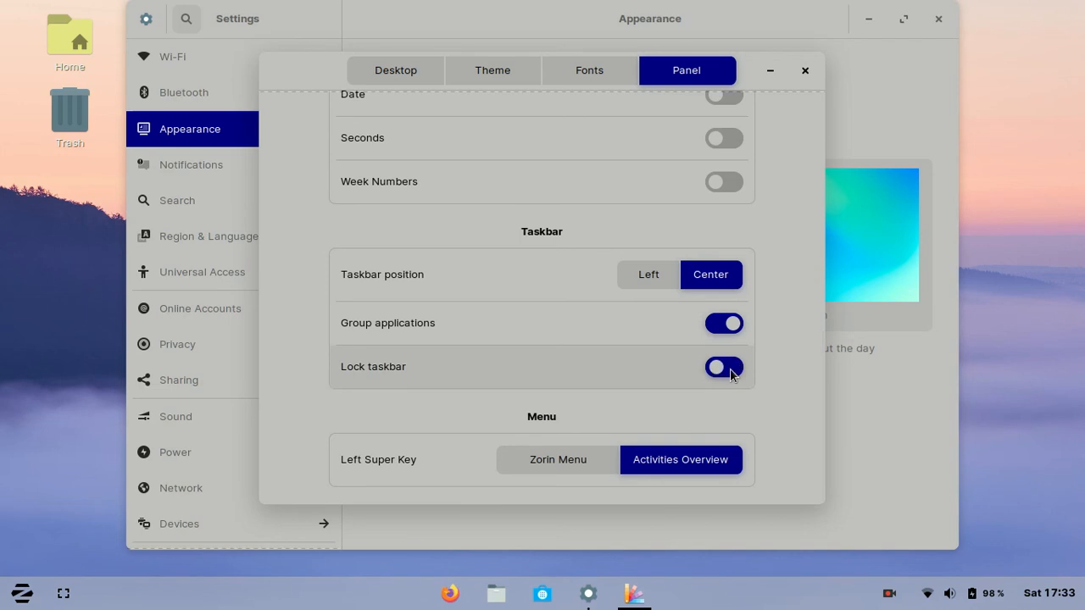
left_click(722, 366)
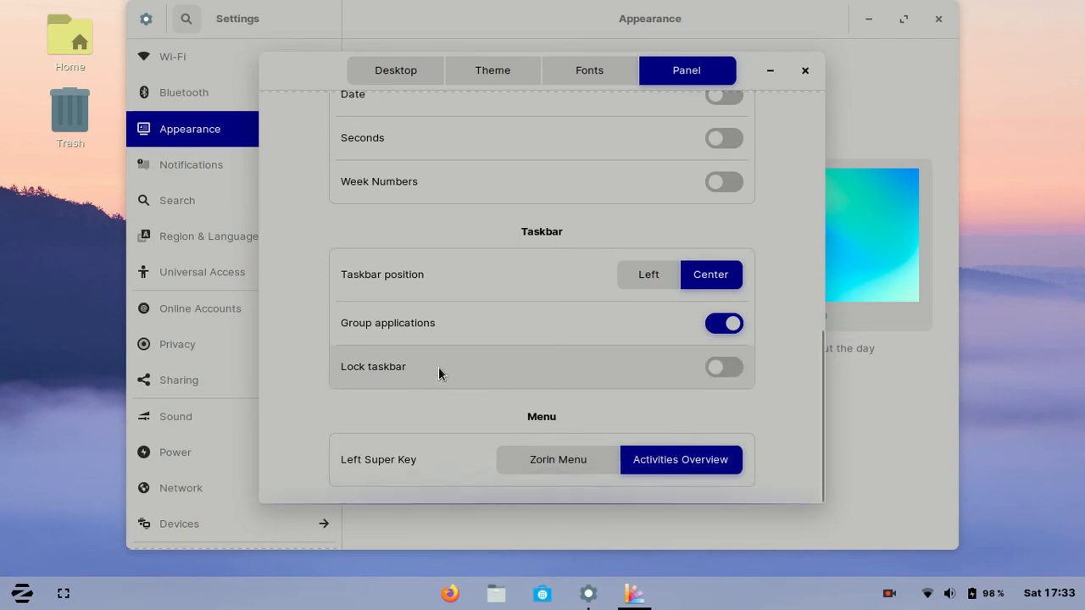
mouse_move(767, 302)
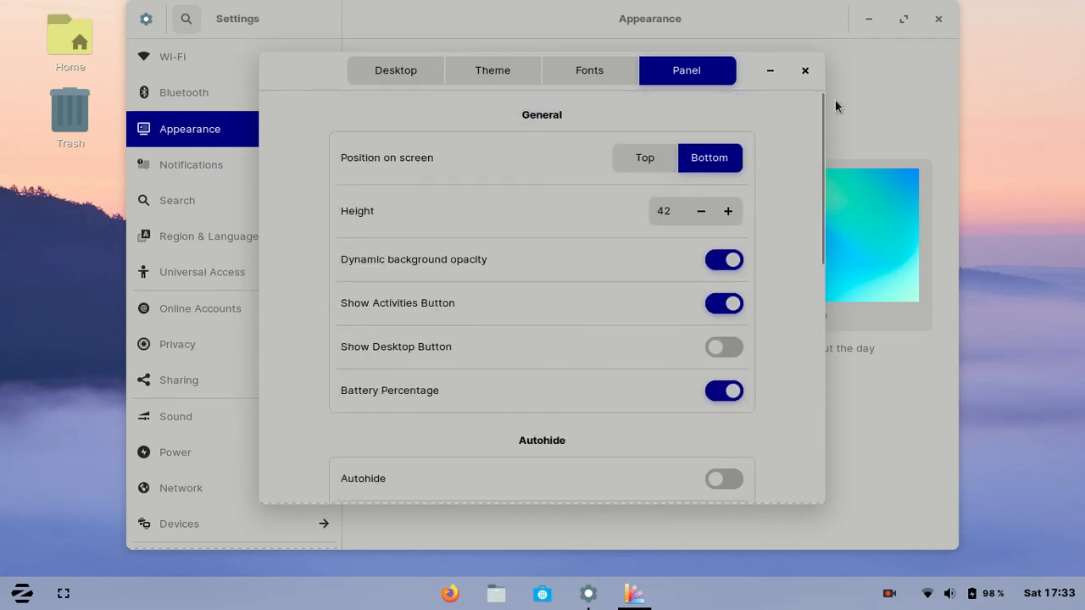
In Settings > Background, select the mountain-lake wallpaper and close the window to show the new desktop
left_click(804, 72)
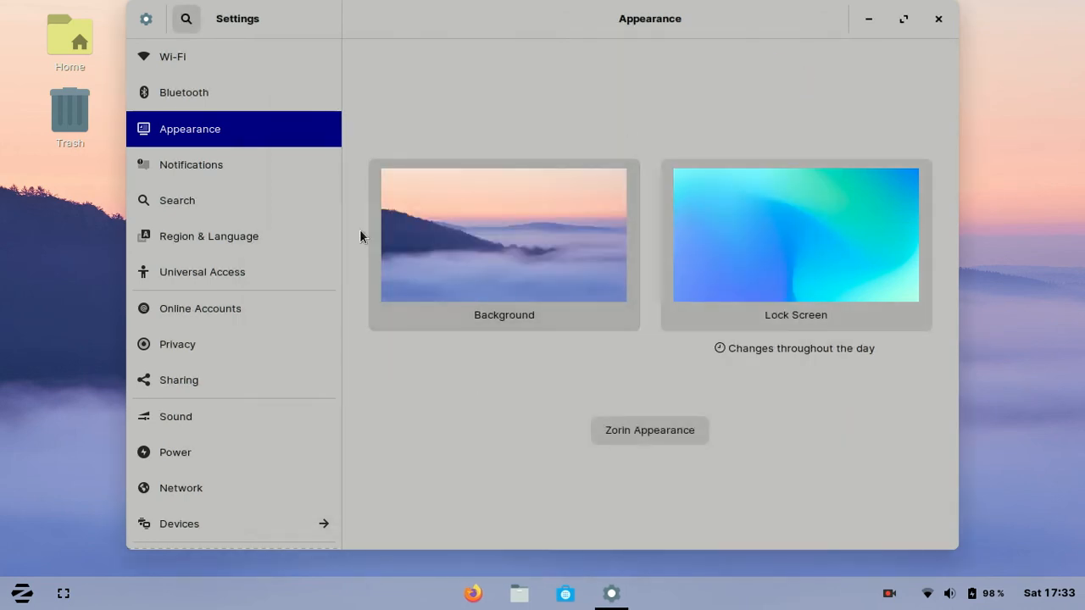
left_click(503, 234)
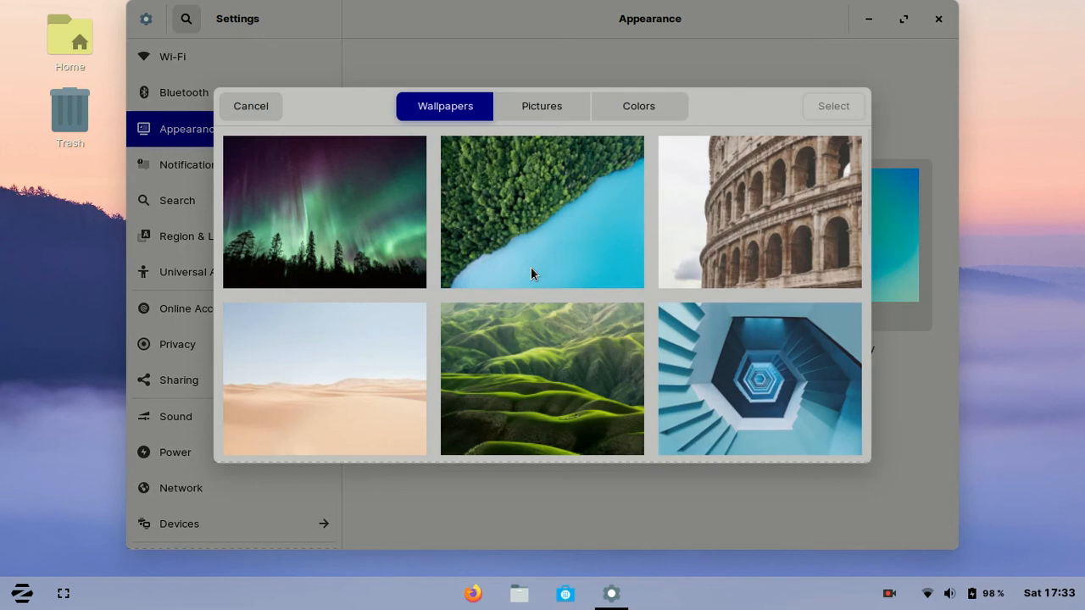
scroll("down", 3)
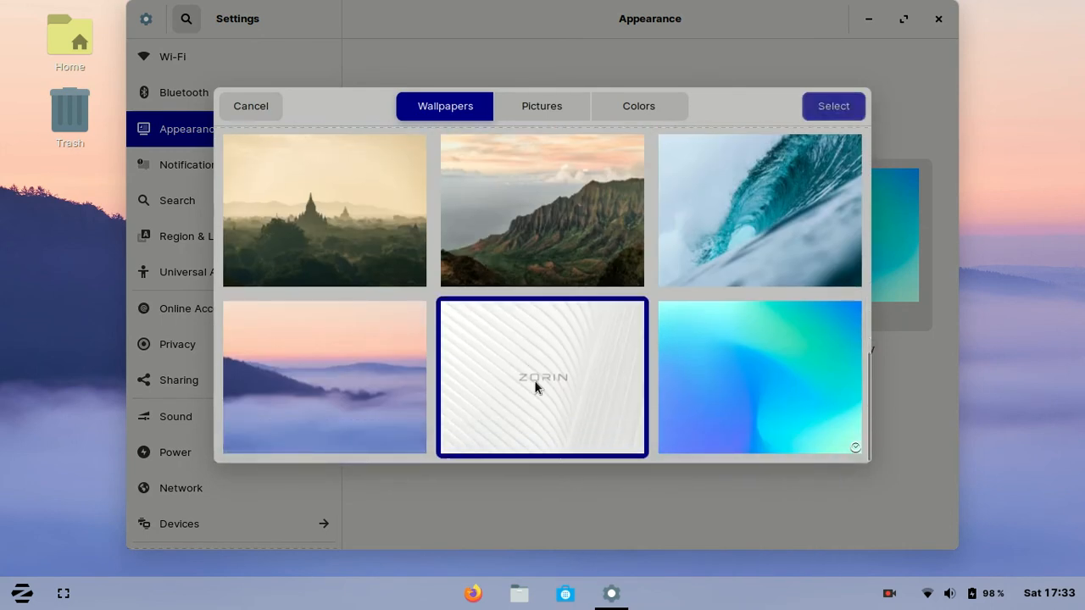
left_click(832, 105)
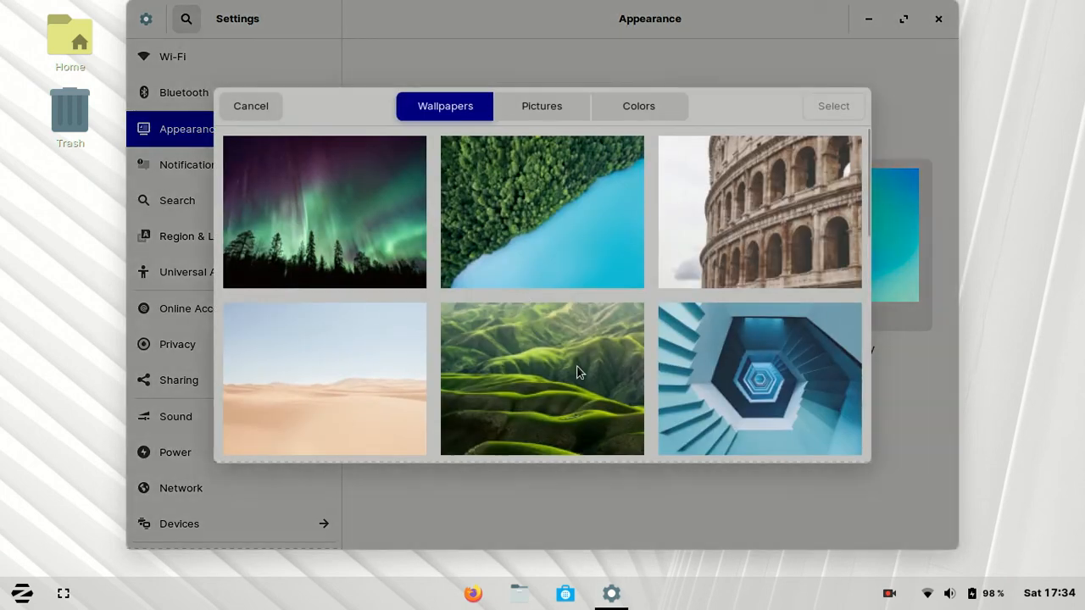
scroll("down", 3)
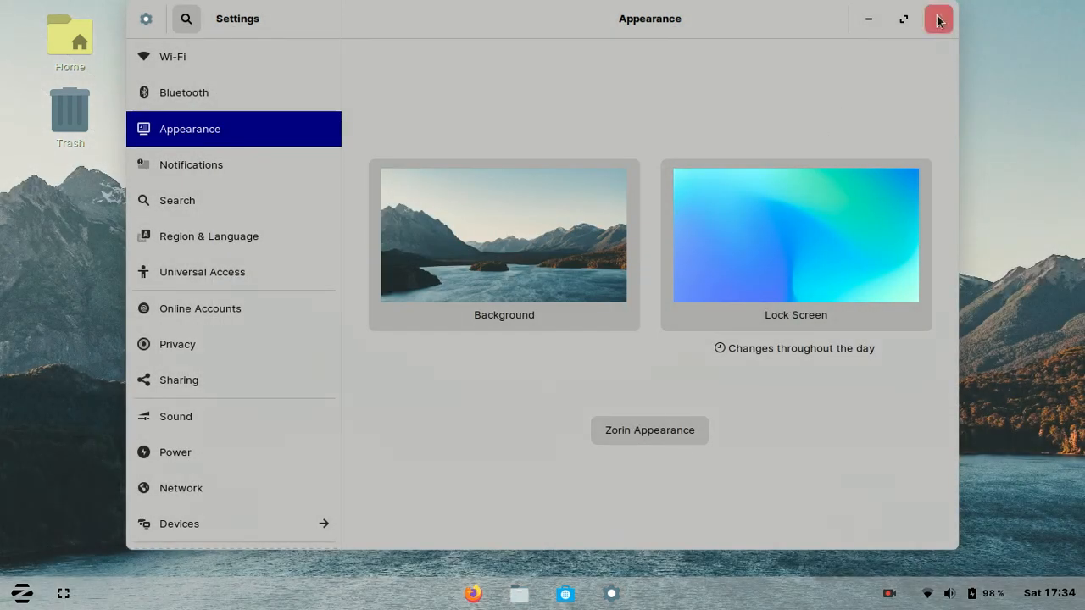
left_click(939, 19)
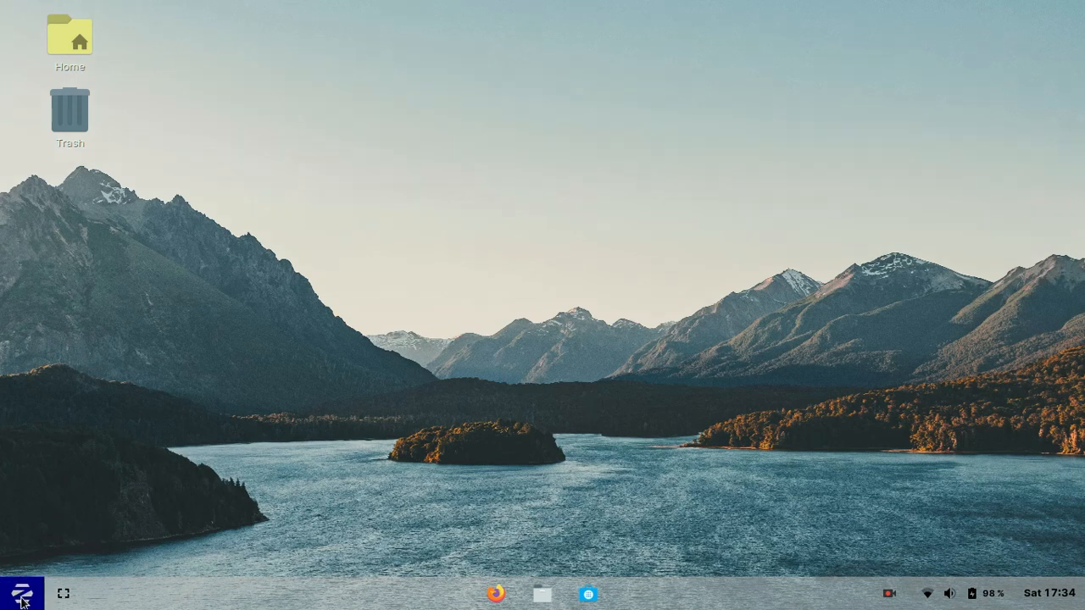
left_click(17, 593)
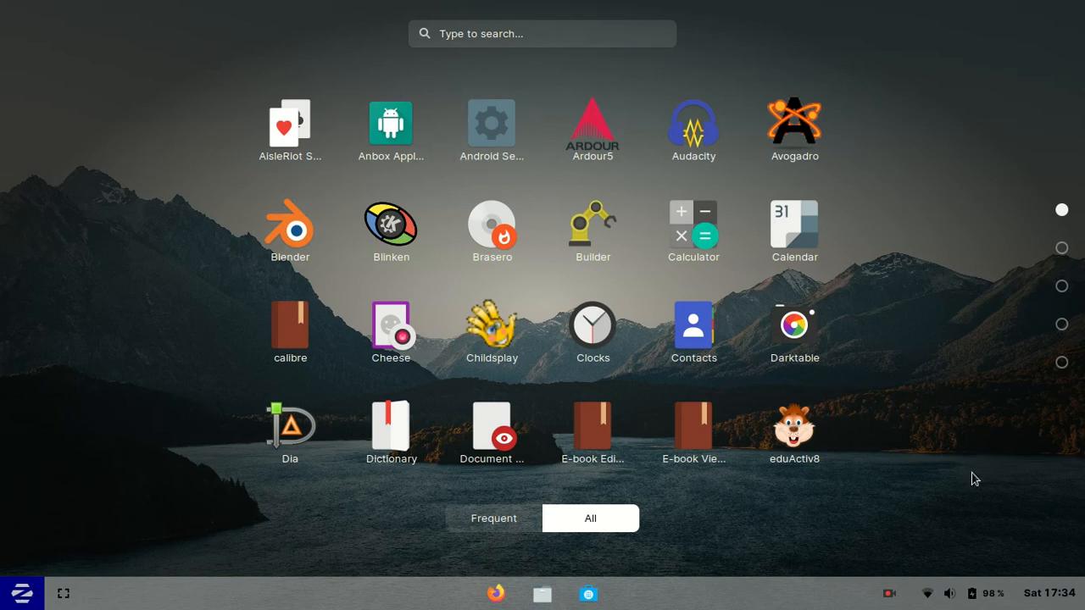
mouse_move(890, 291)
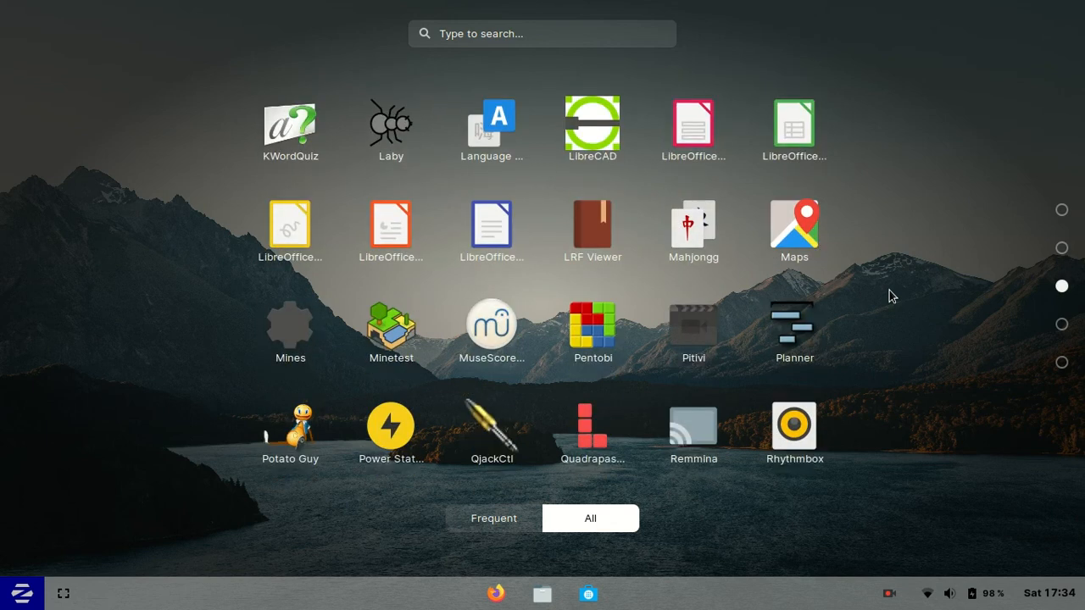
mouse_move(336, 261)
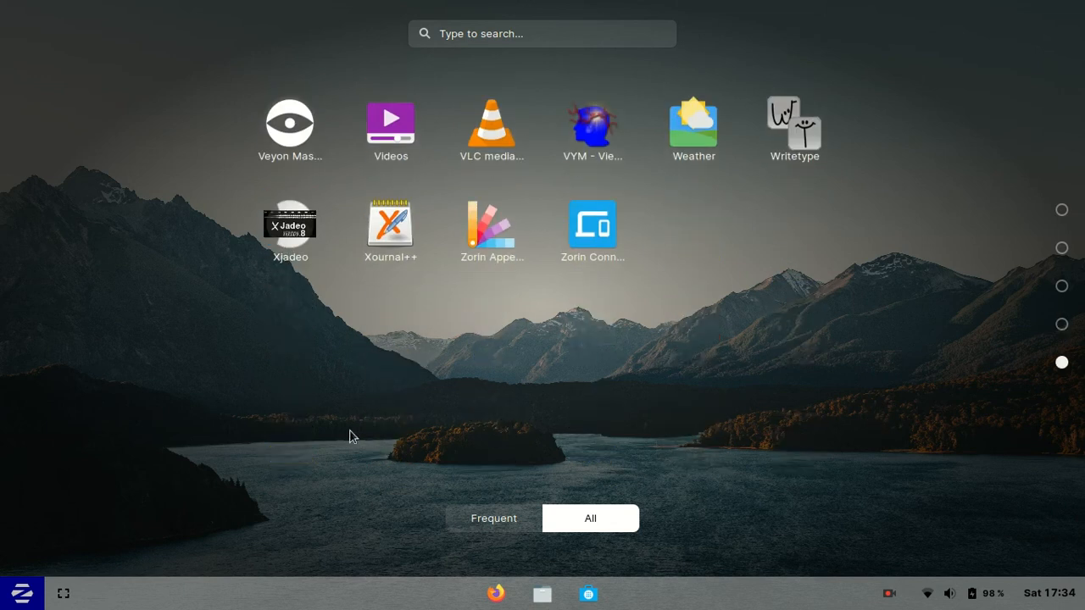
mouse_move(483, 495)
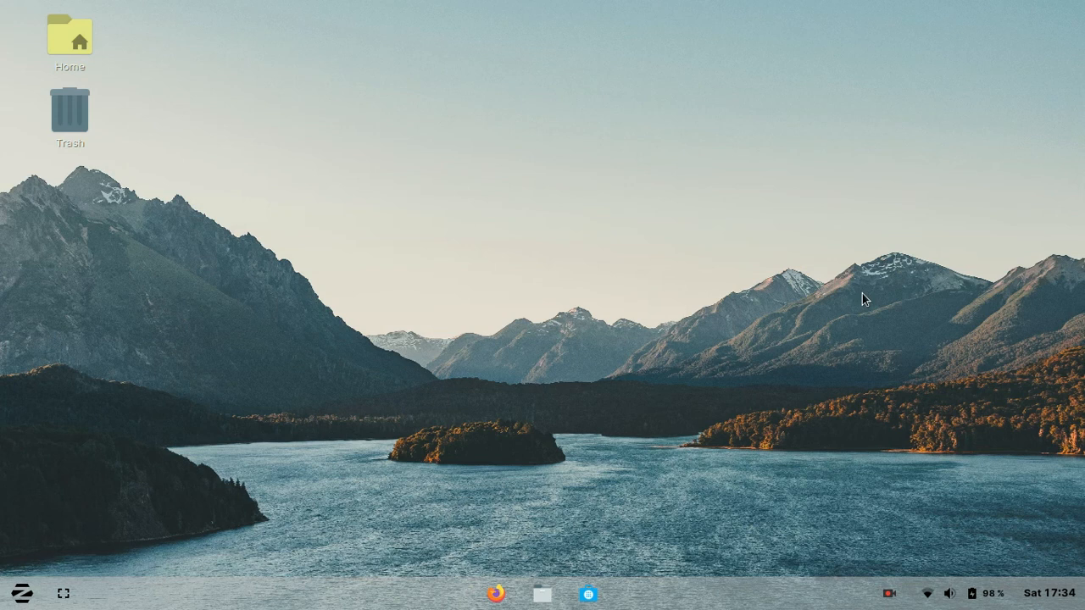
left_click(889, 594)
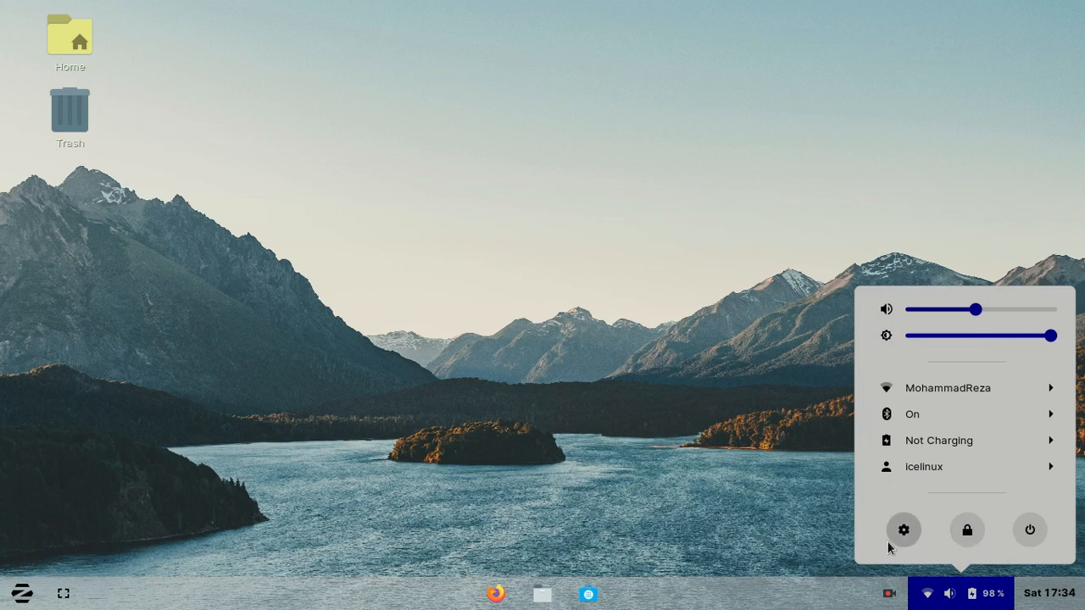
mouse_move(1014, 426)
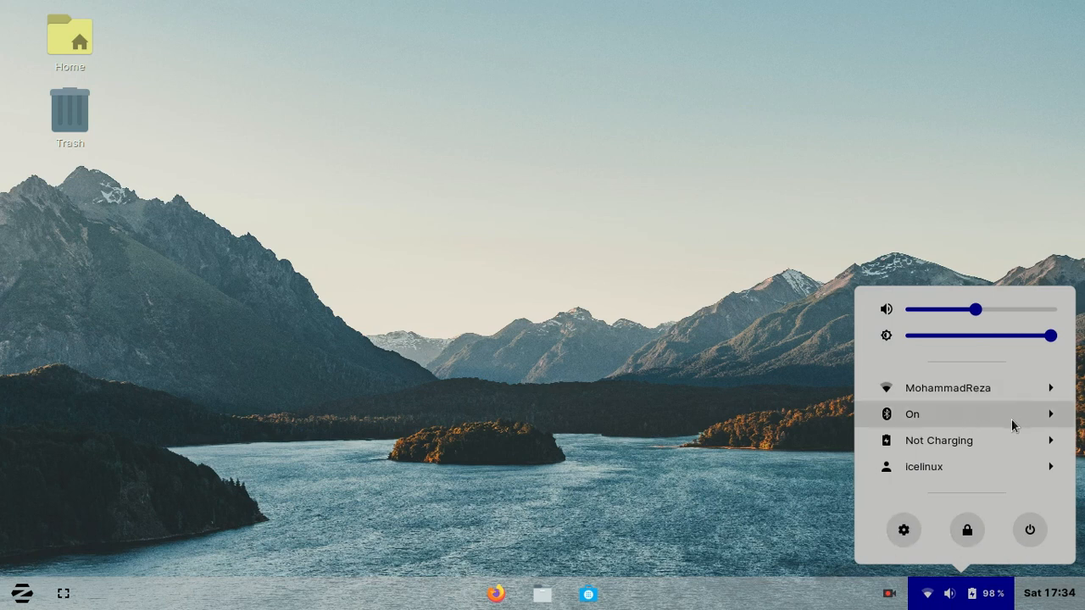
mouse_move(903, 529)
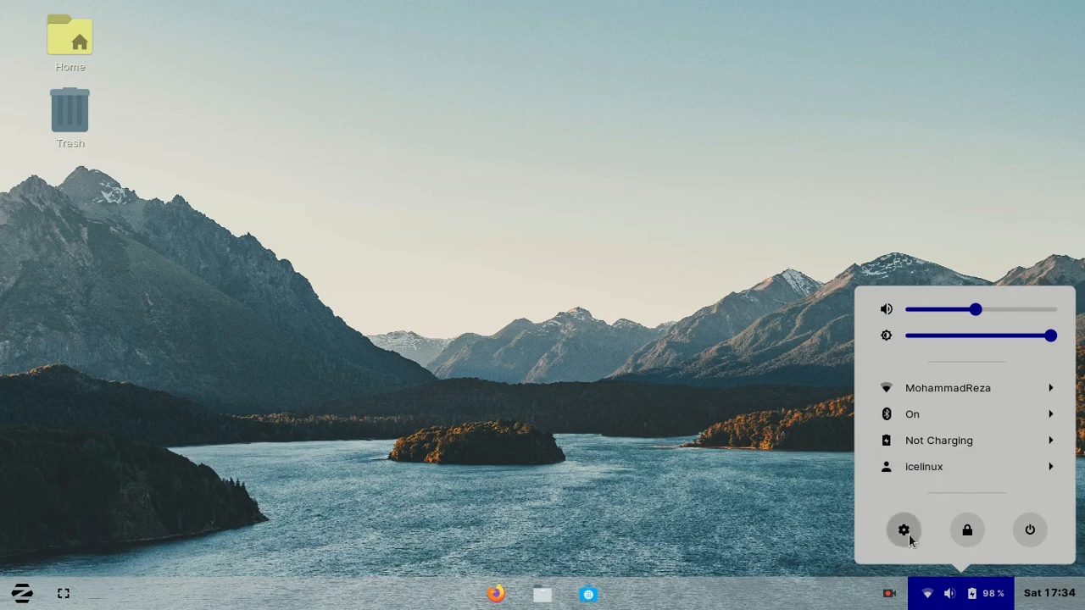
left_click(904, 529)
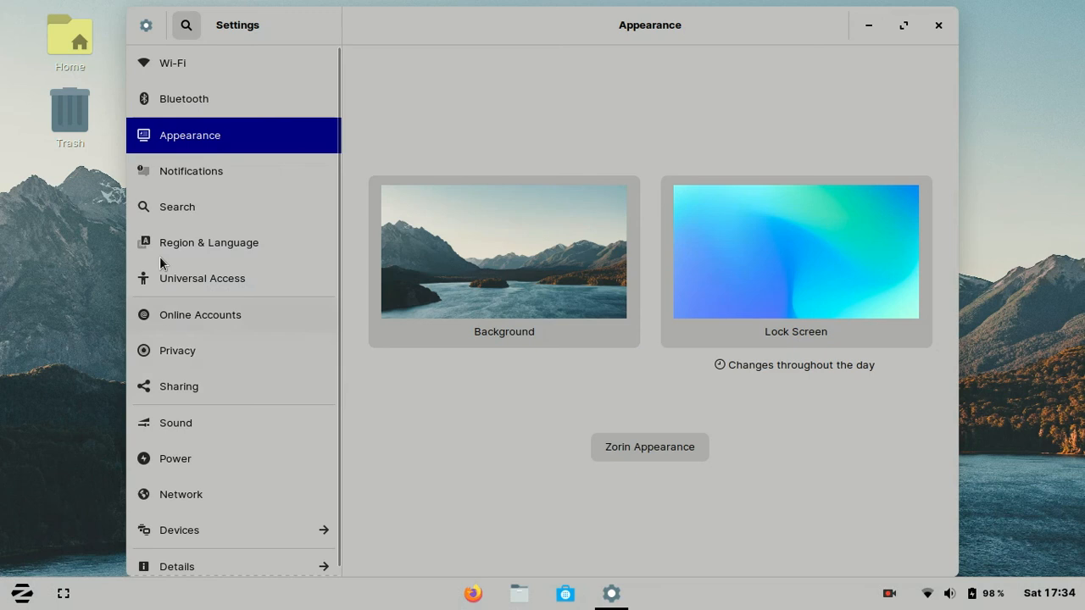
mouse_move(926, 55)
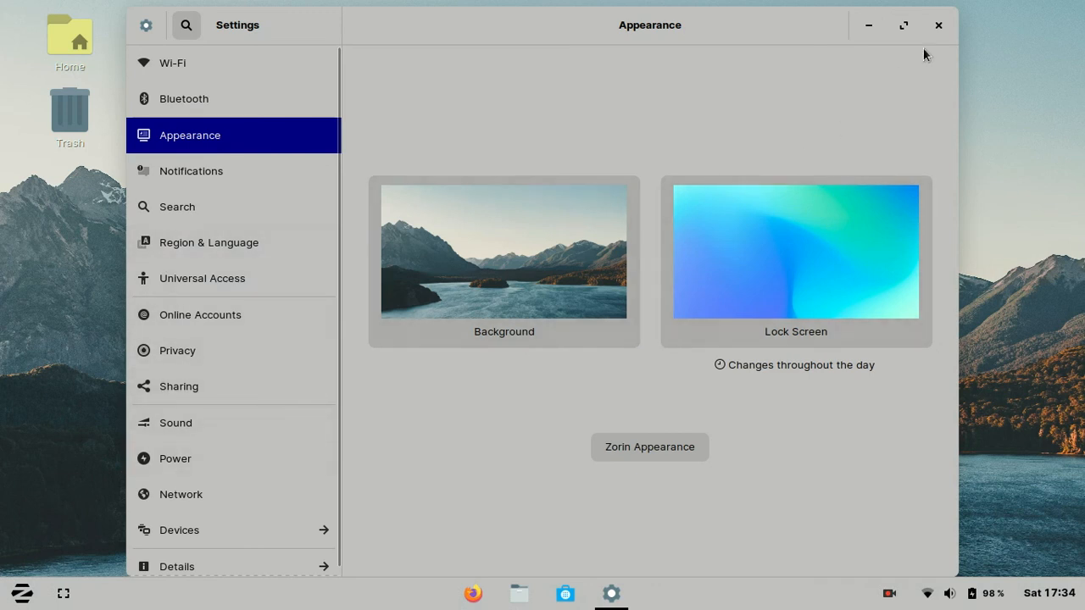
left_click(940, 25)
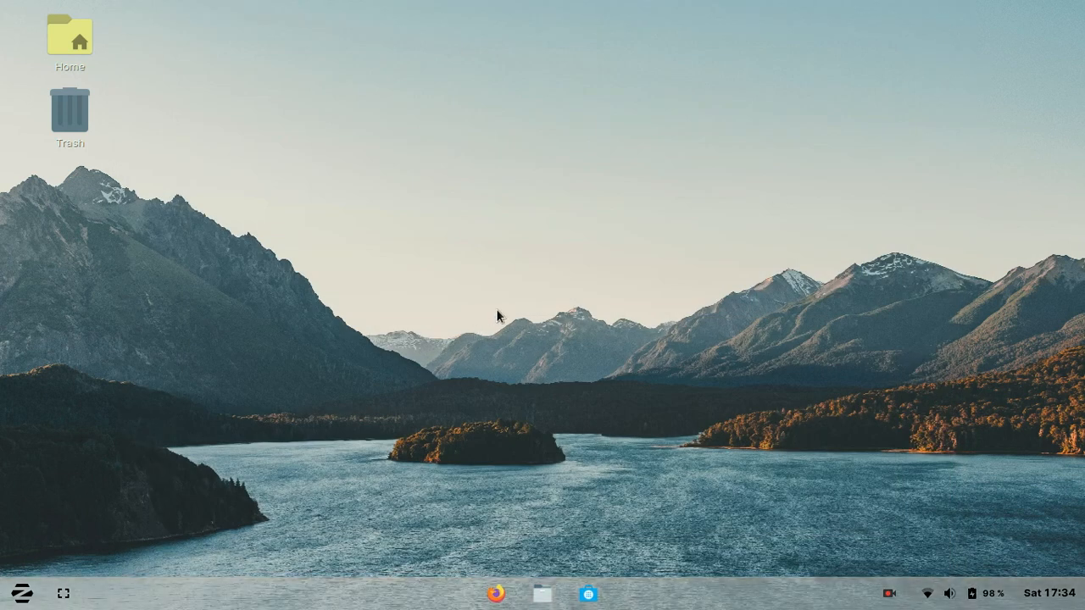